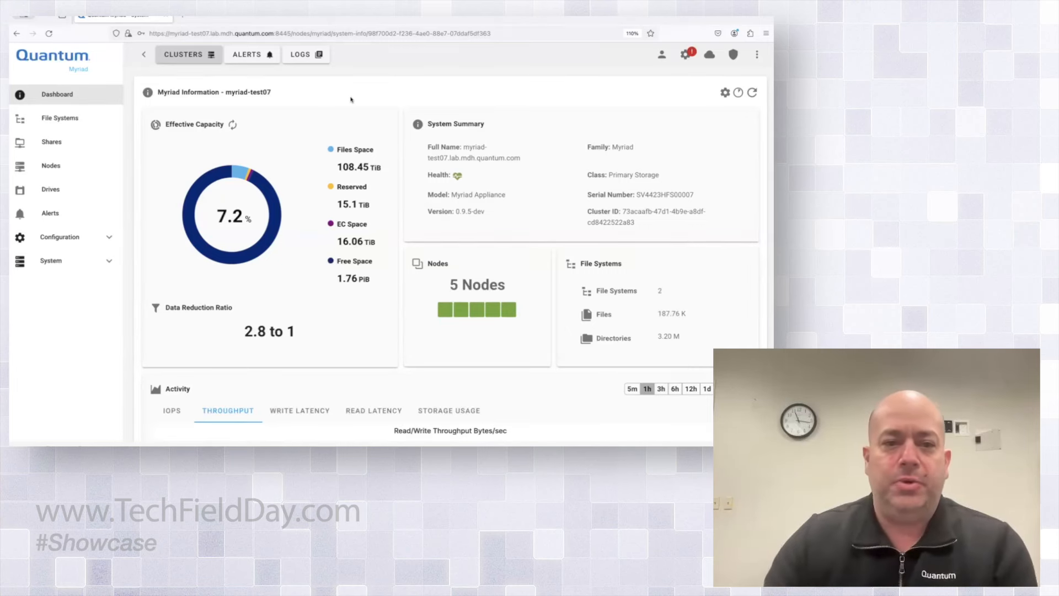
mouse_move(461, 78)
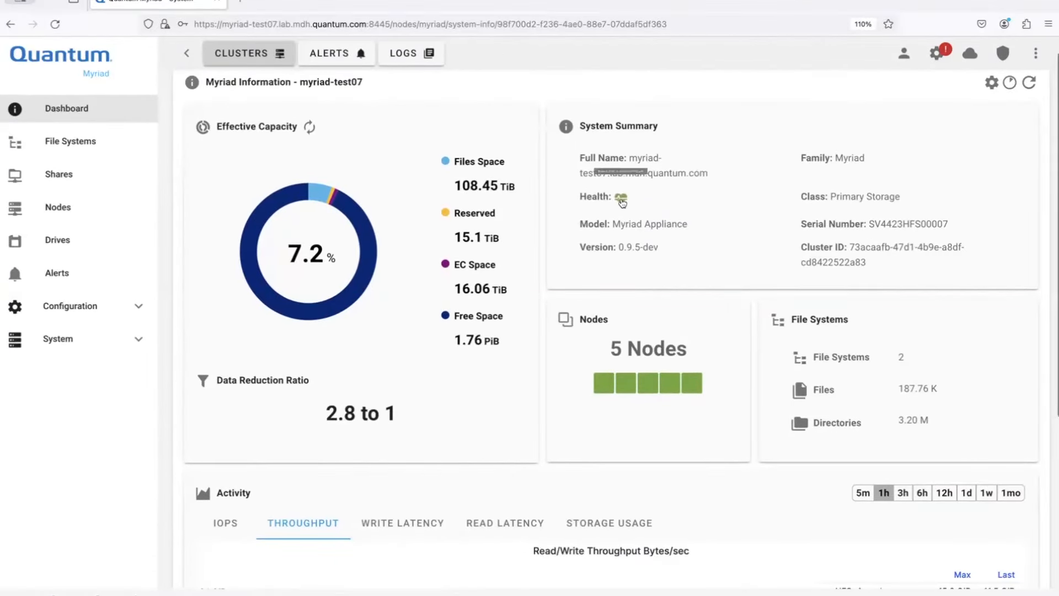
Check node health details, then scroll down to the NFSv4/NFSv3 throughput chart.
click(621, 199)
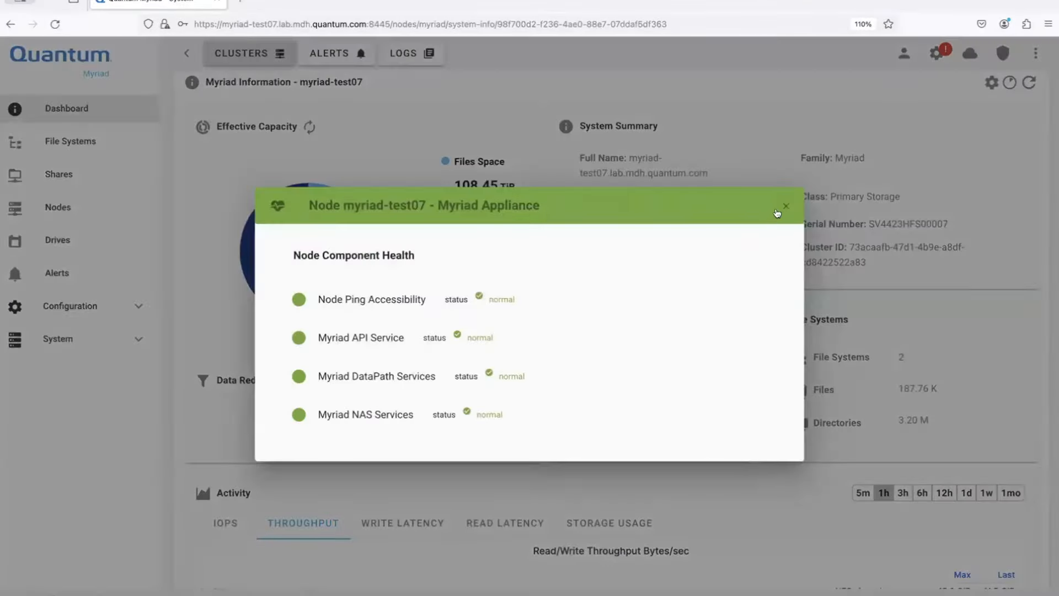
click(785, 206)
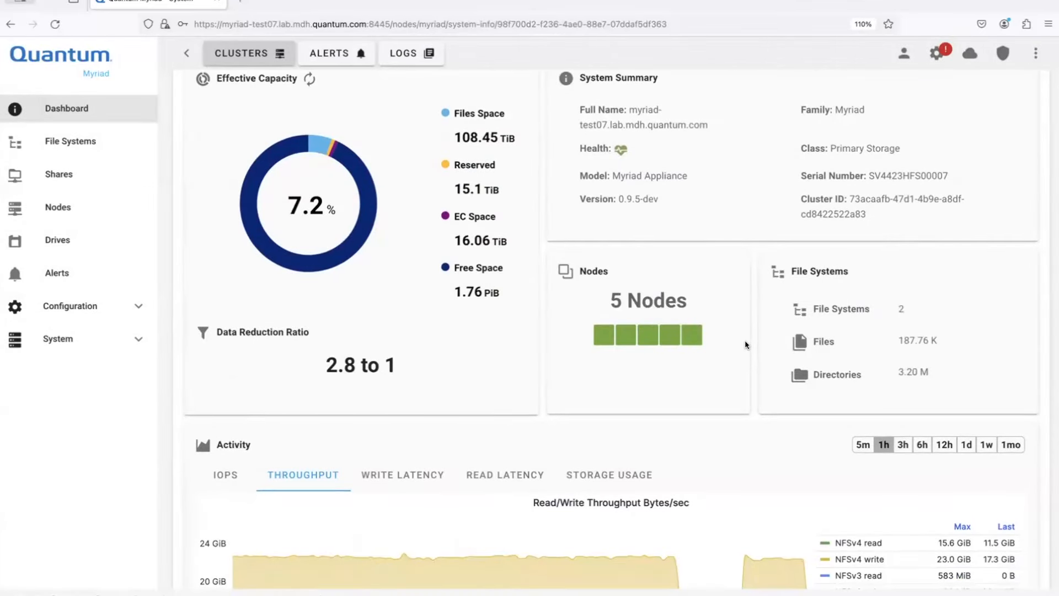
mouse_move(603, 335)
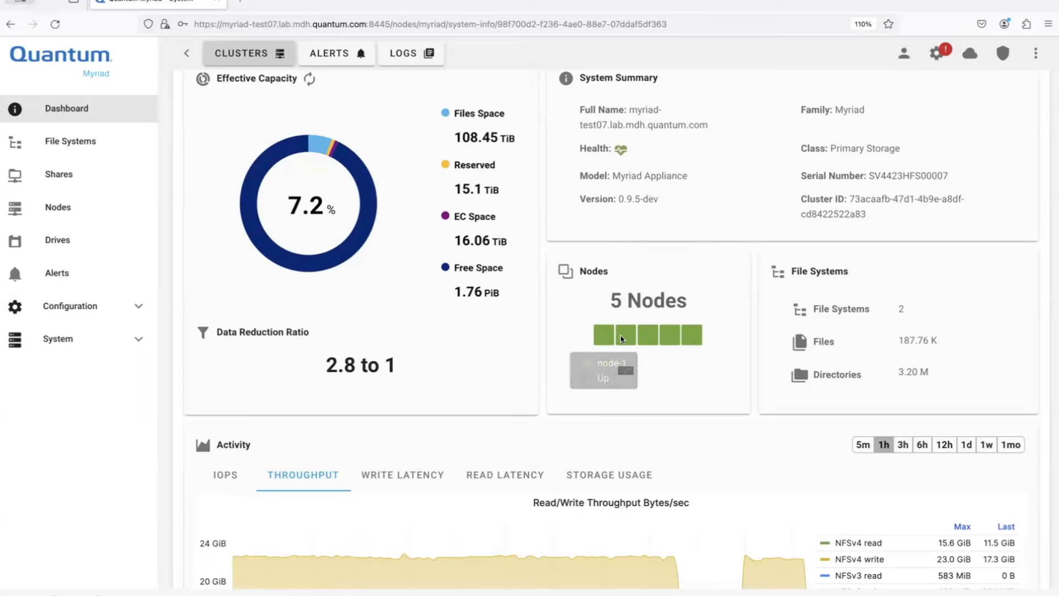
mouse_move(878, 300)
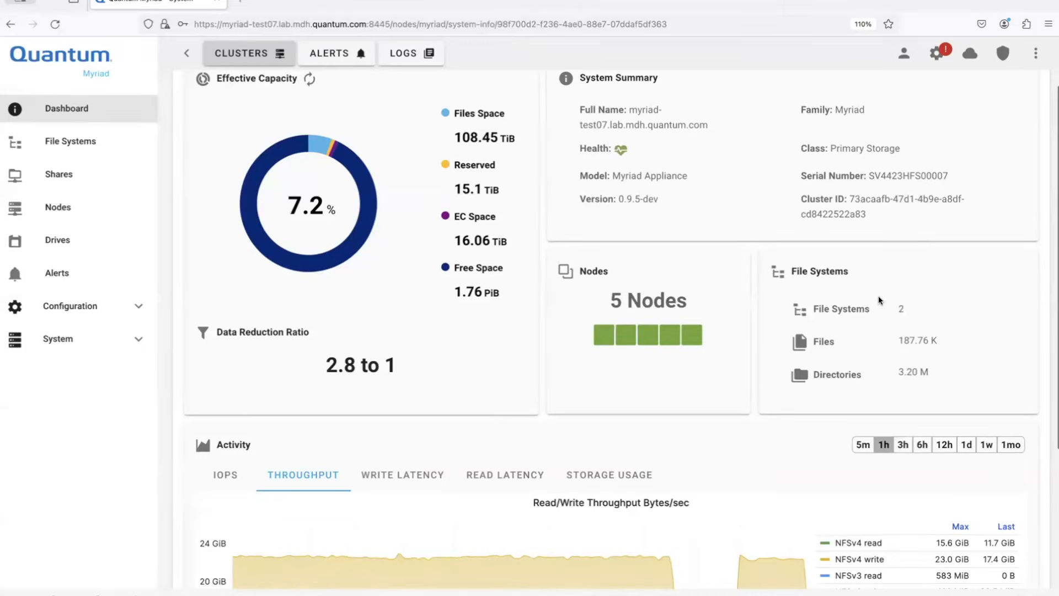
scroll(down, 3)
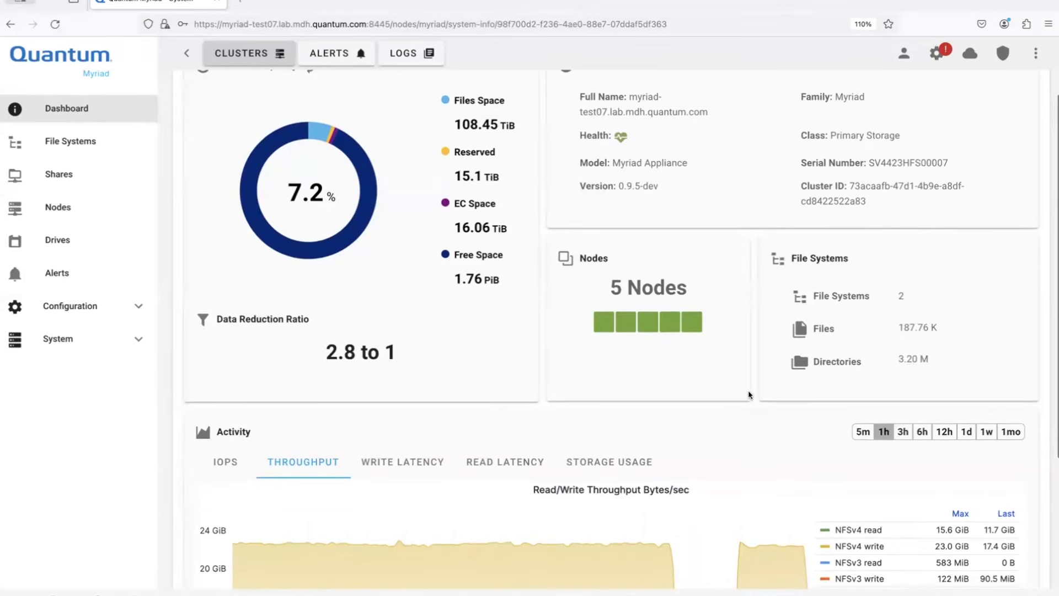
scroll(down, 3)
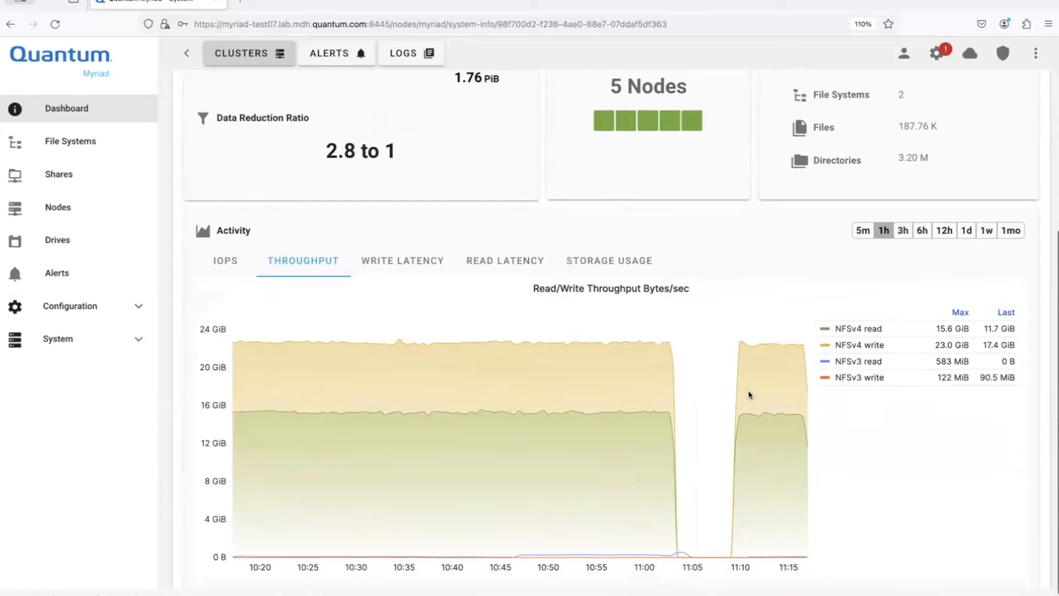
scroll(down, 3)
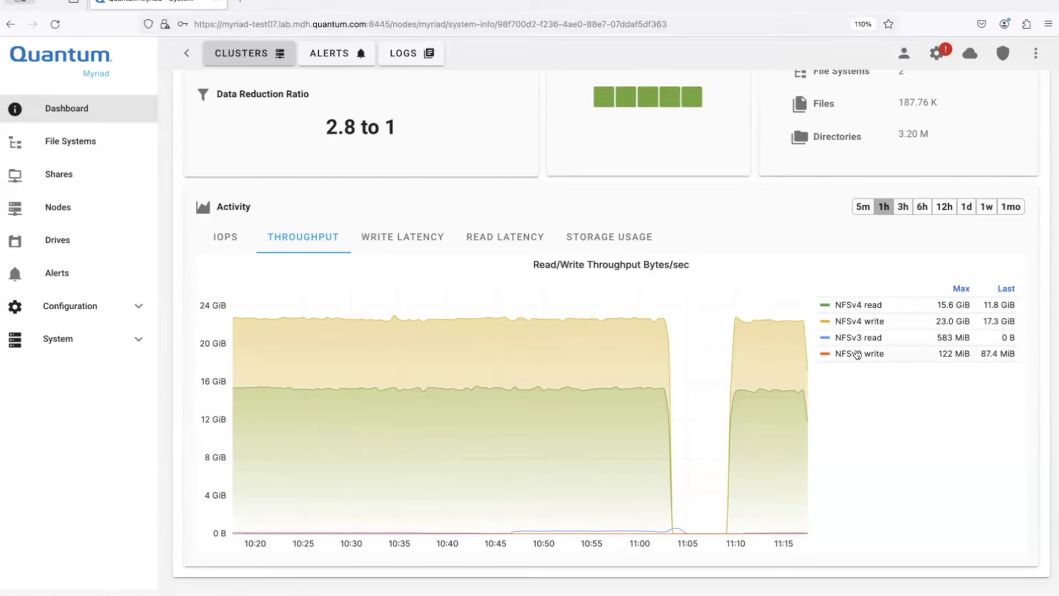
mouse_move(775, 357)
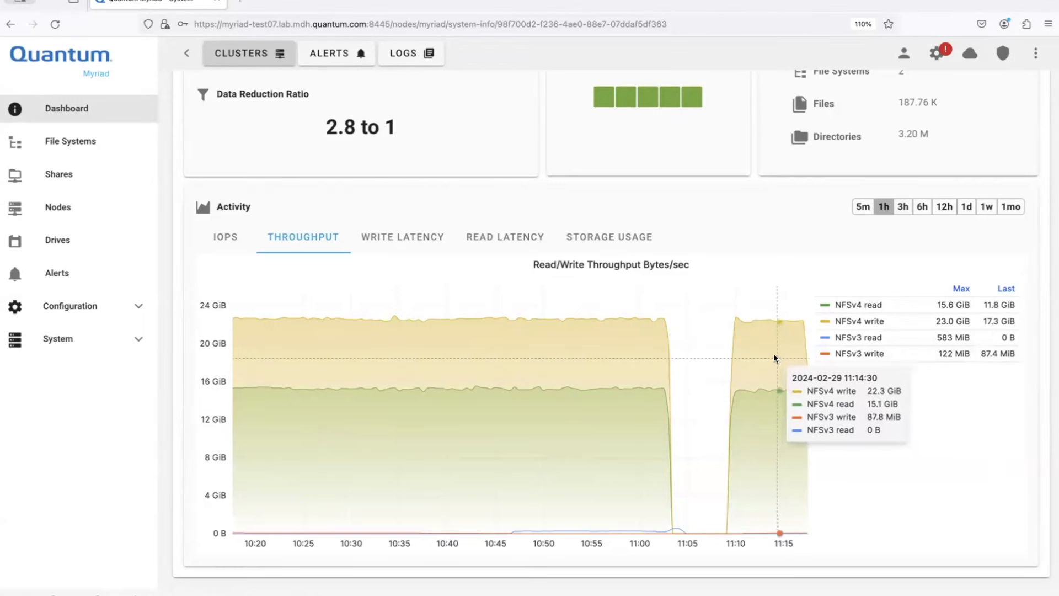
mouse_move(776, 328)
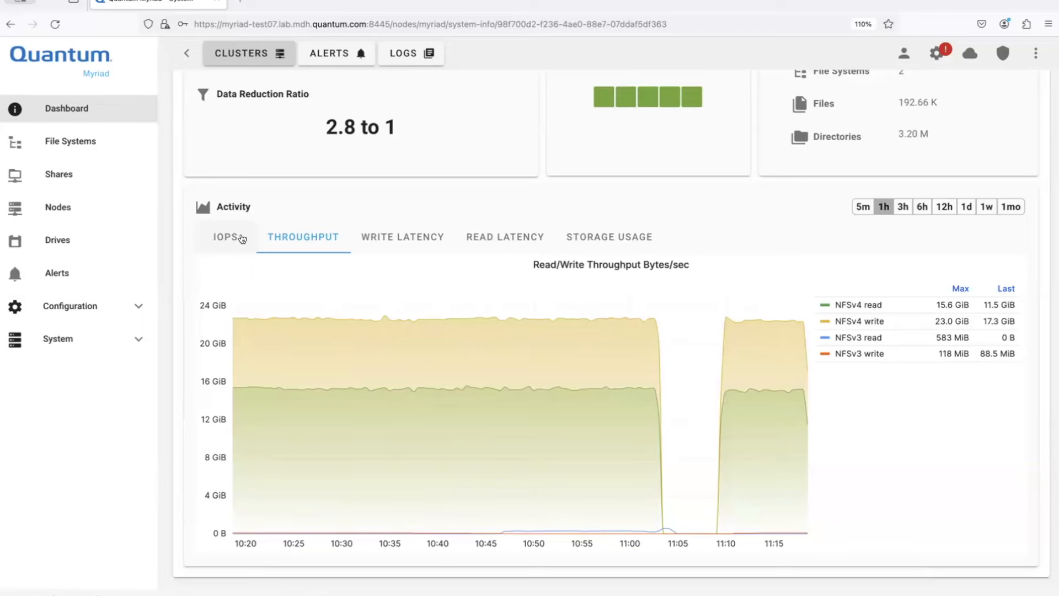
Switch the Activity chart to IOPS, showing NFSv3 reads spiking near 149K.
click(225, 236)
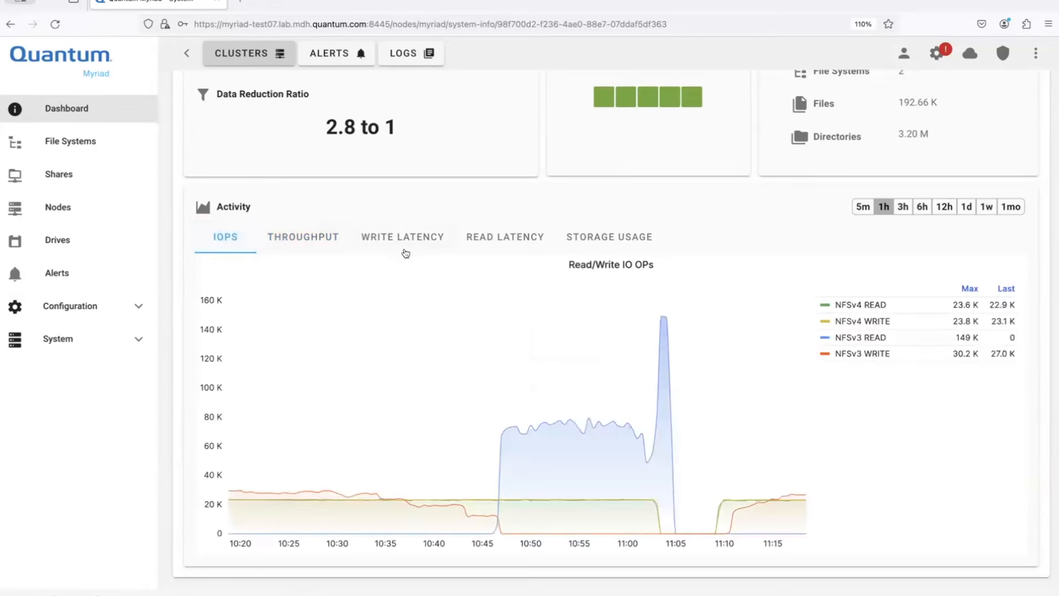
mouse_move(702, 464)
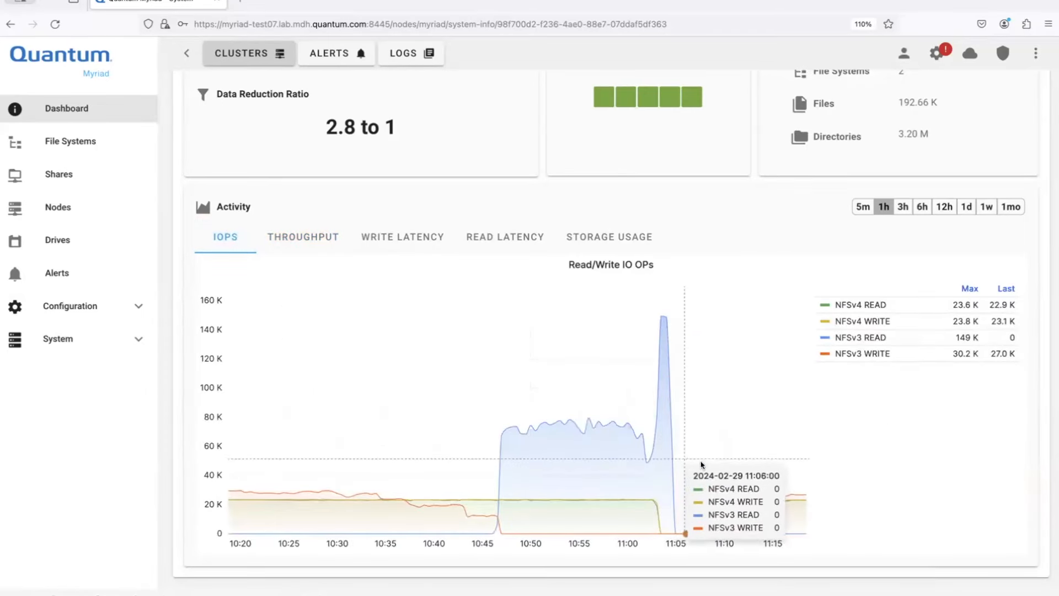
mouse_move(672, 461)
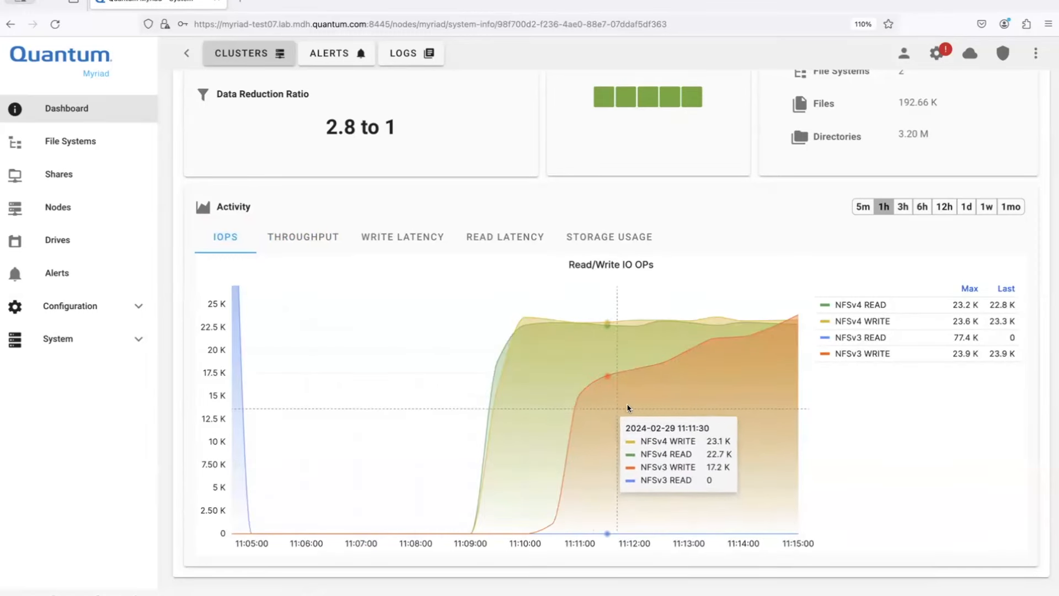
mouse_move(611, 403)
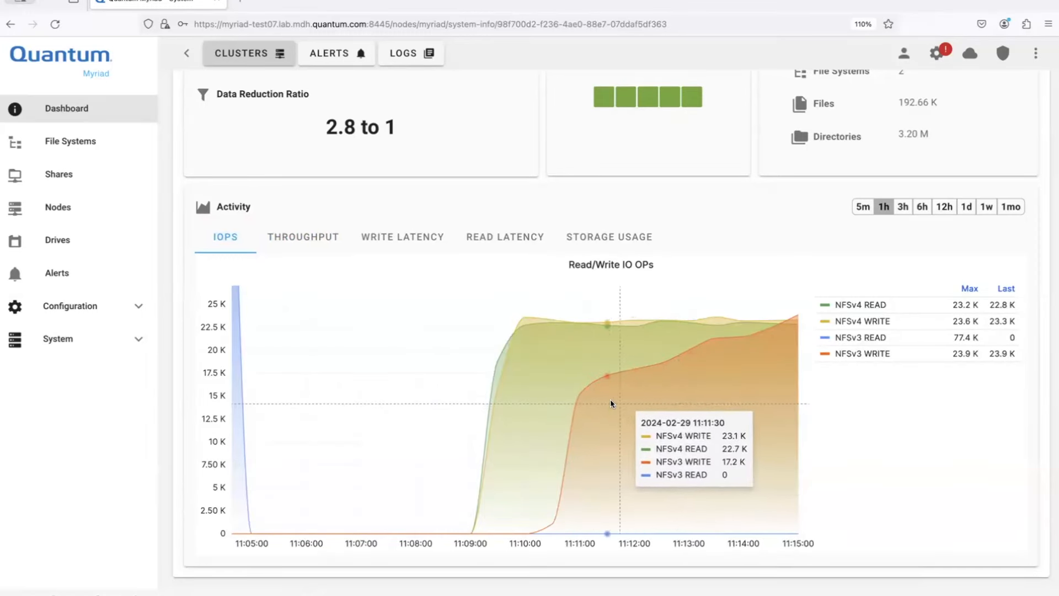
mouse_move(532, 399)
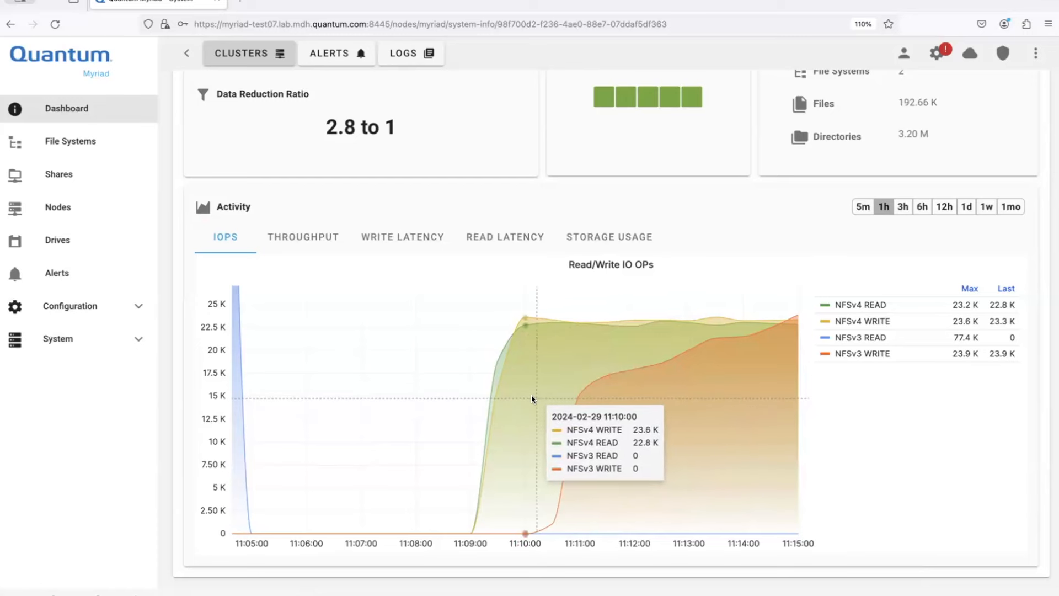
mouse_move(402, 237)
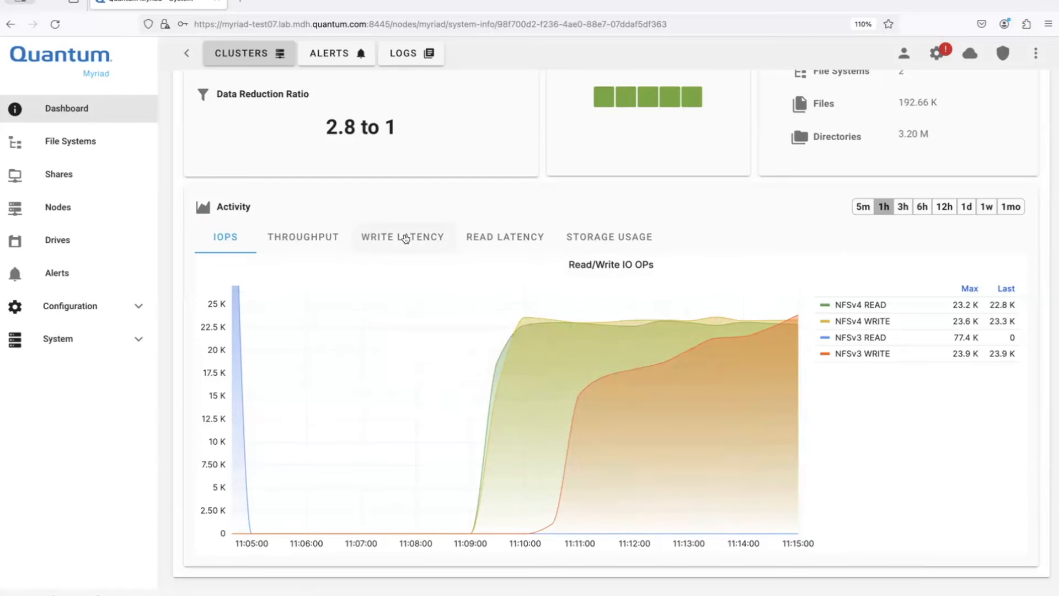
Show the write latency heatmap, then switch to the read latency heatmap.
click(402, 236)
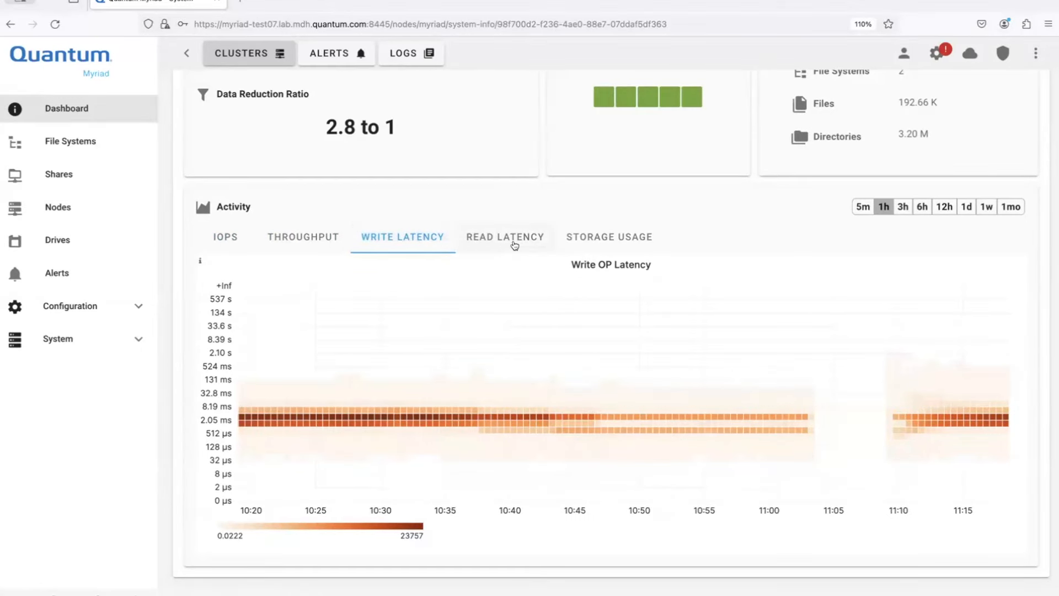
click(505, 237)
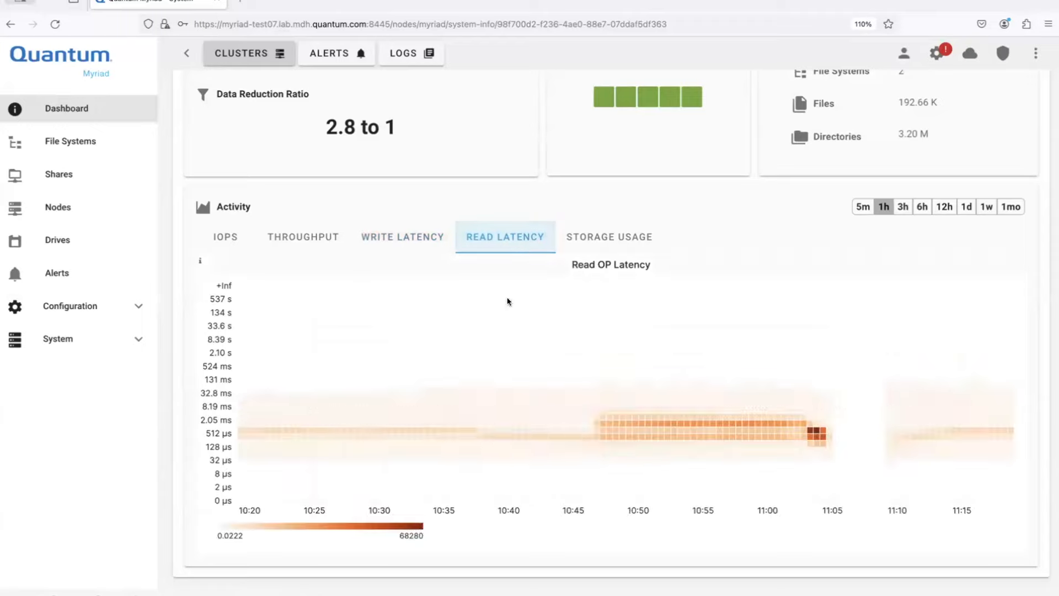
mouse_move(816, 435)
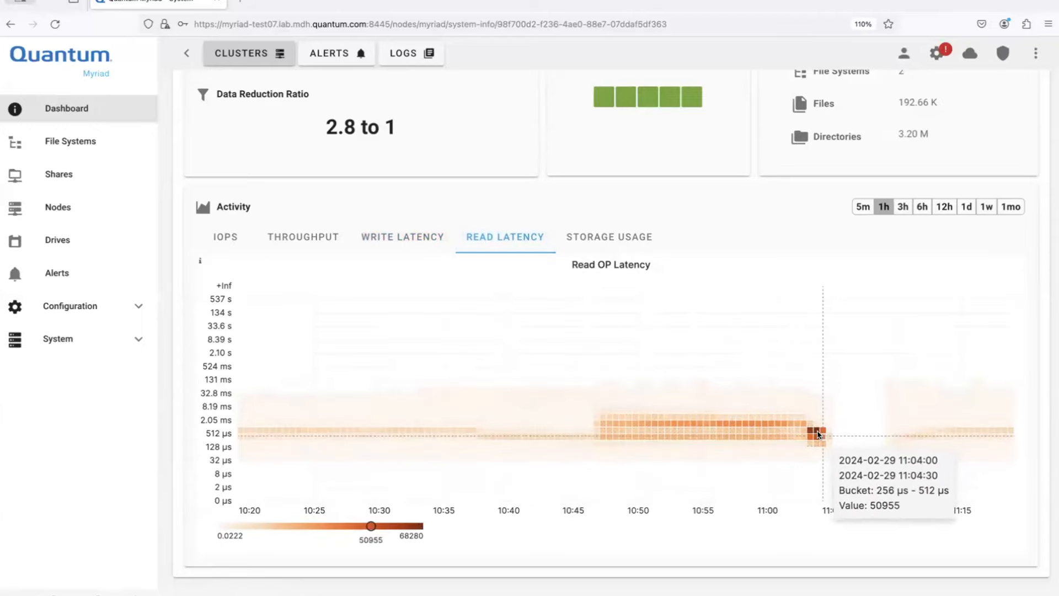
mouse_move(647, 232)
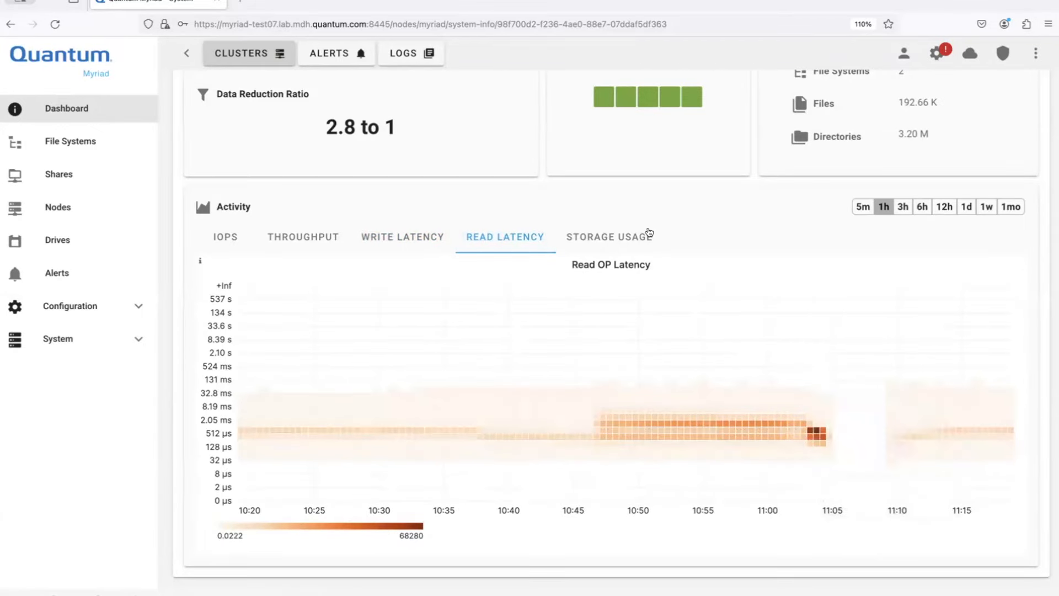
mouse_move(616, 240)
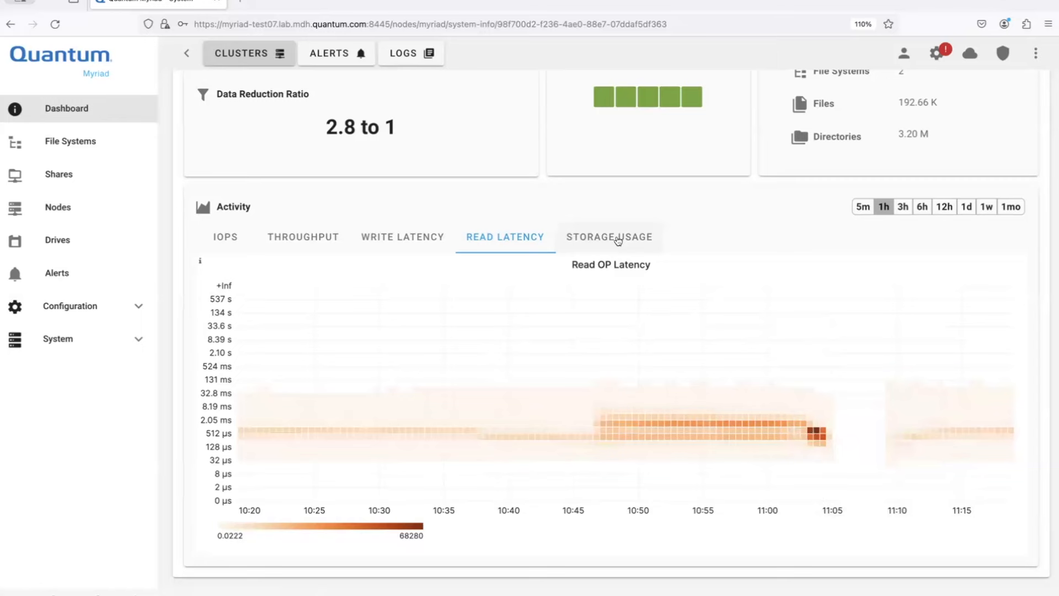
click(609, 237)
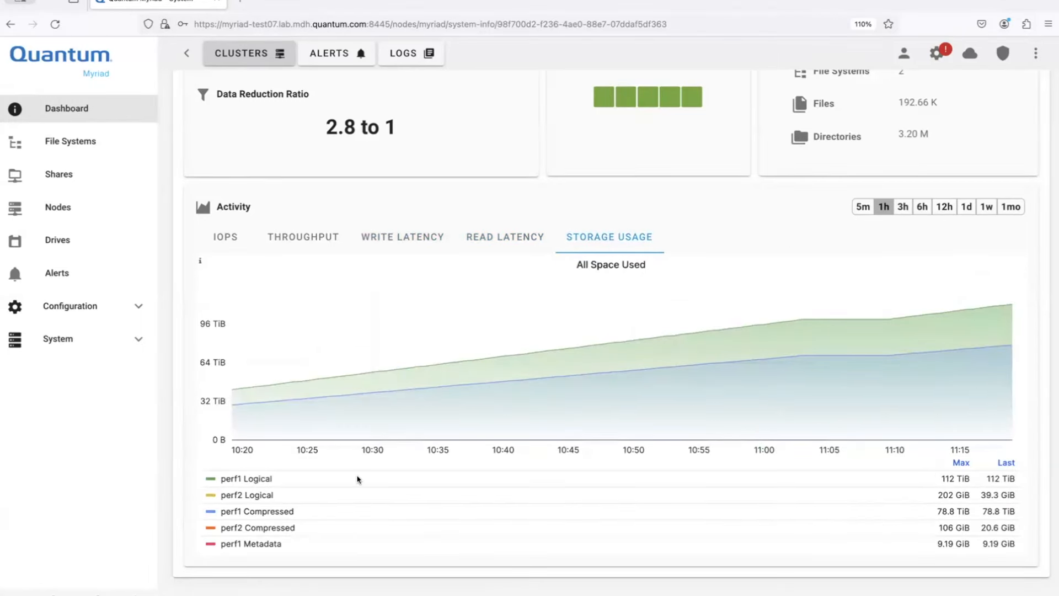
mouse_move(253, 482)
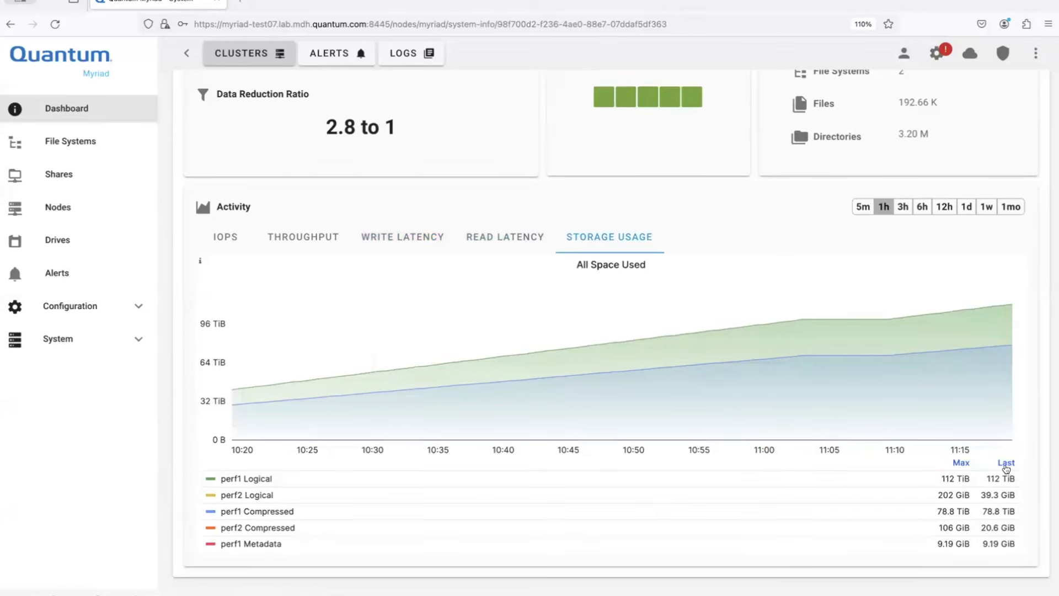
click(1006, 463)
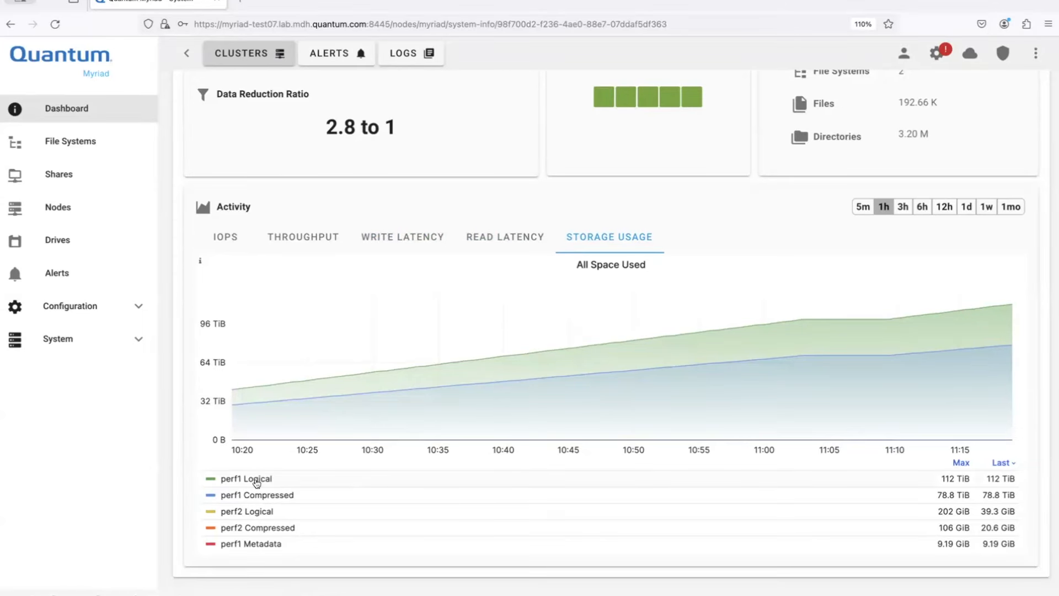
mouse_move(254, 481)
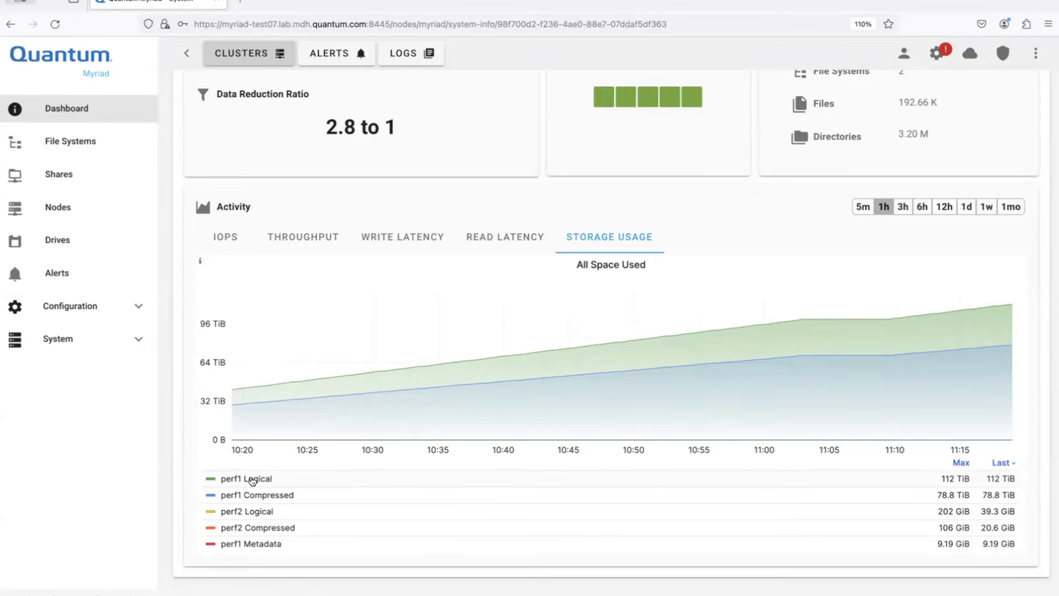
click(247, 494)
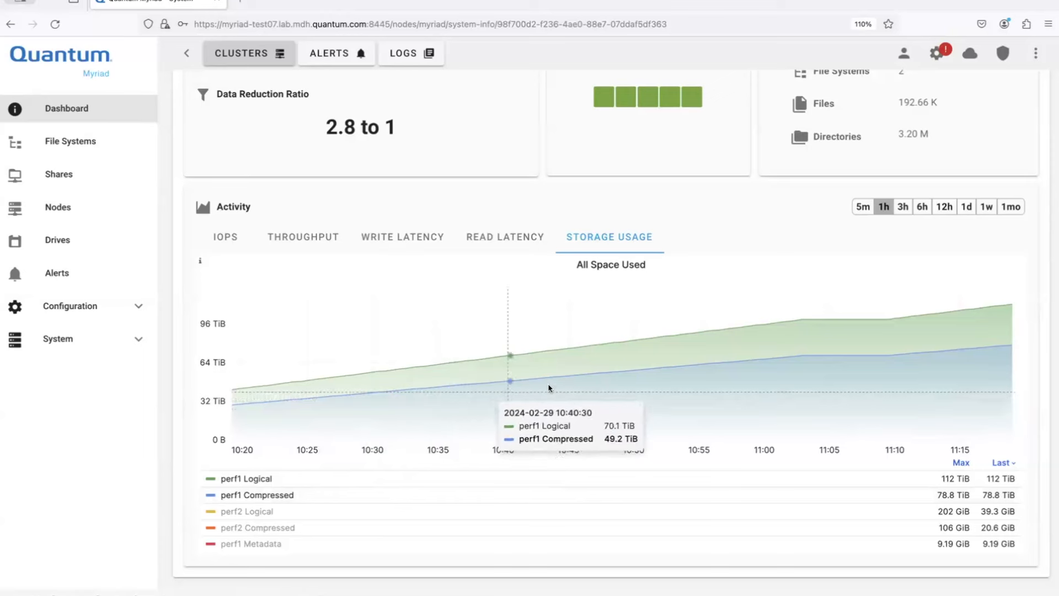
mouse_move(617, 379)
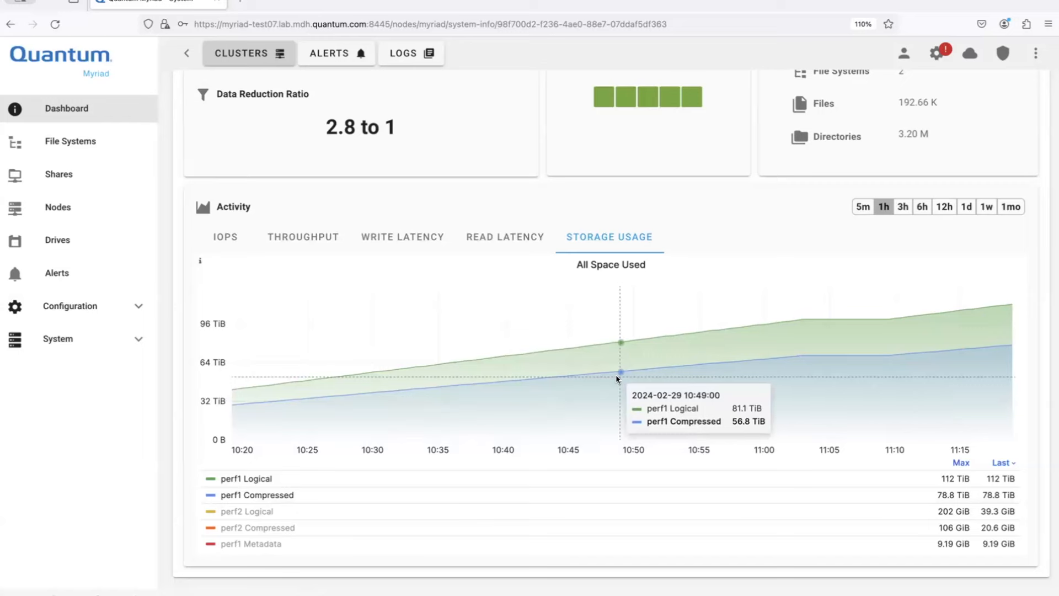
mouse_move(982, 356)
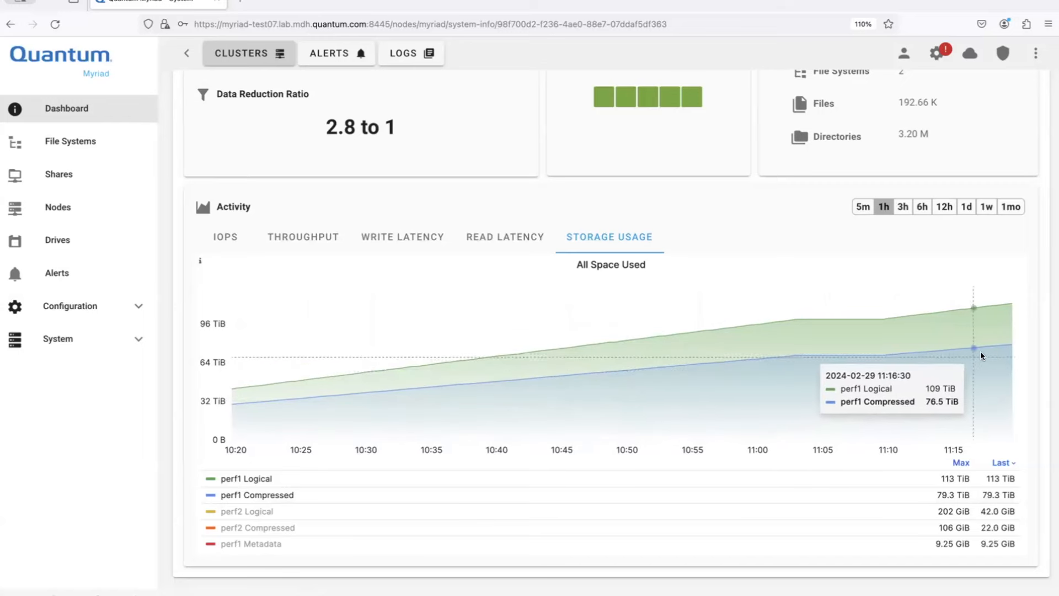
mouse_move(992, 354)
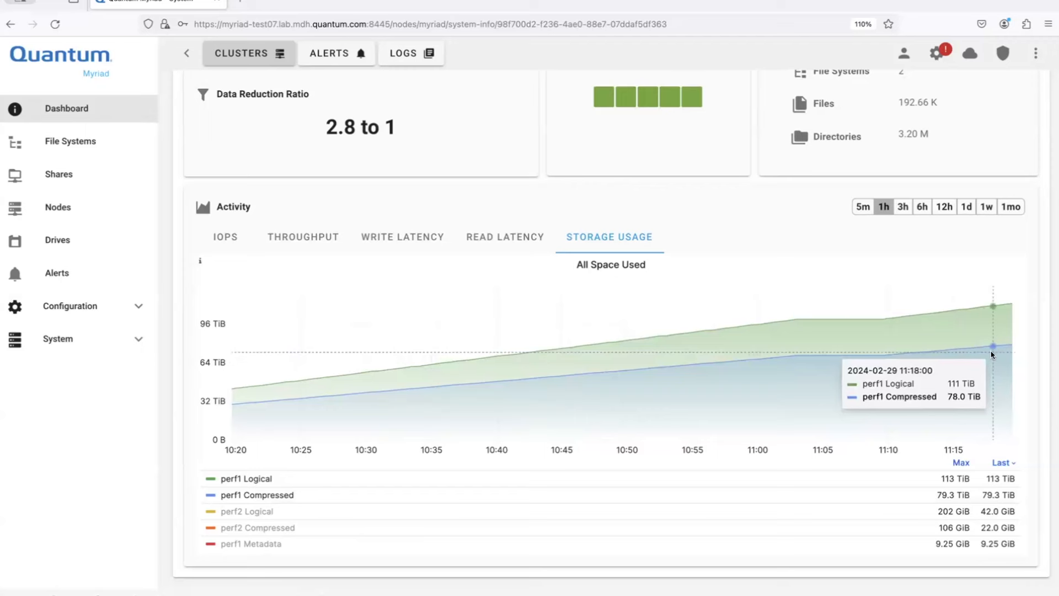
mouse_move(596, 191)
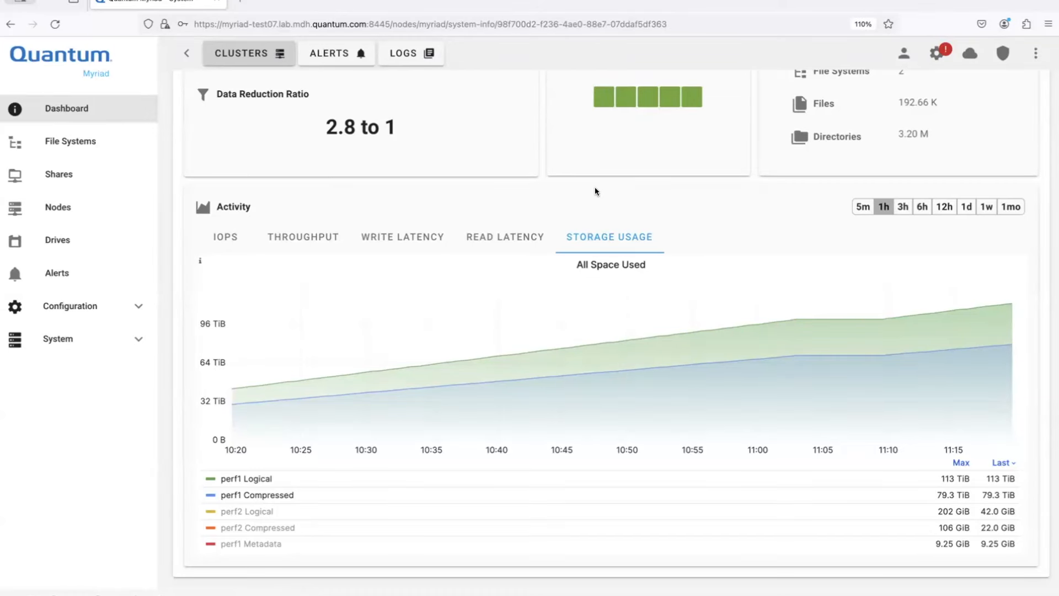
Return to the dashboard top and open File Systems, listing perf1 and perf2.
scroll(up, 3)
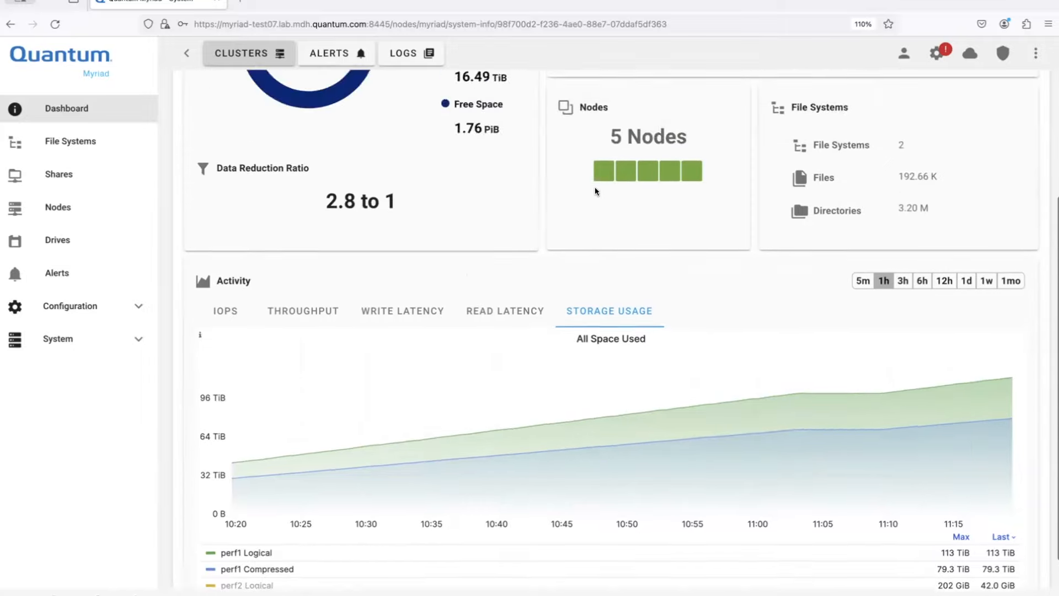
scroll(up, 3)
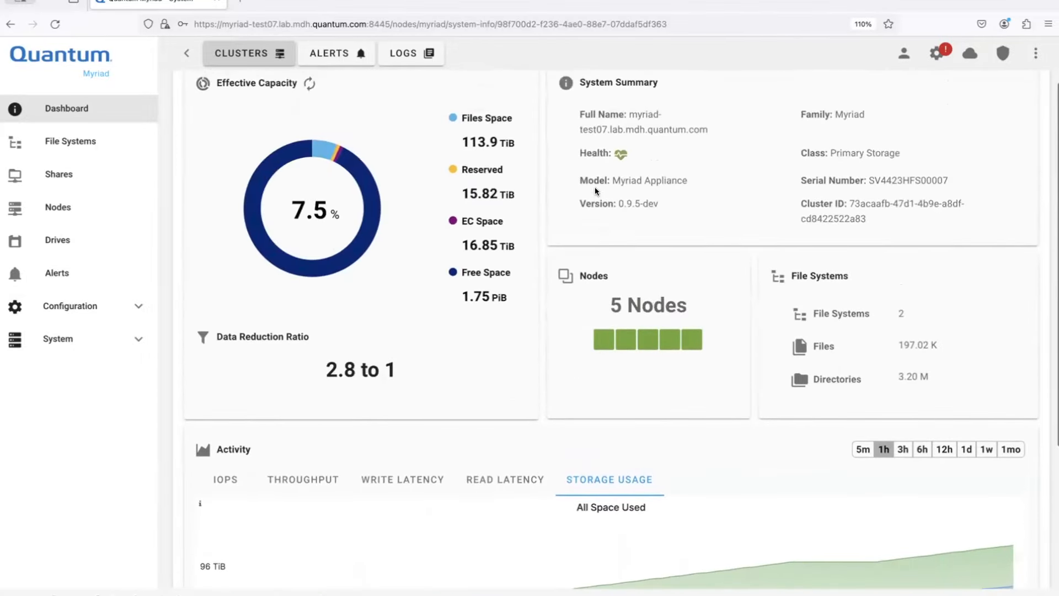
scroll(up, 3)
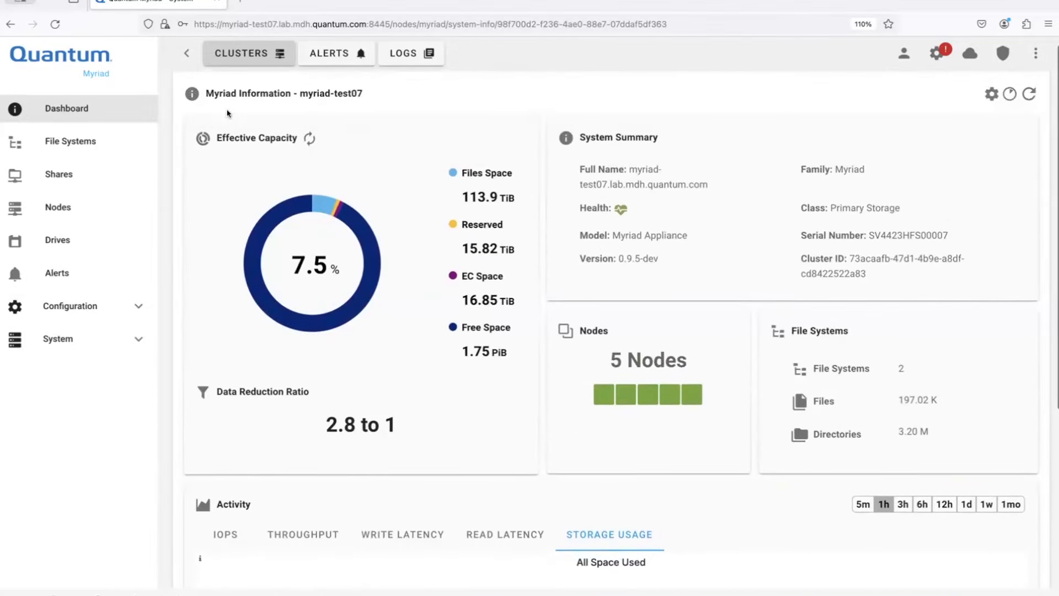
mouse_move(70, 142)
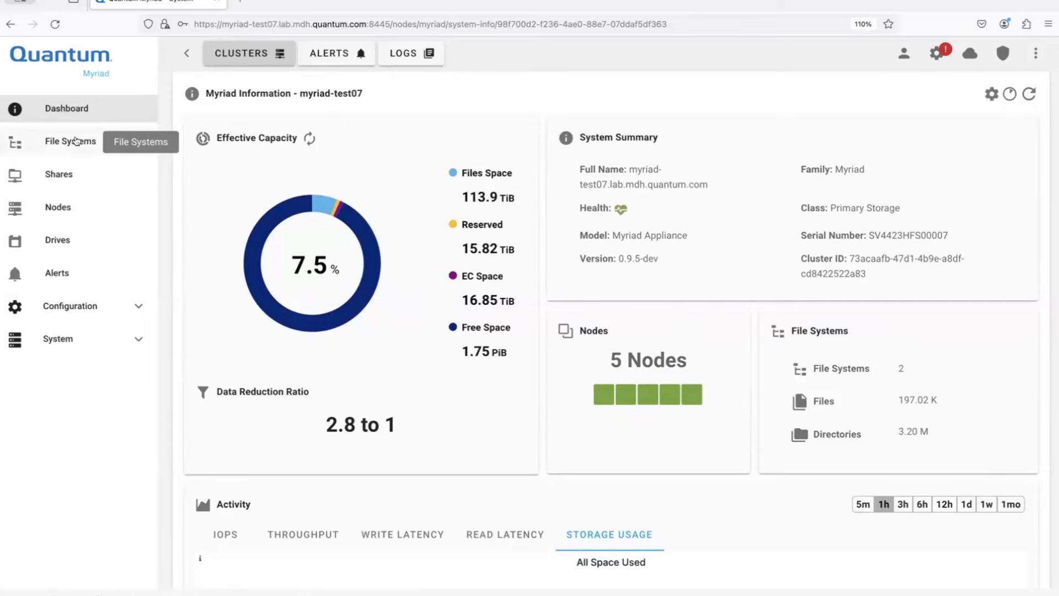
click(70, 142)
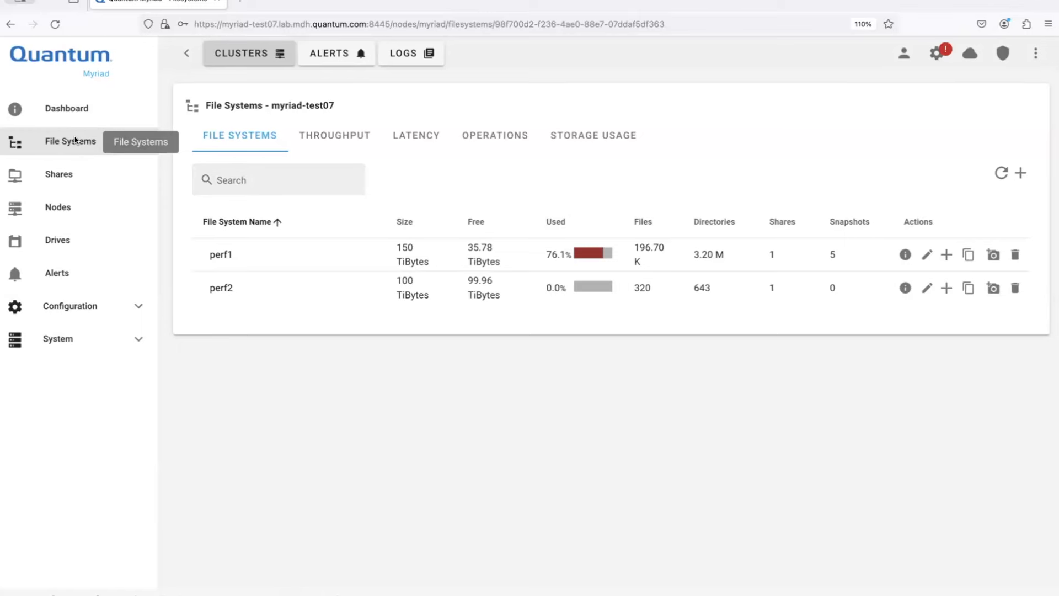
mouse_move(221, 356)
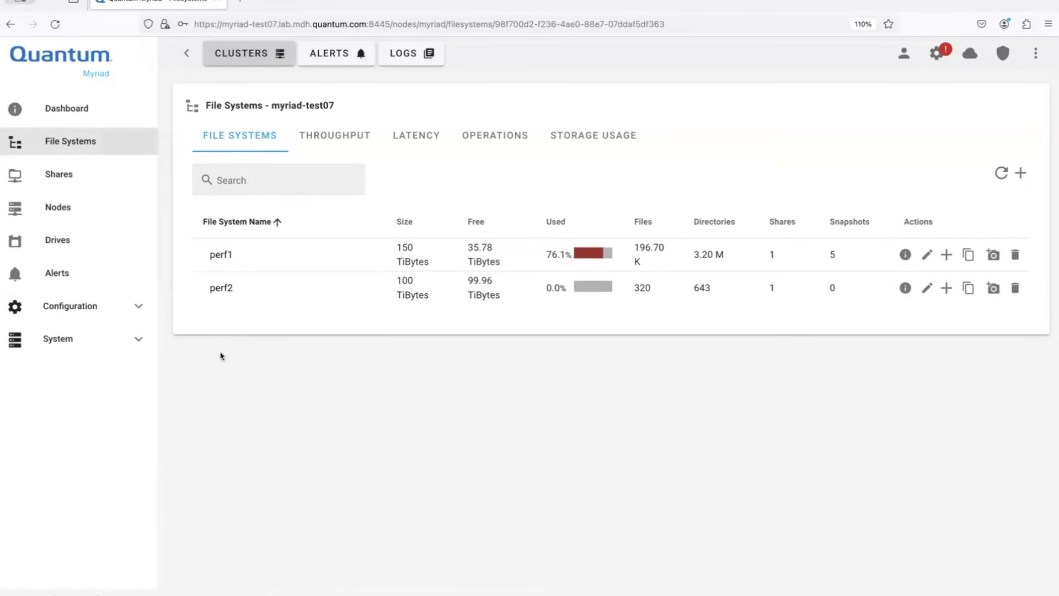
mouse_move(260, 366)
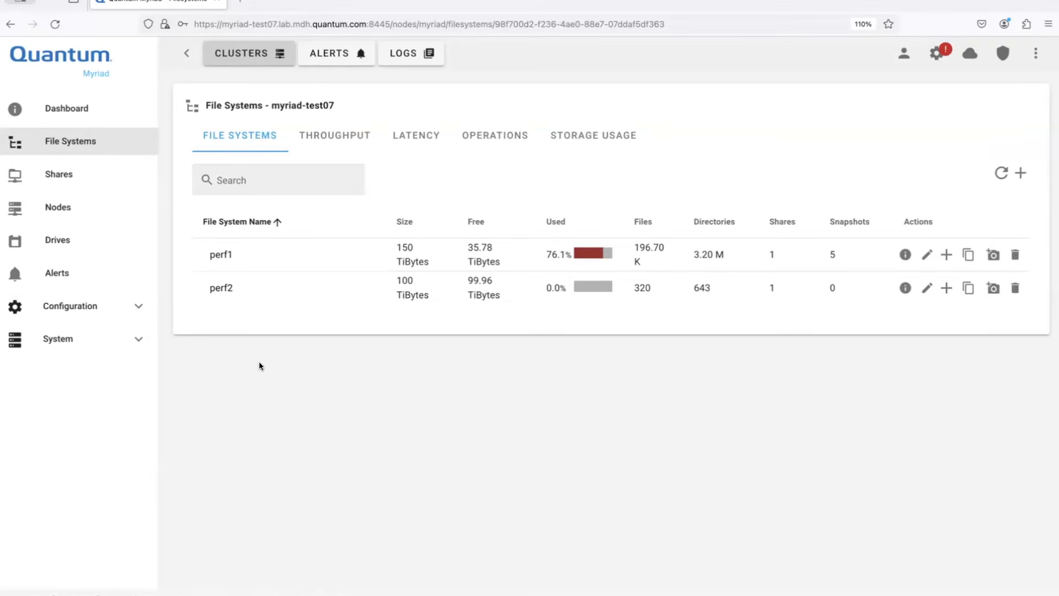
mouse_move(237, 341)
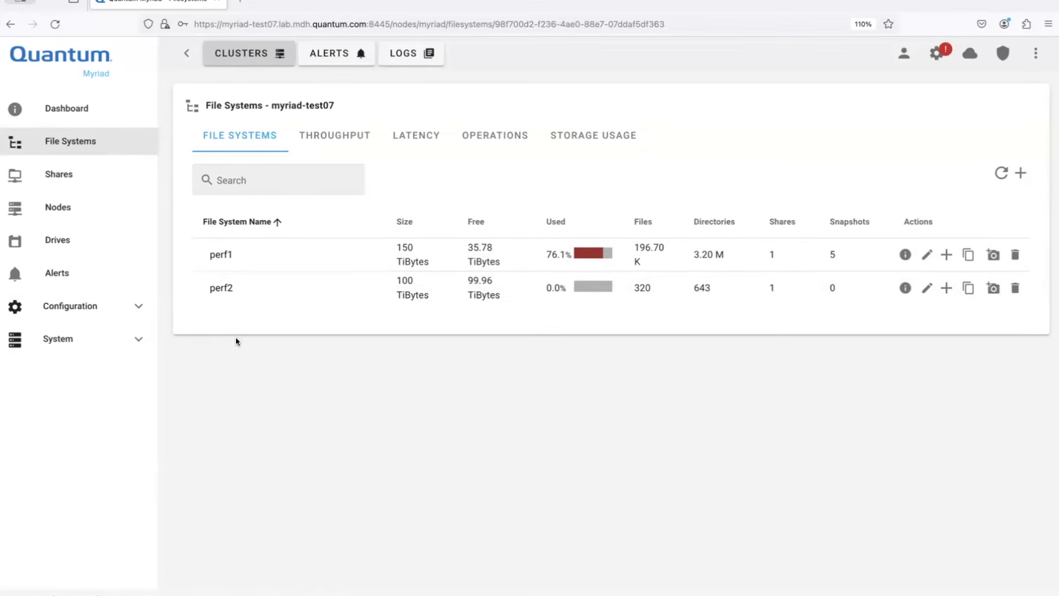
mouse_move(292, 311)
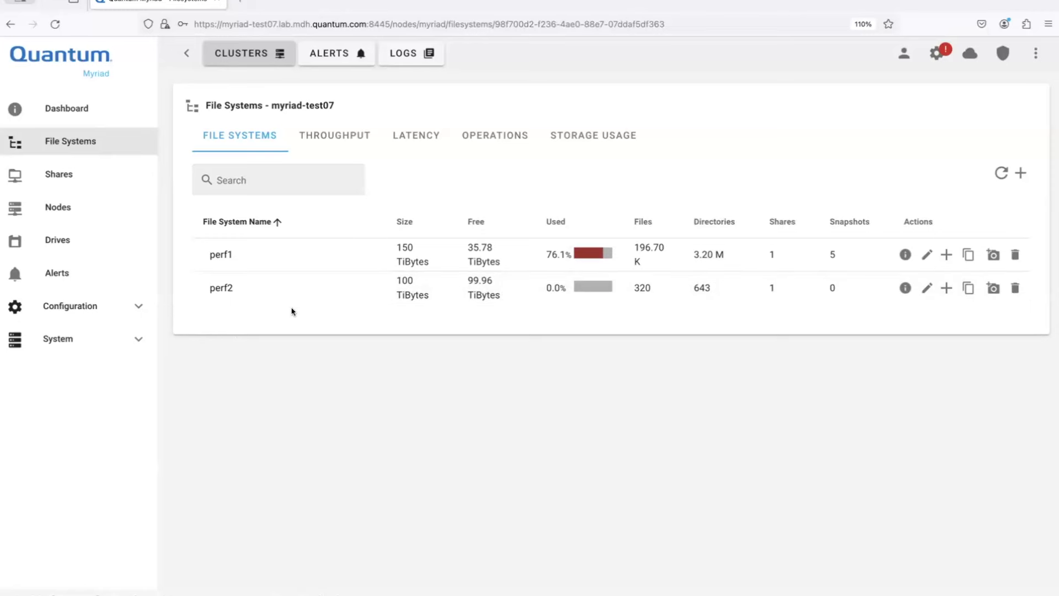
Create a new snapshot from perf1's Snapshots tab.
click(220, 255)
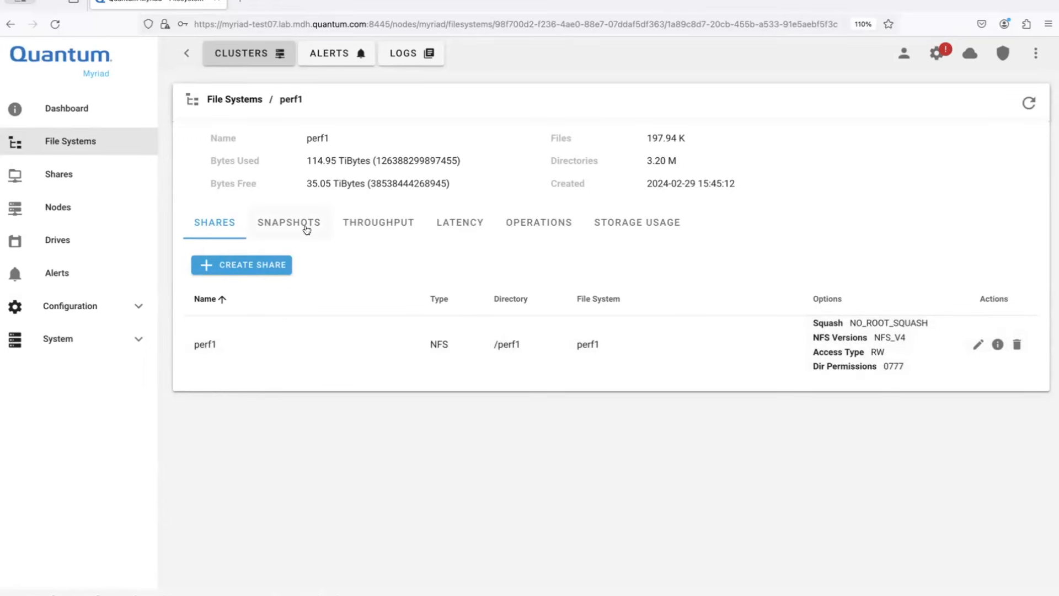
click(289, 222)
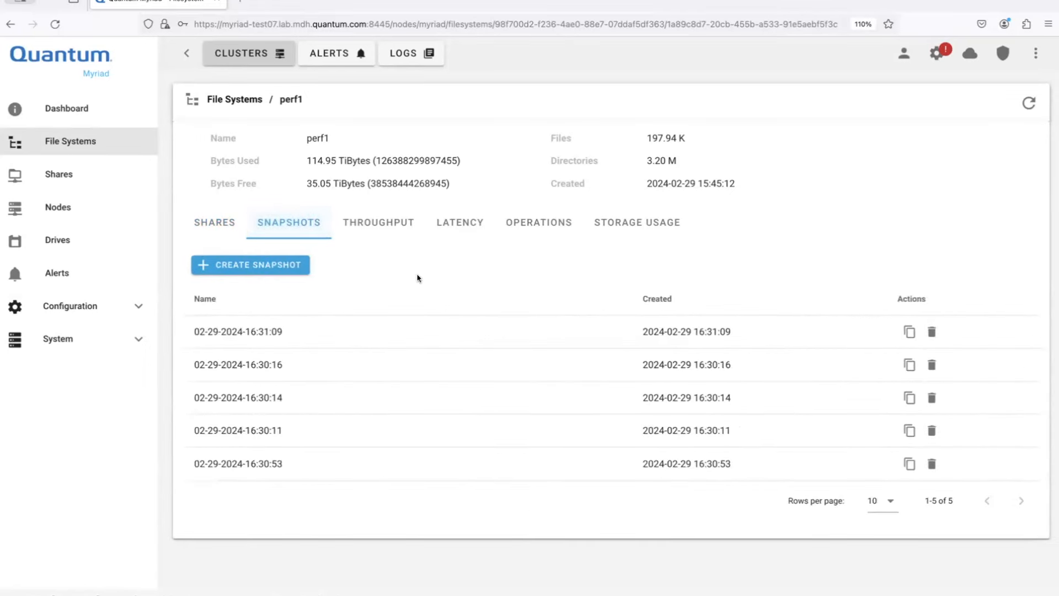
mouse_move(250, 265)
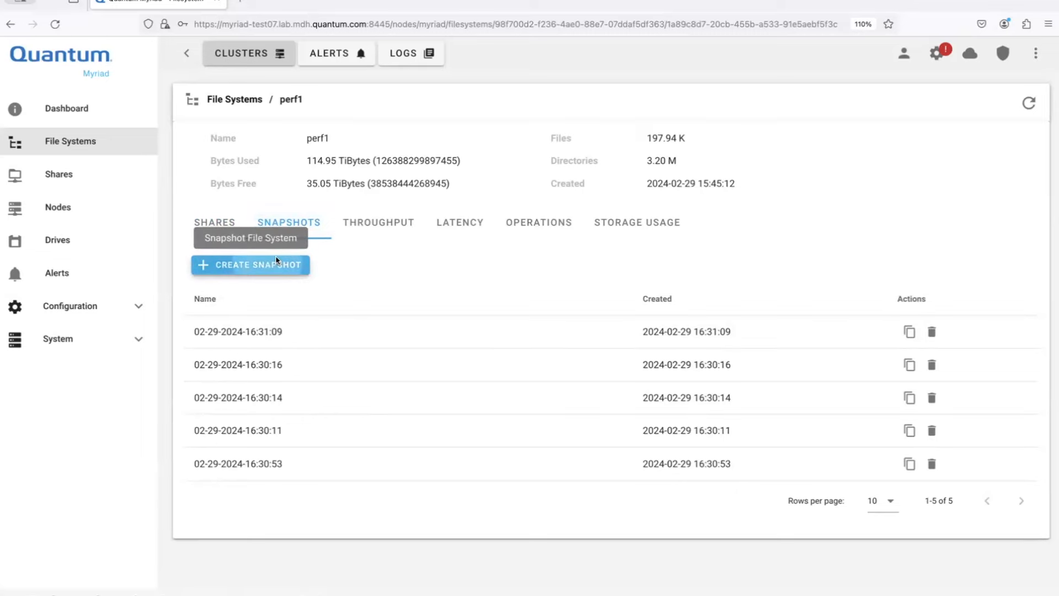
click(250, 265)
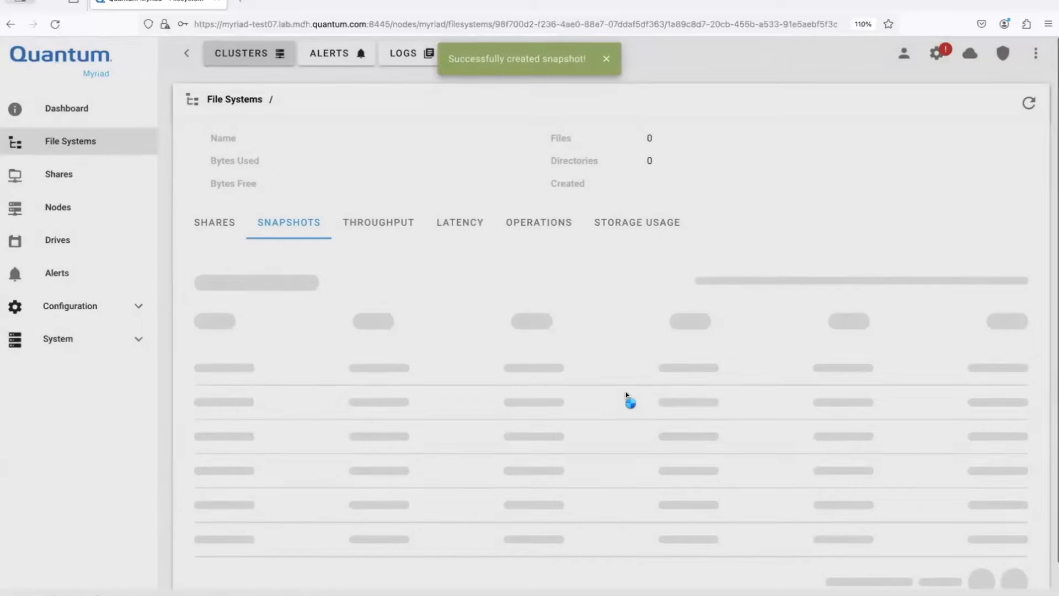
mouse_move(461, 302)
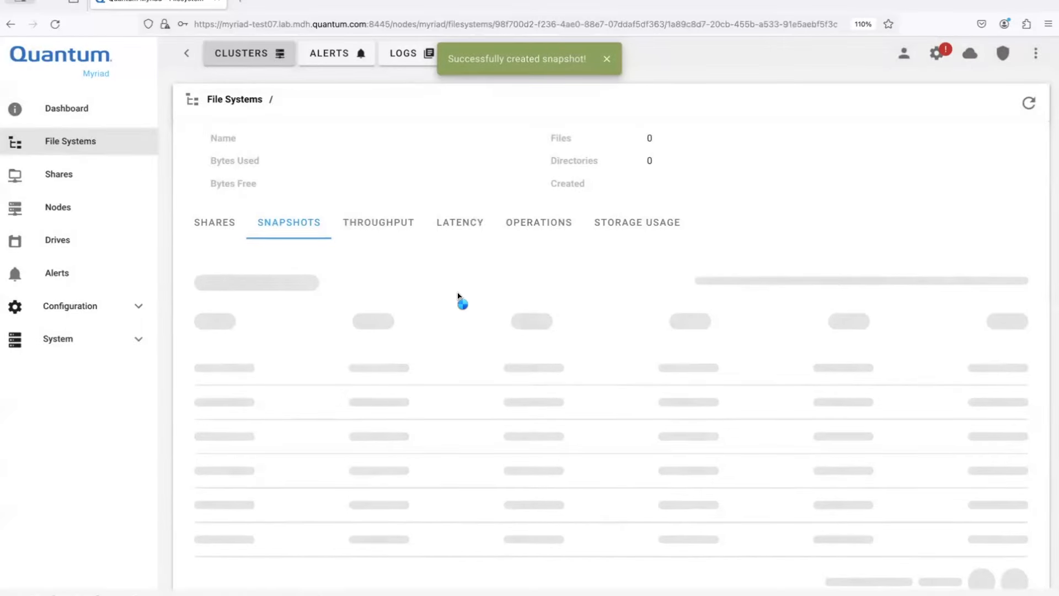
mouse_move(405, 244)
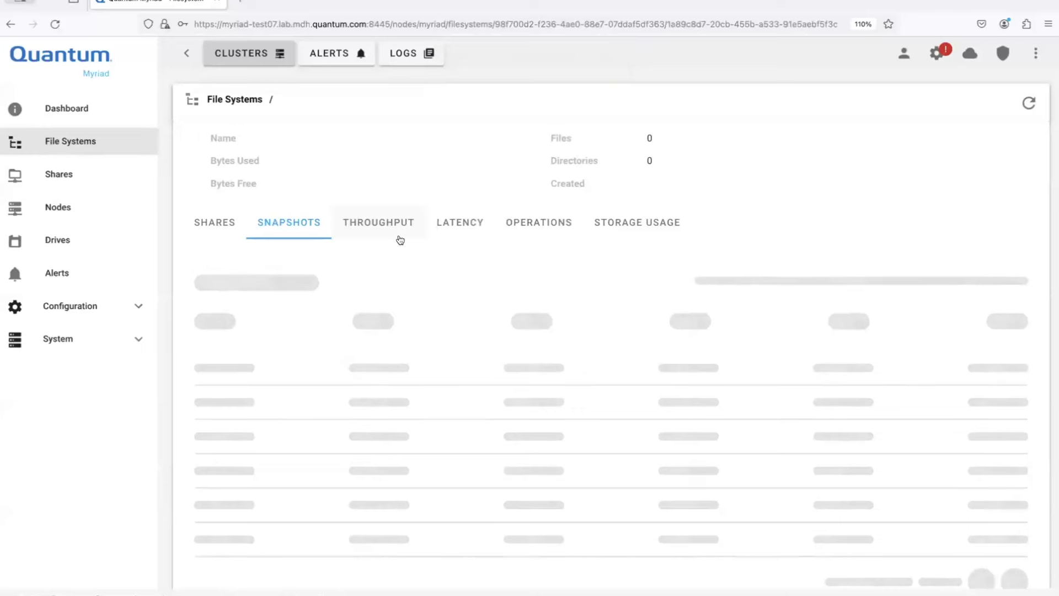
mouse_move(245, 232)
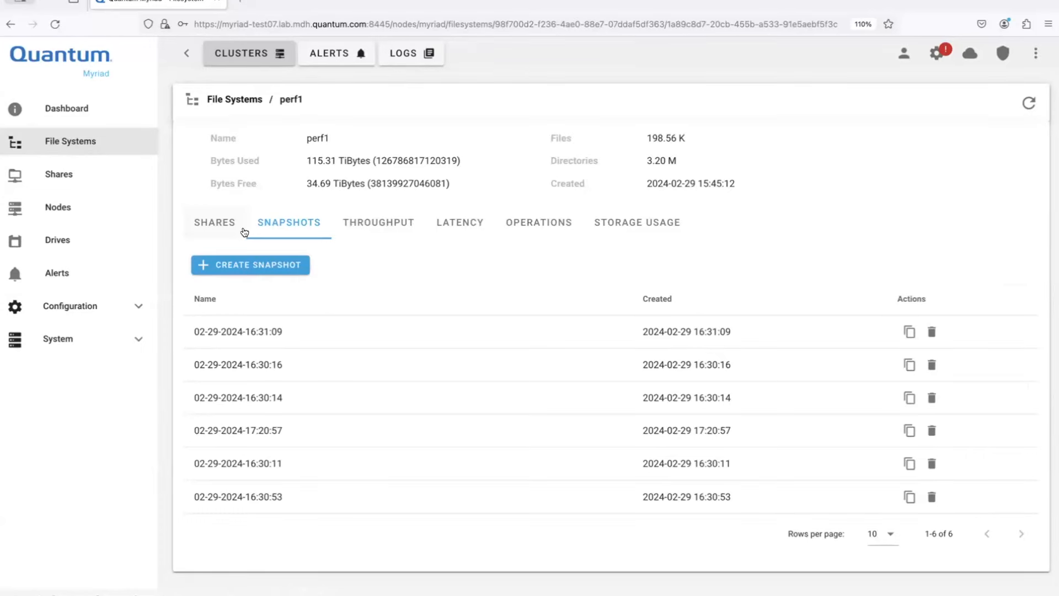
mouse_move(696, 339)
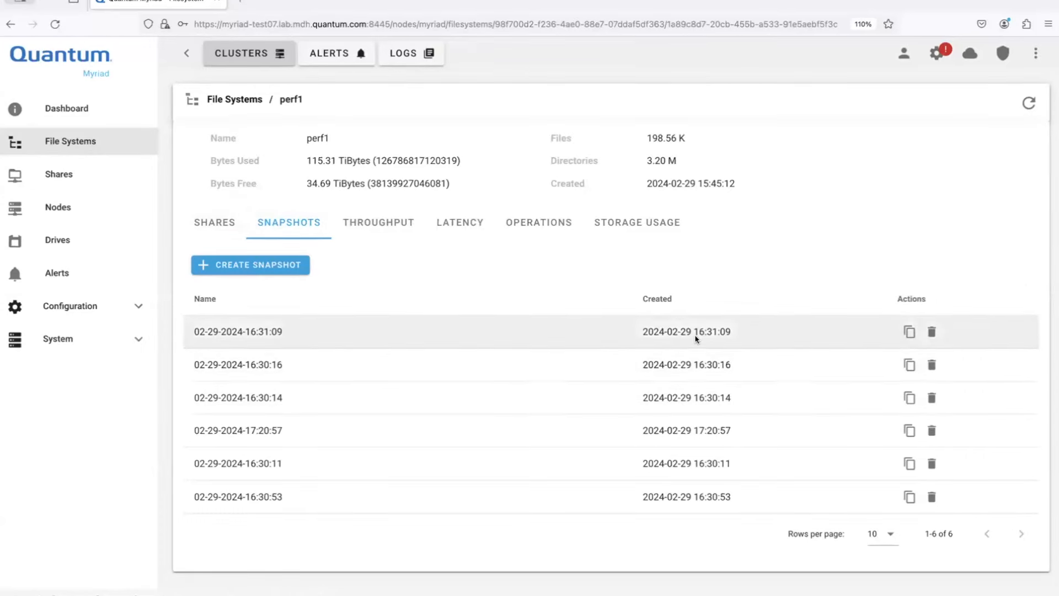
mouse_move(909, 398)
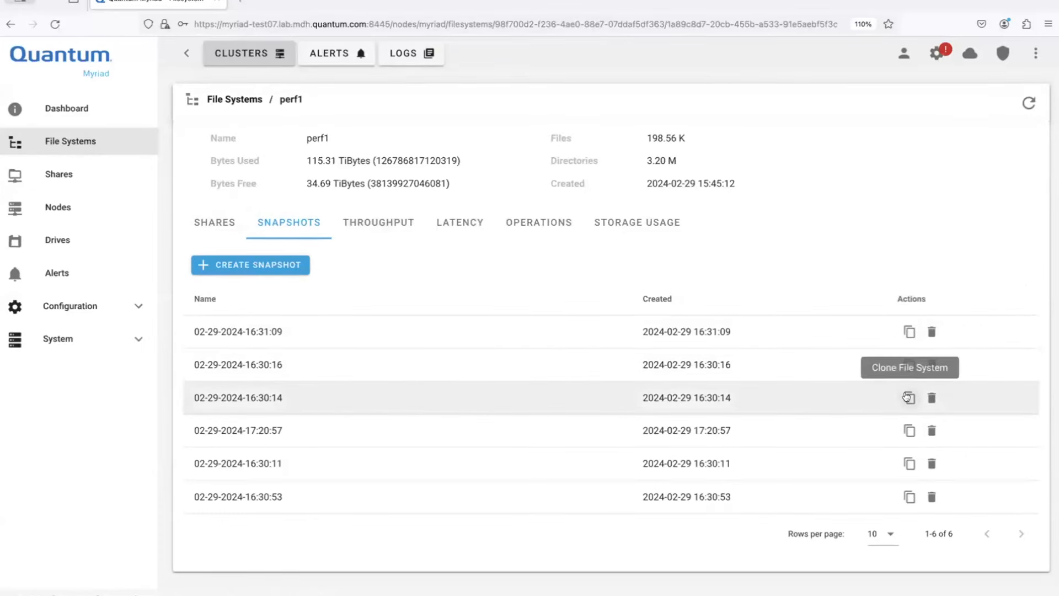
click(908, 397)
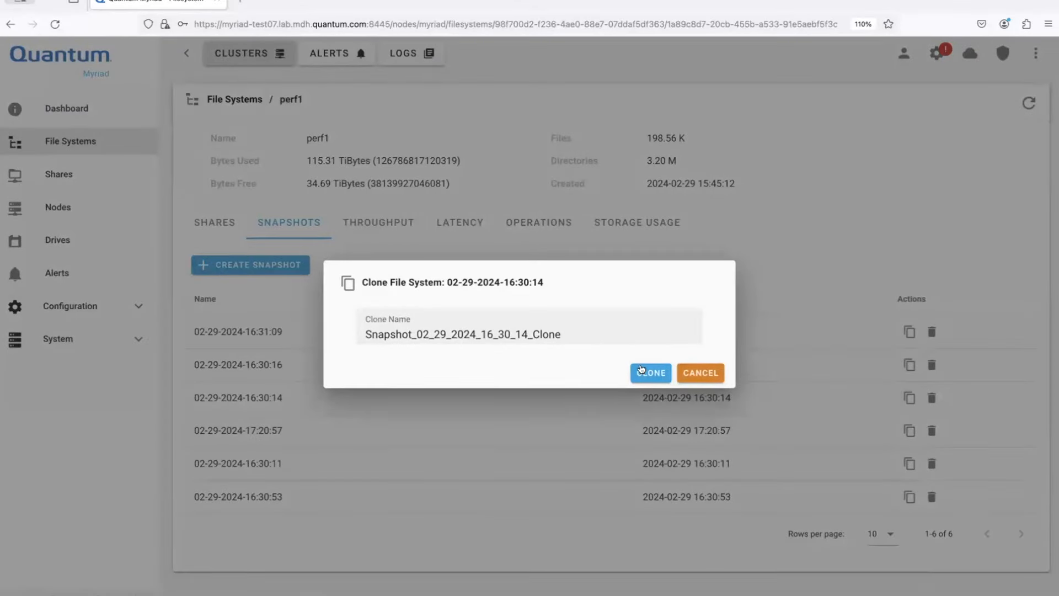
click(650, 372)
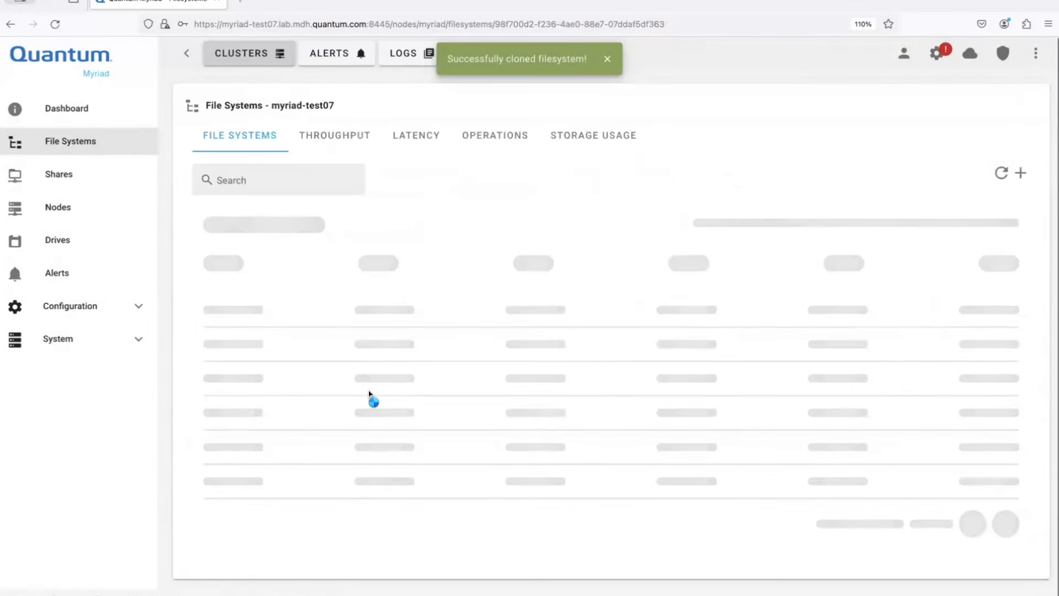
Select Snapshot_02_29_2024_16_30_14_Clone in the reloading file systems list.
click(607, 59)
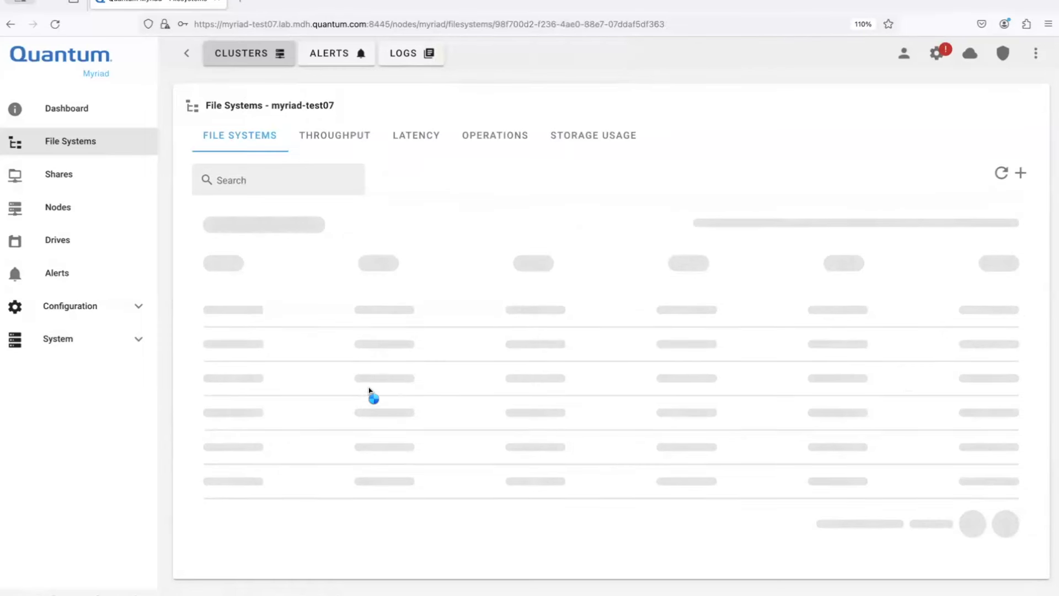
mouse_move(445, 202)
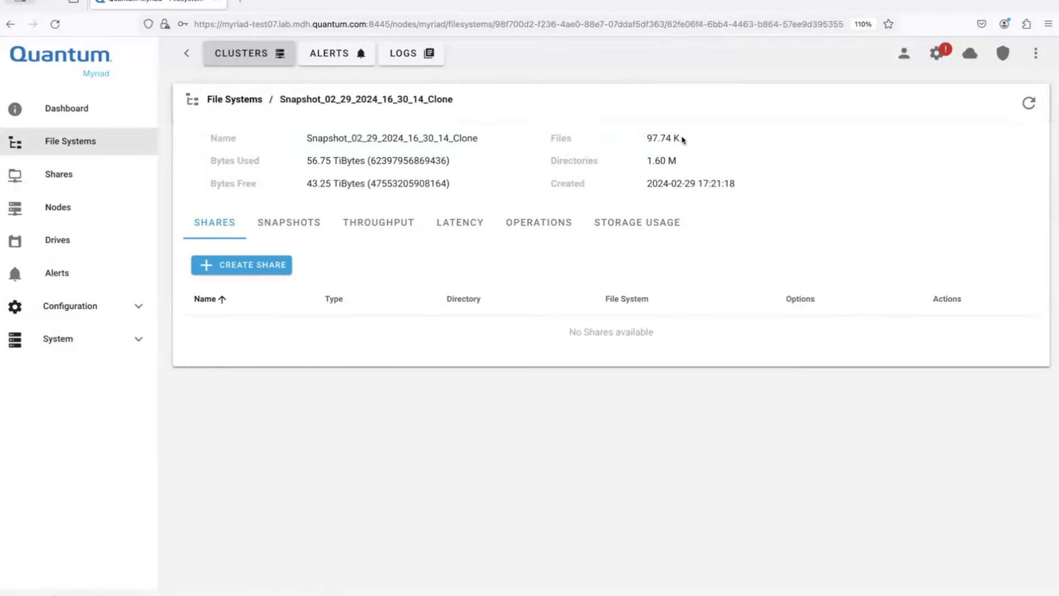
mouse_move(680, 178)
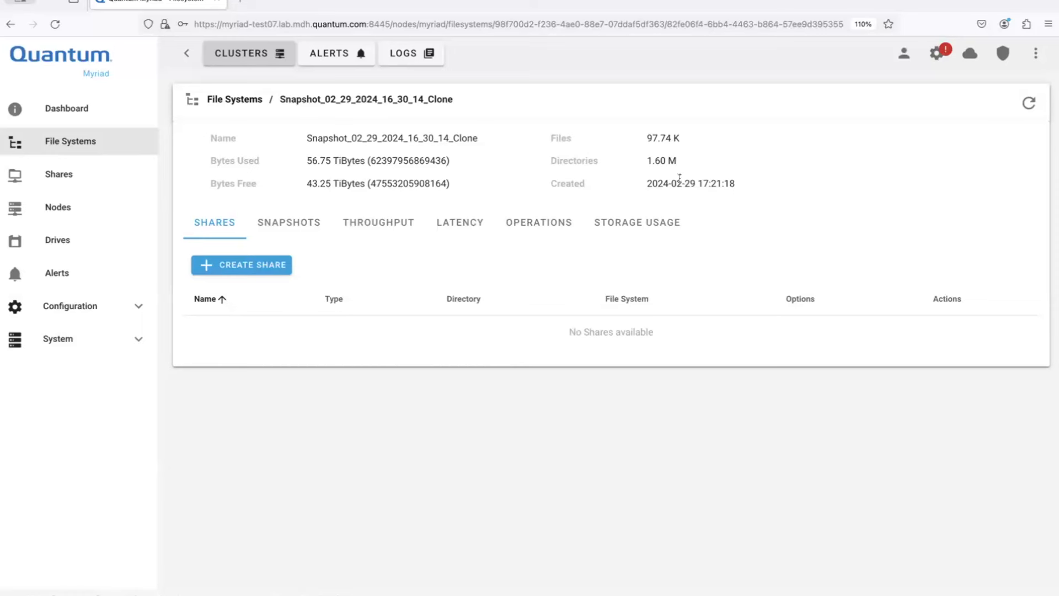
mouse_move(560, 397)
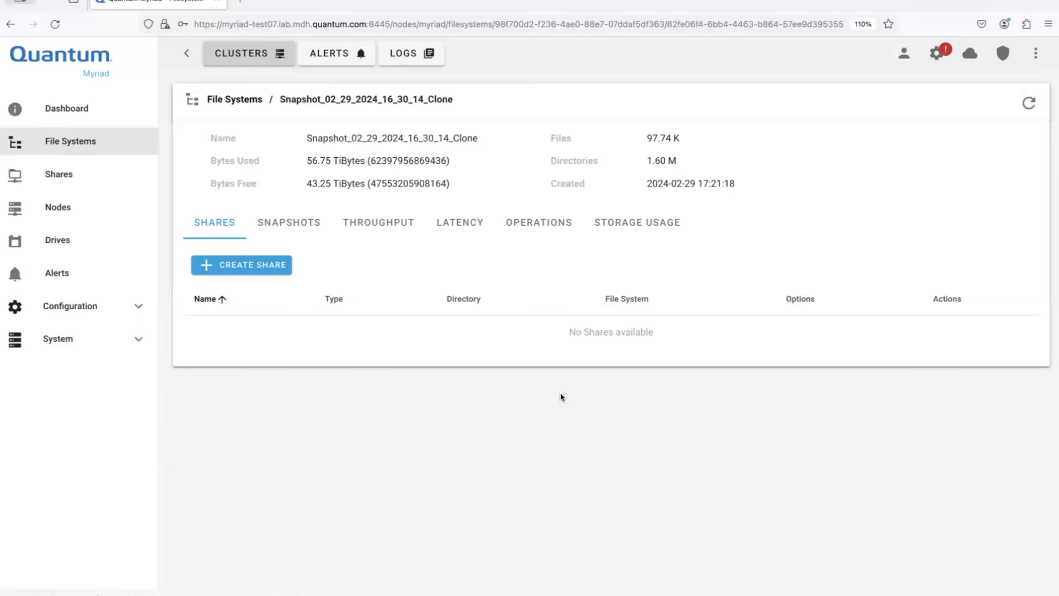
mouse_move(276, 375)
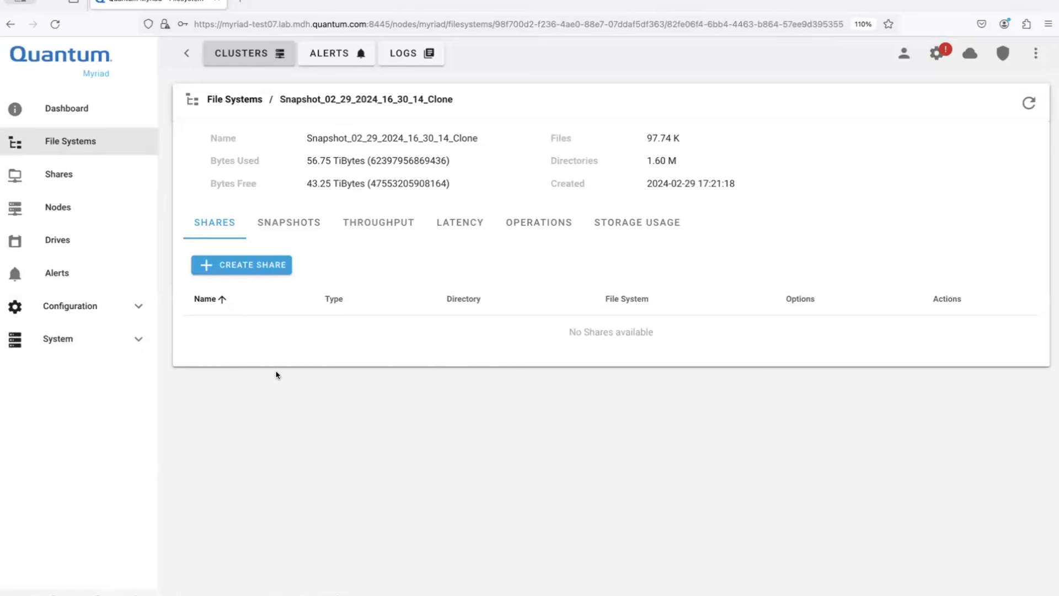
mouse_move(242, 265)
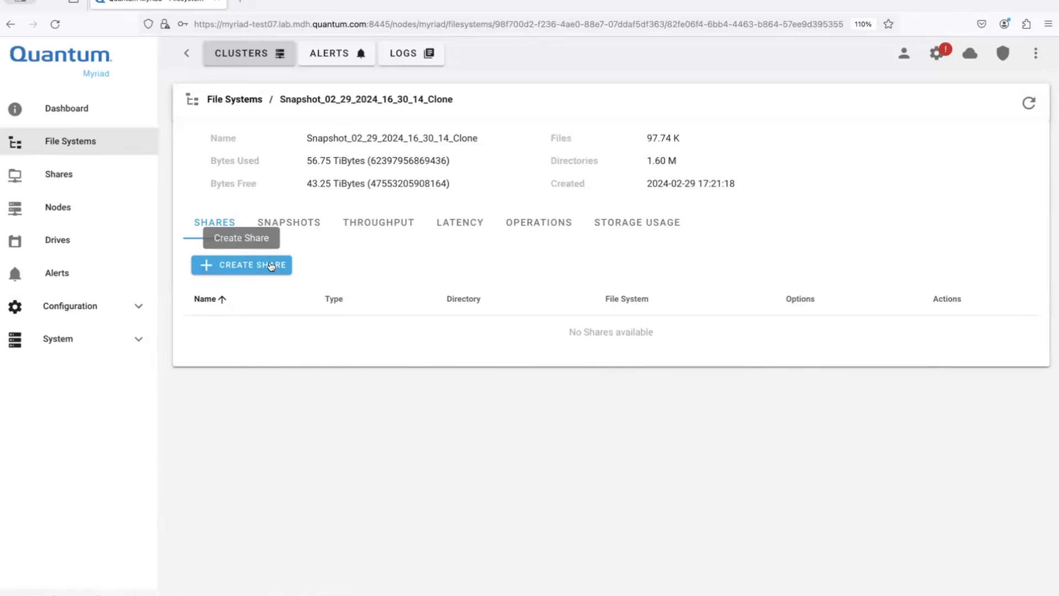
mouse_move(248, 106)
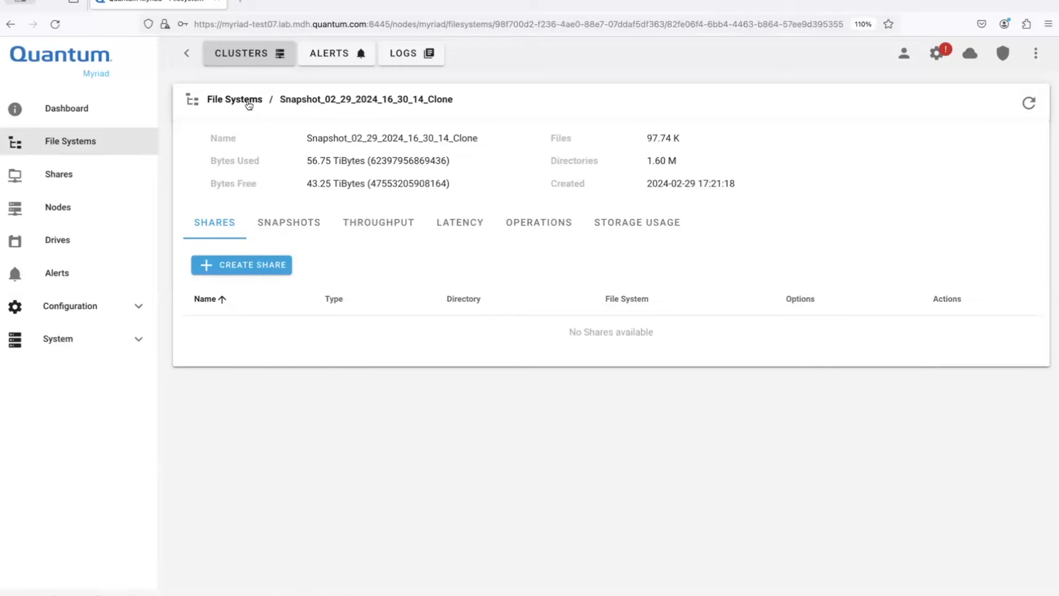
Edit the clone file system's size to 75 TiB from the File Systems list.
click(234, 99)
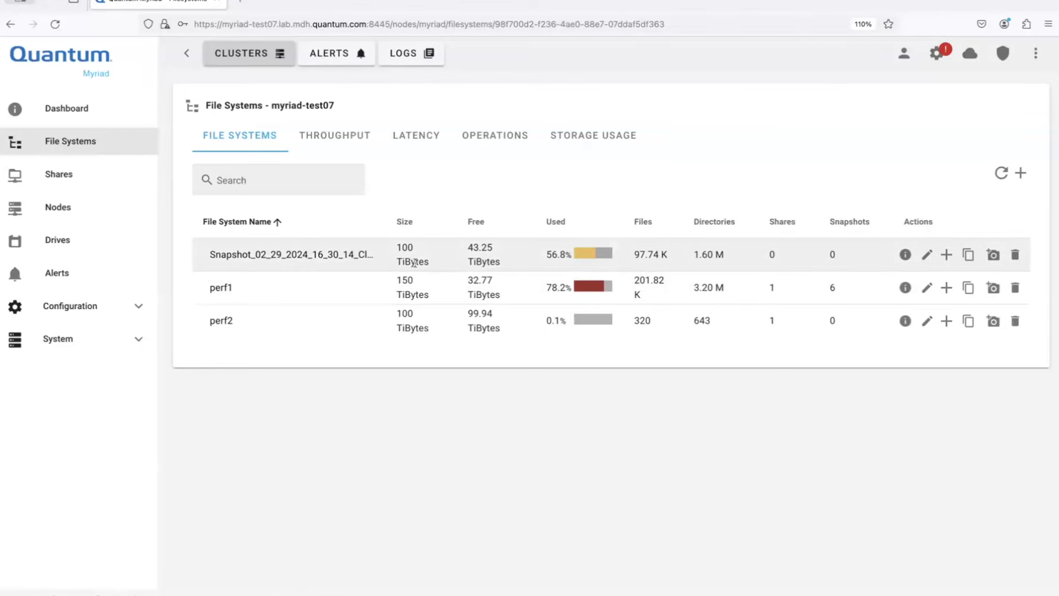
mouse_move(926, 255)
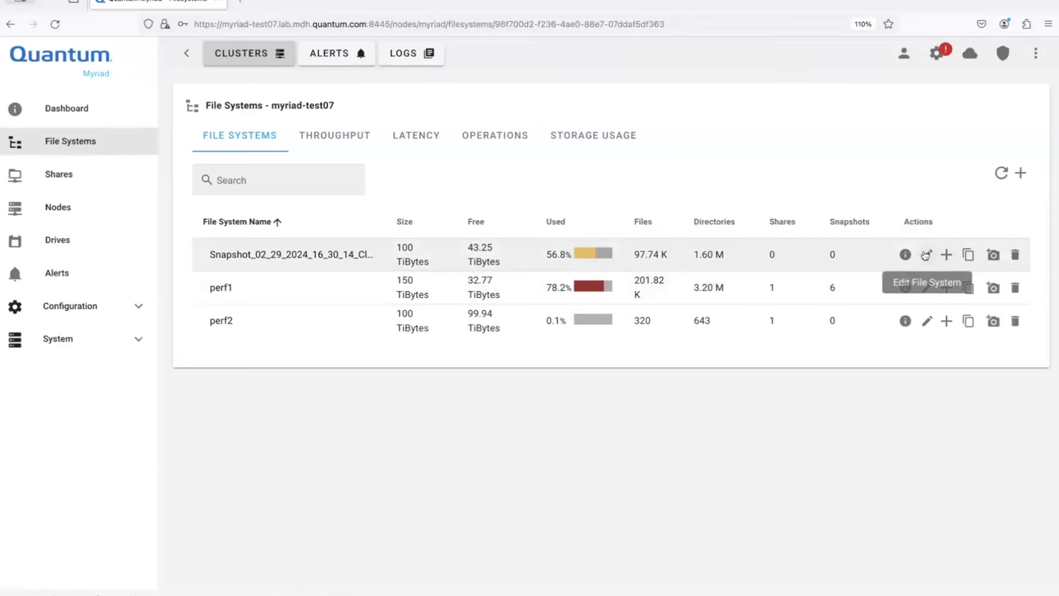
mouse_move(926, 255)
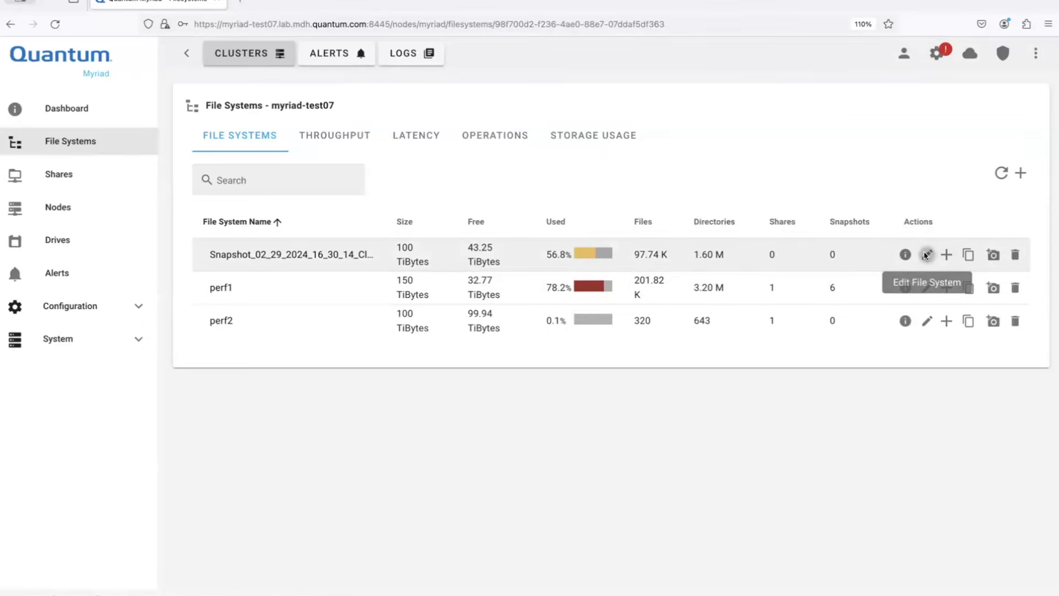
click(926, 255)
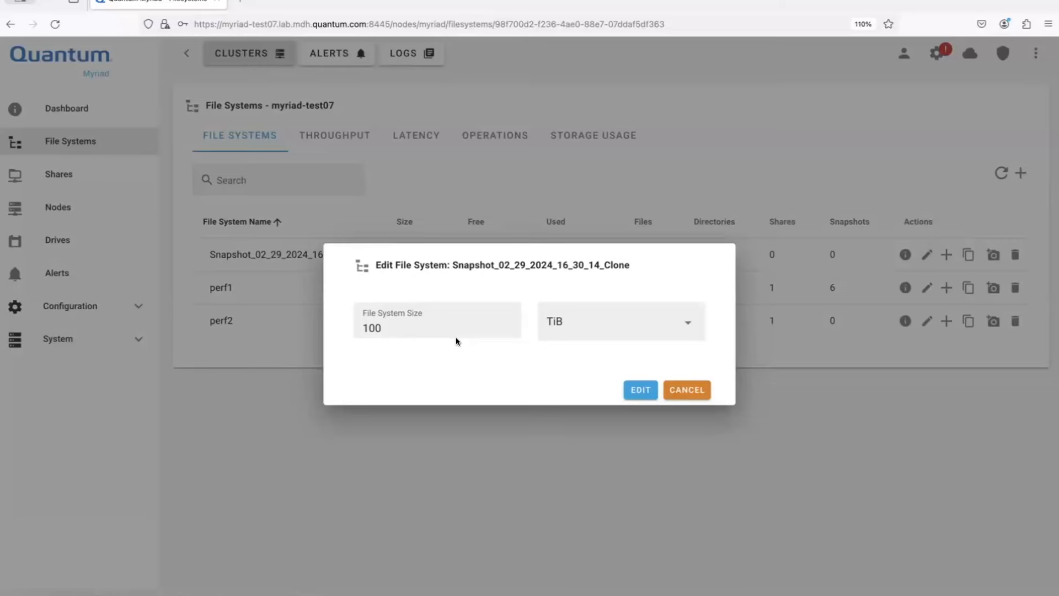
mouse_move(454, 320)
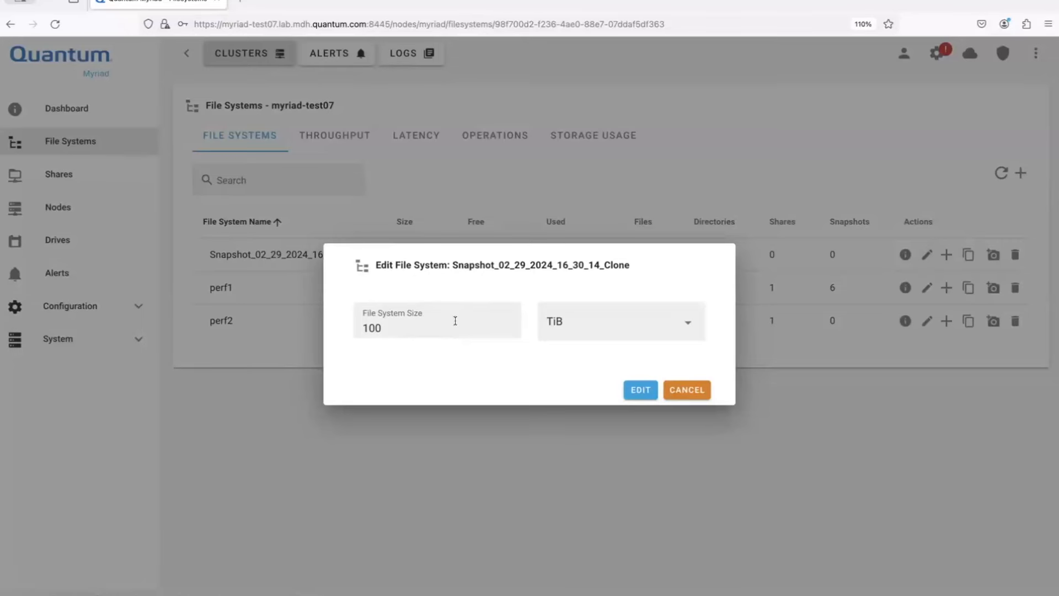
click(436, 328)
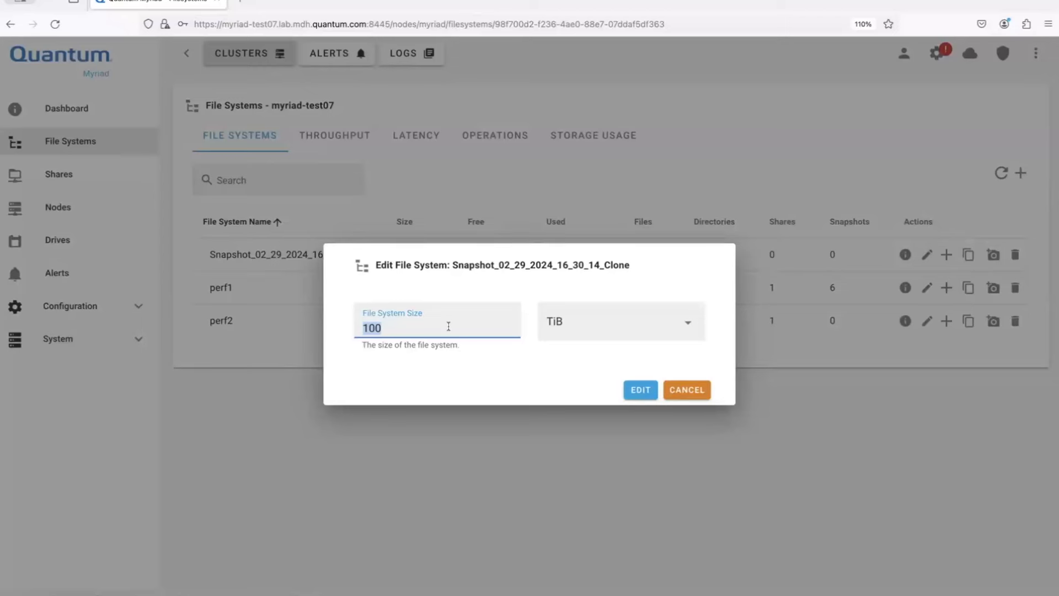
text(75)
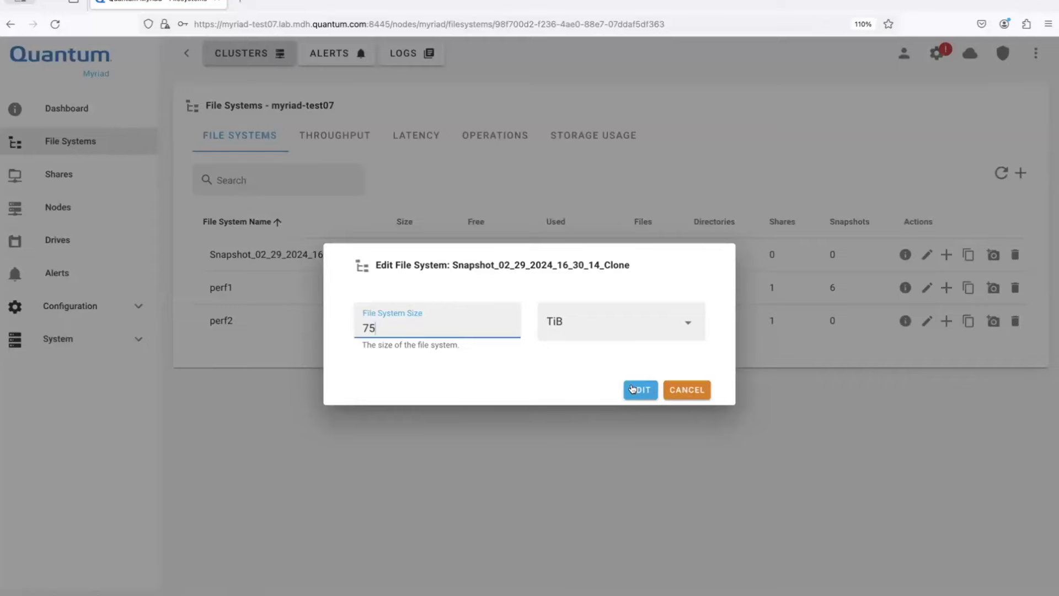
click(638, 390)
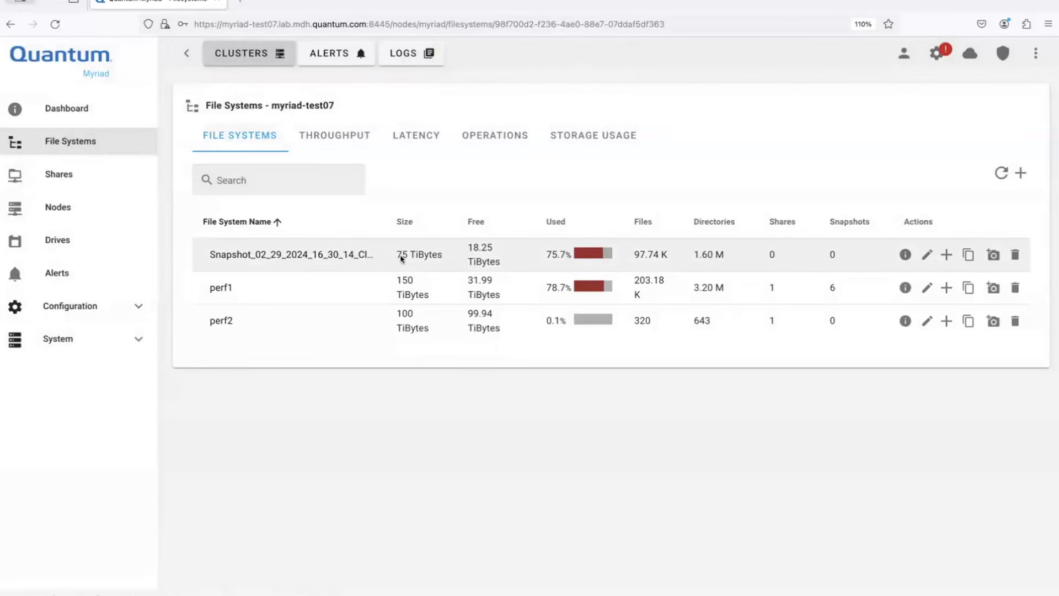
mouse_move(398, 372)
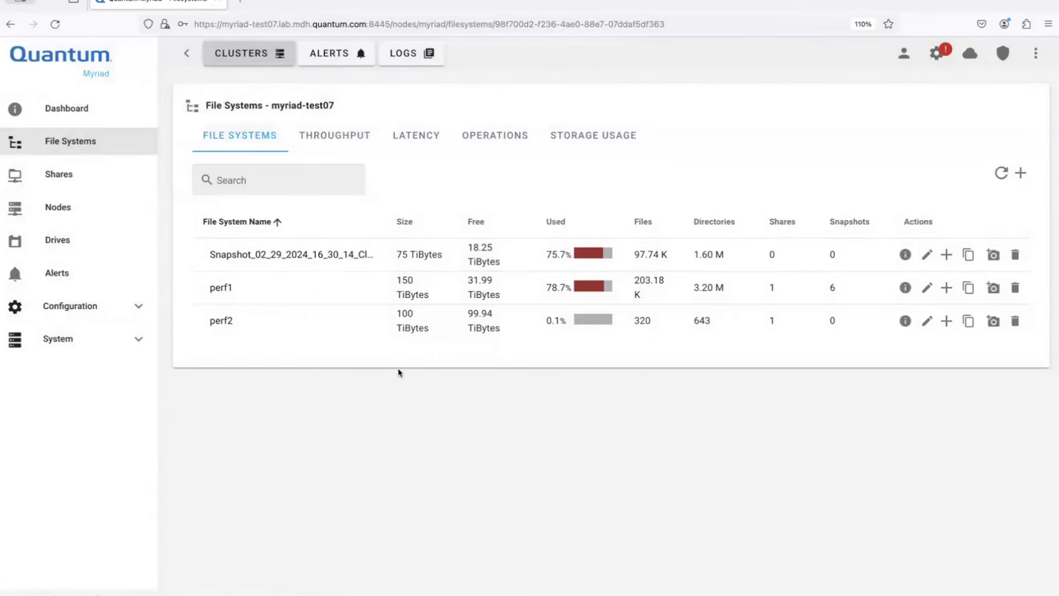
Open perf1 and show its throughput chart, writes near 22.6 GiB, reads 15.3 GiB.
double_click(220, 288)
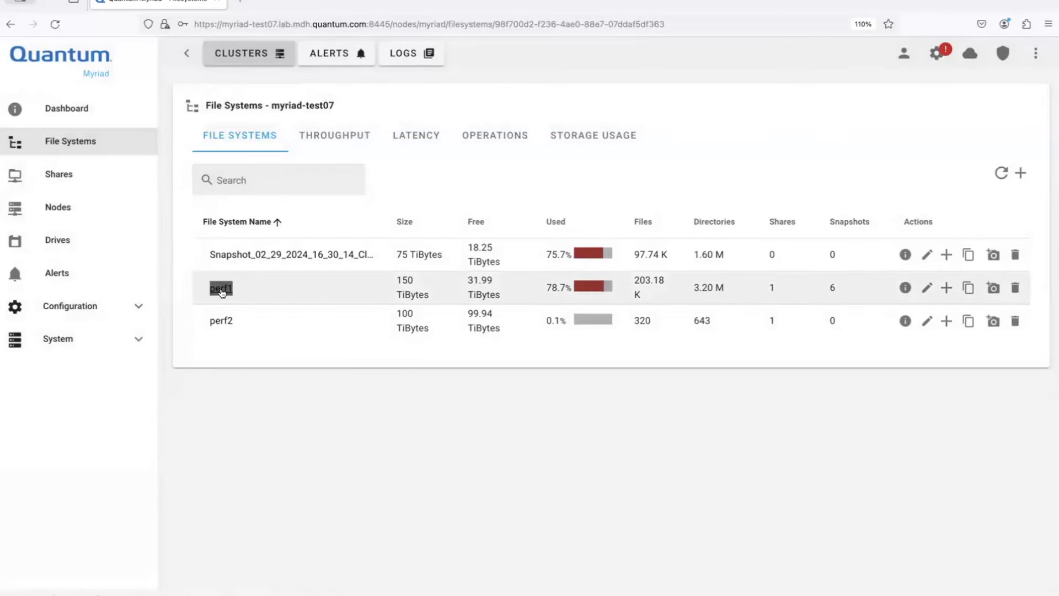
click(220, 287)
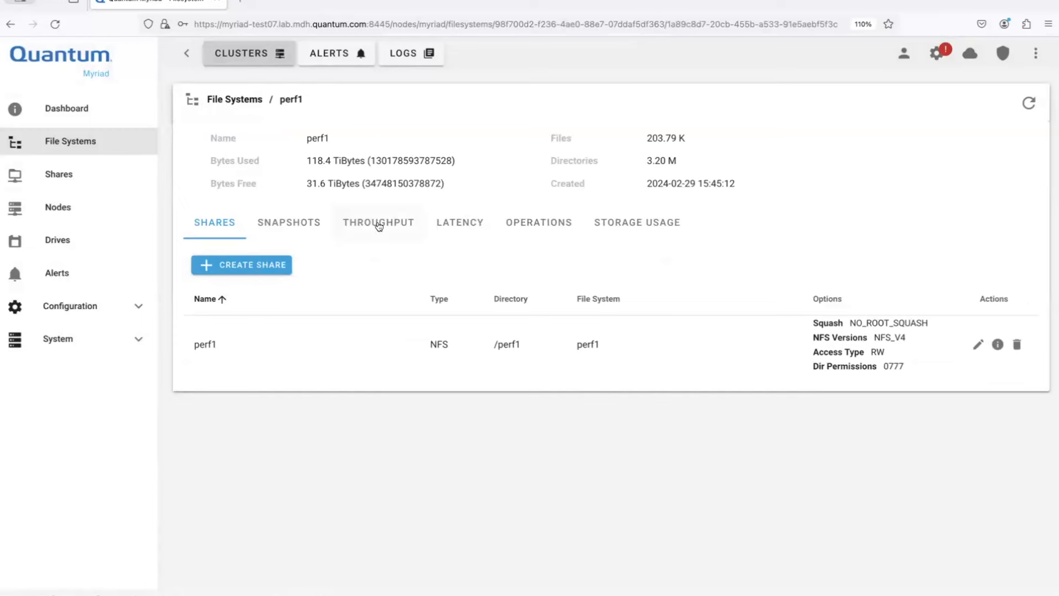
click(378, 222)
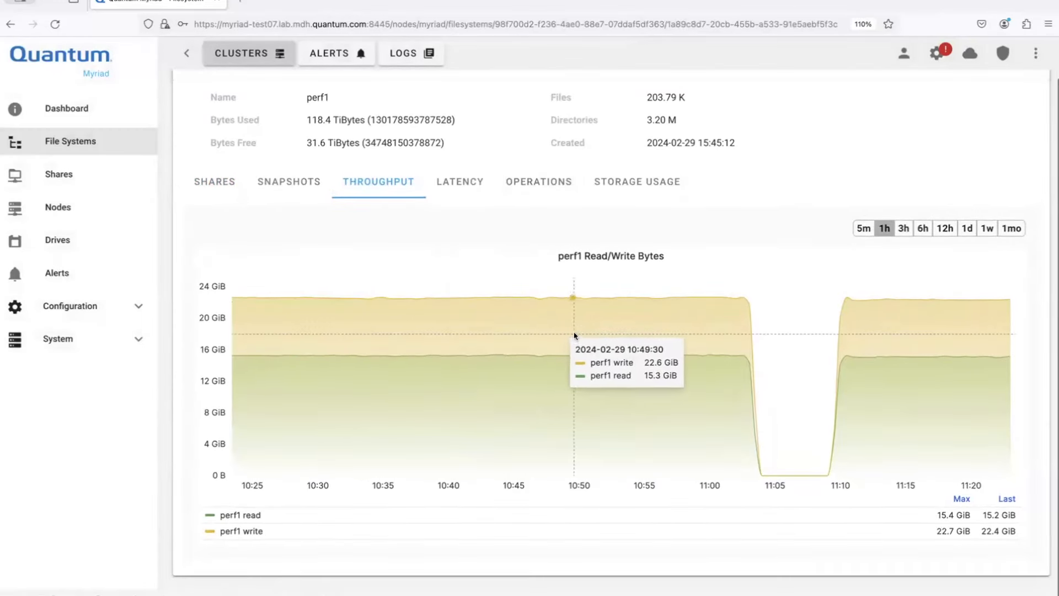
mouse_move(888, 337)
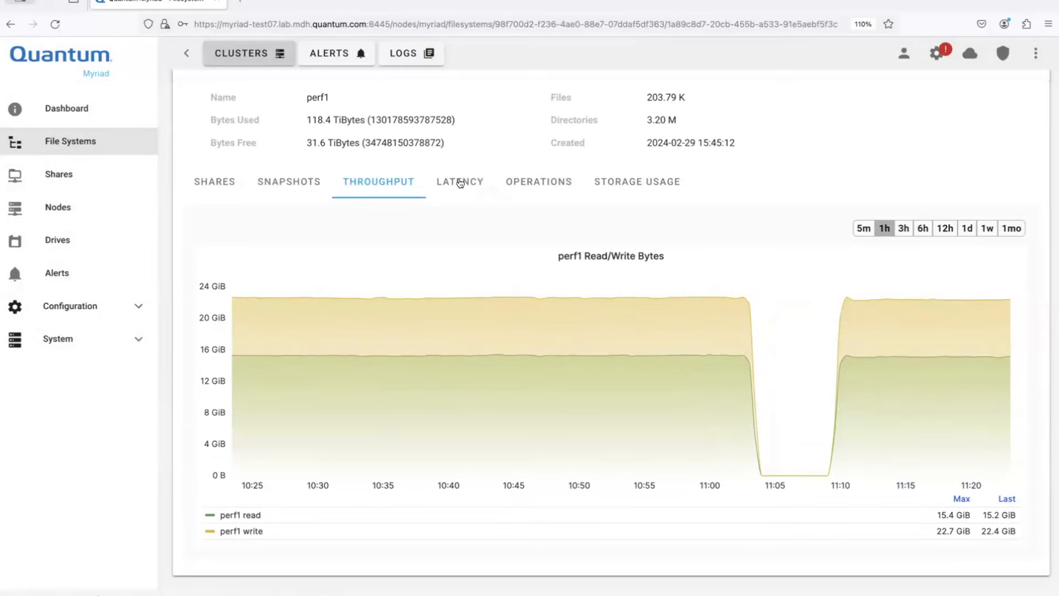
mouse_move(568, 181)
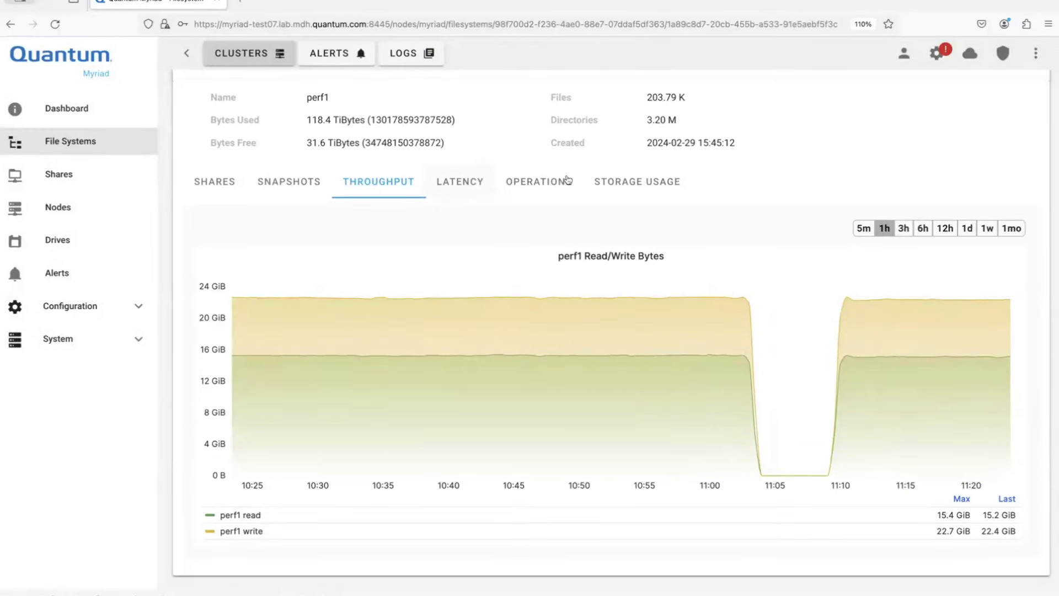
View perf1's latency heatmap, then its operations chart with ~23.4K writes, 23.0K reads.
click(459, 181)
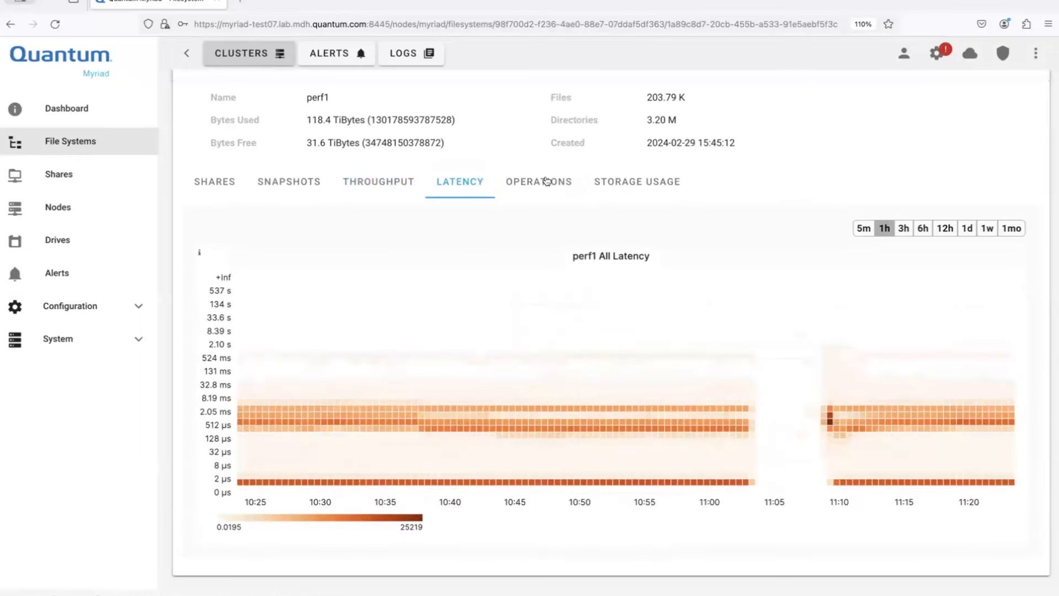
click(539, 181)
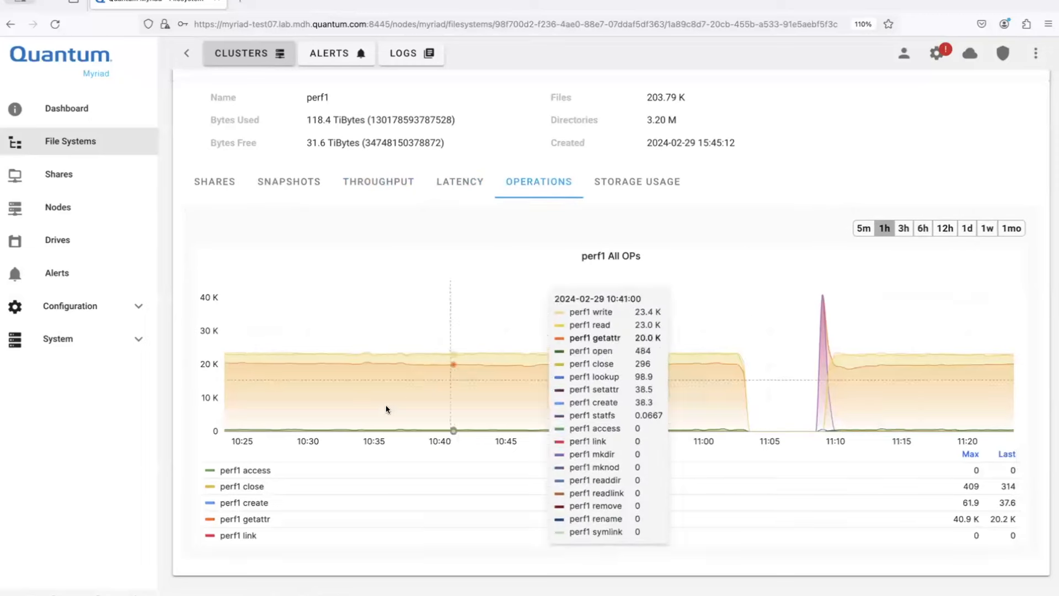
mouse_move(819, 373)
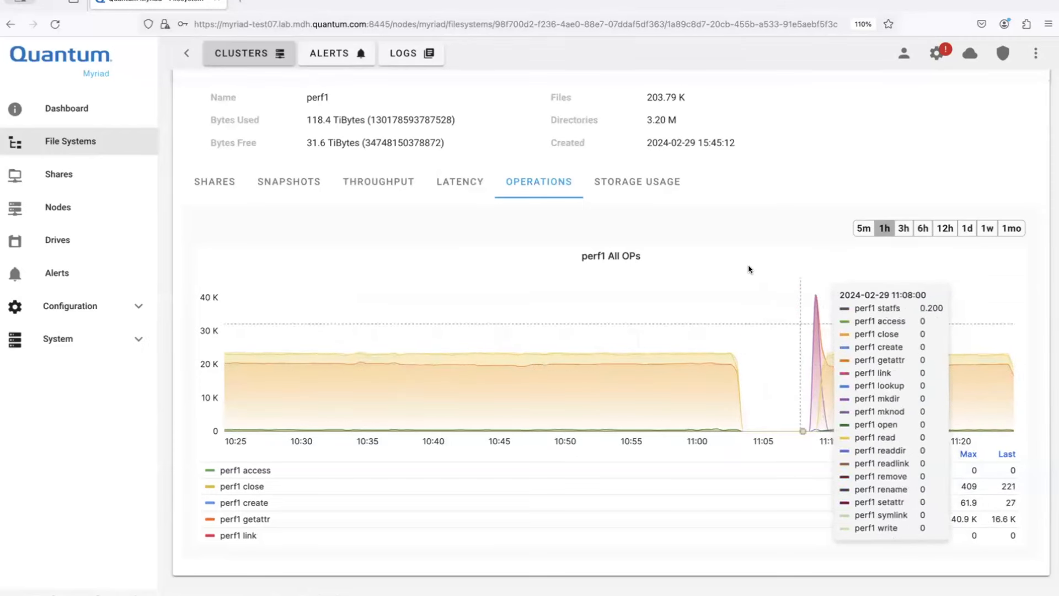
mouse_move(669, 183)
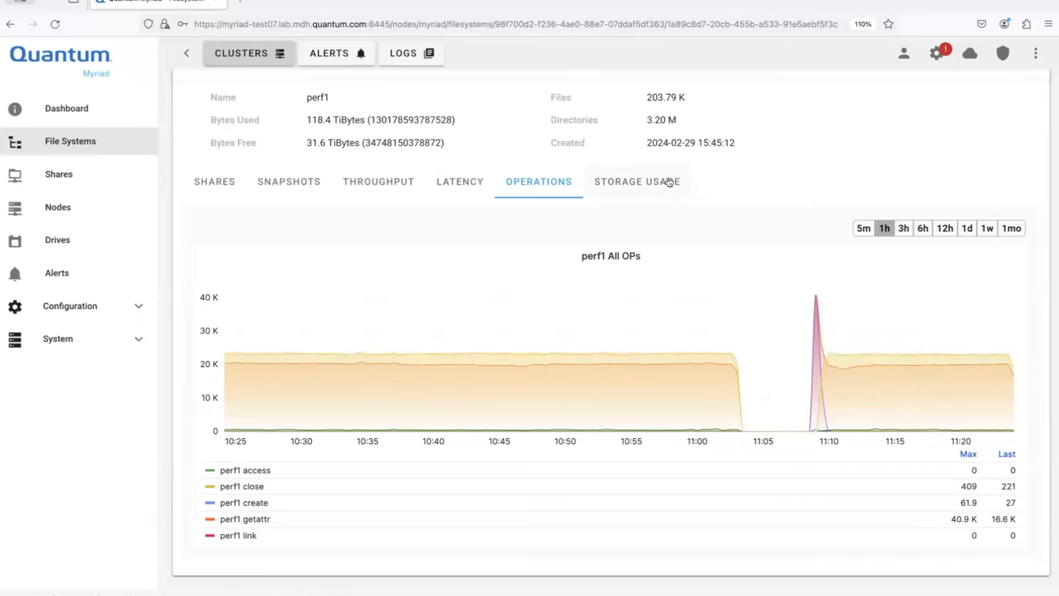
Show perf1's Storage Usage chart: logical space 119 TiB, compressed 83.5 TiB.
click(636, 181)
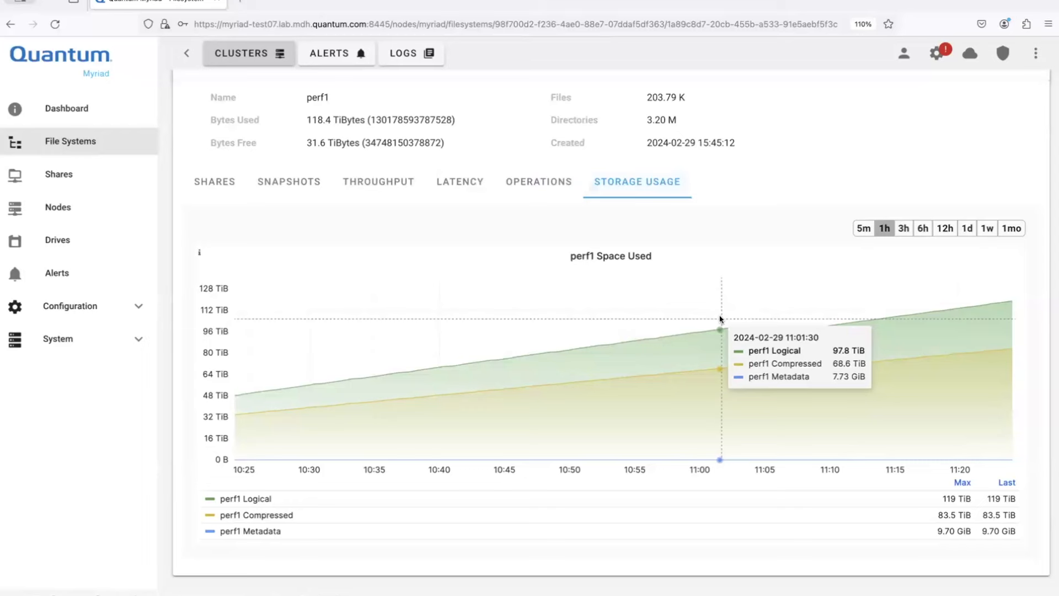
mouse_move(855, 365)
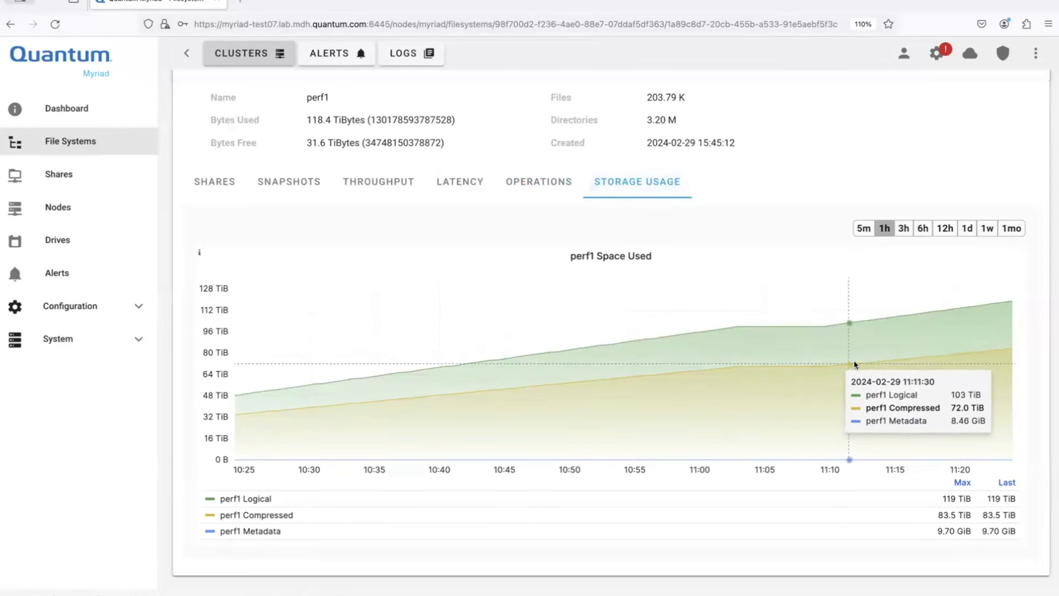
mouse_move(927, 360)
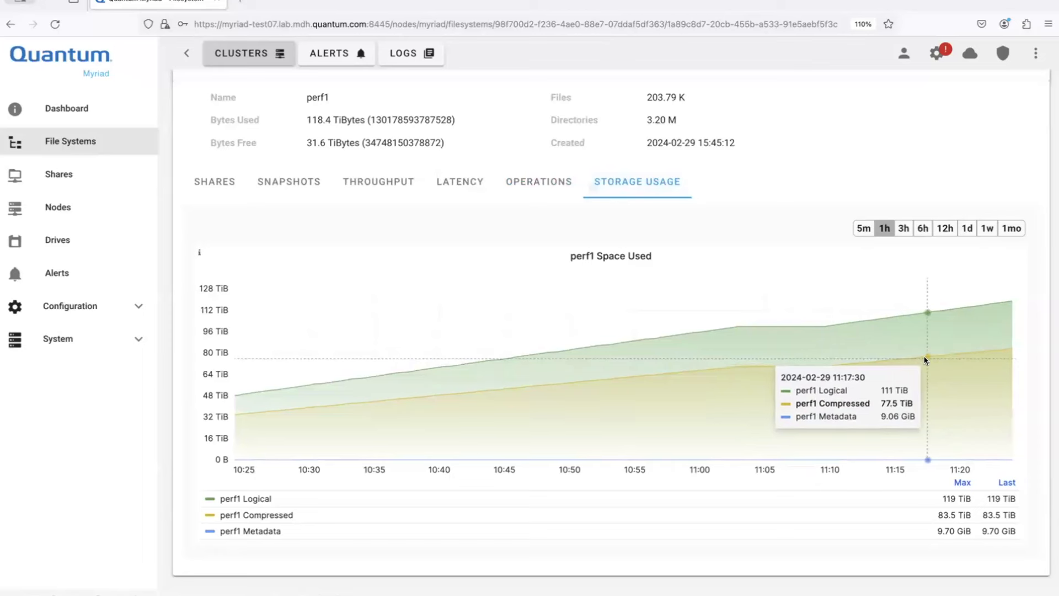
mouse_move(978, 367)
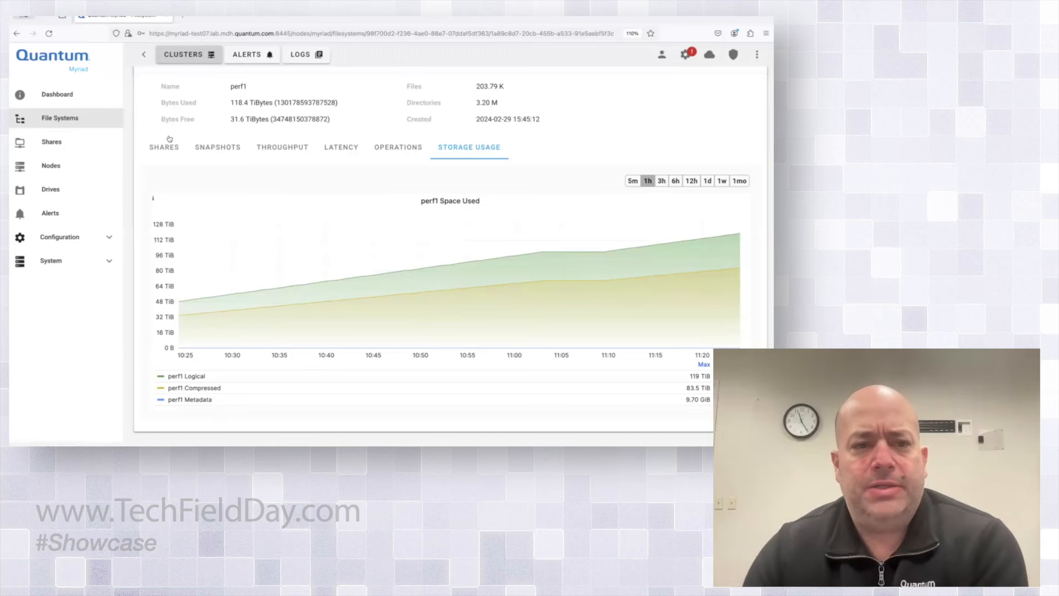
mouse_move(59, 118)
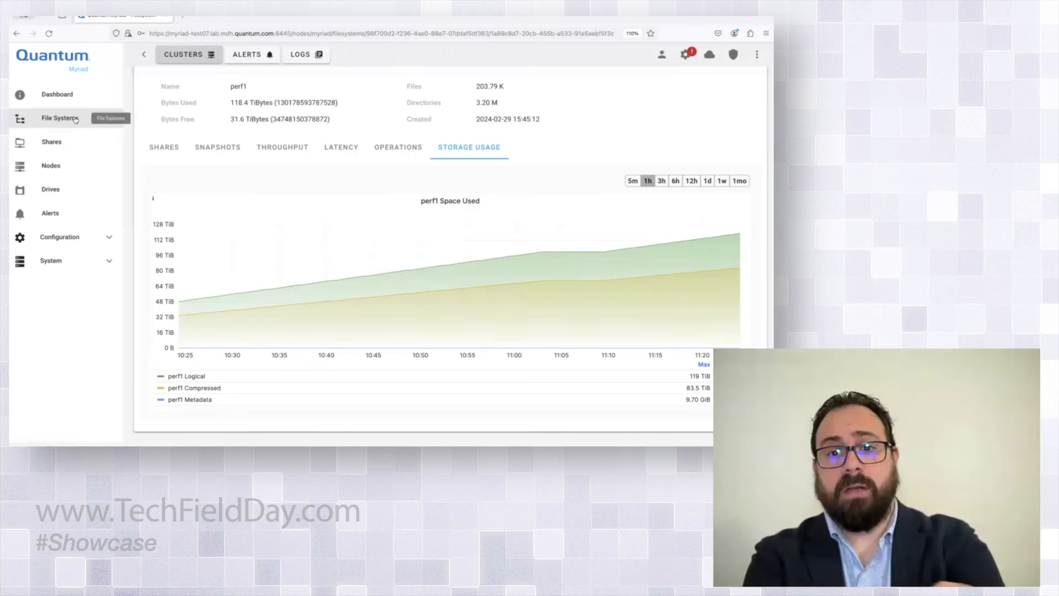
Go back to myriad-test07's File Systems list, where perf1 shows 80.7% used.
click(60, 118)
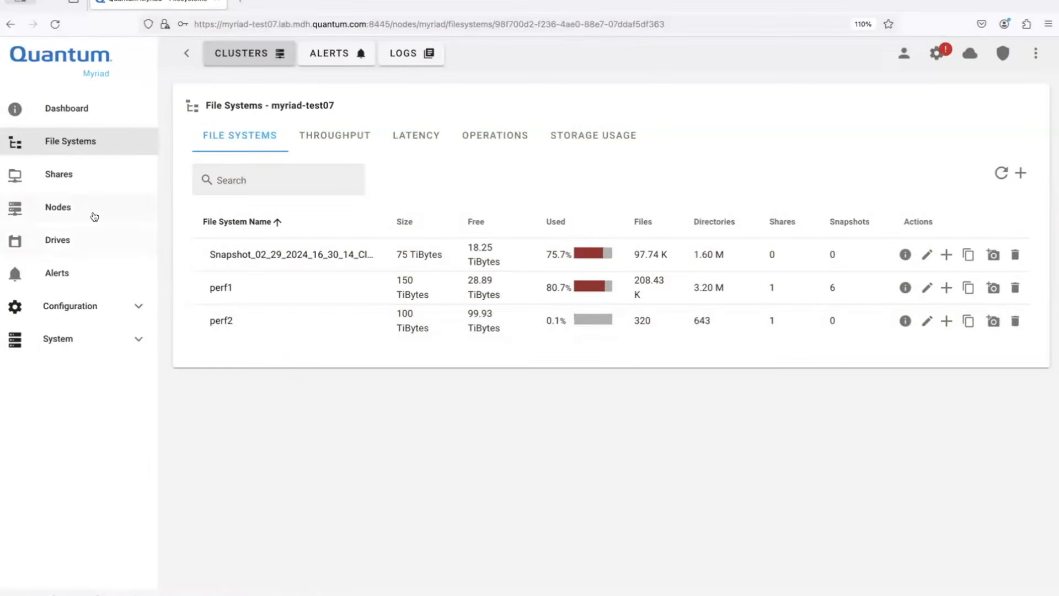
mouse_move(91, 172)
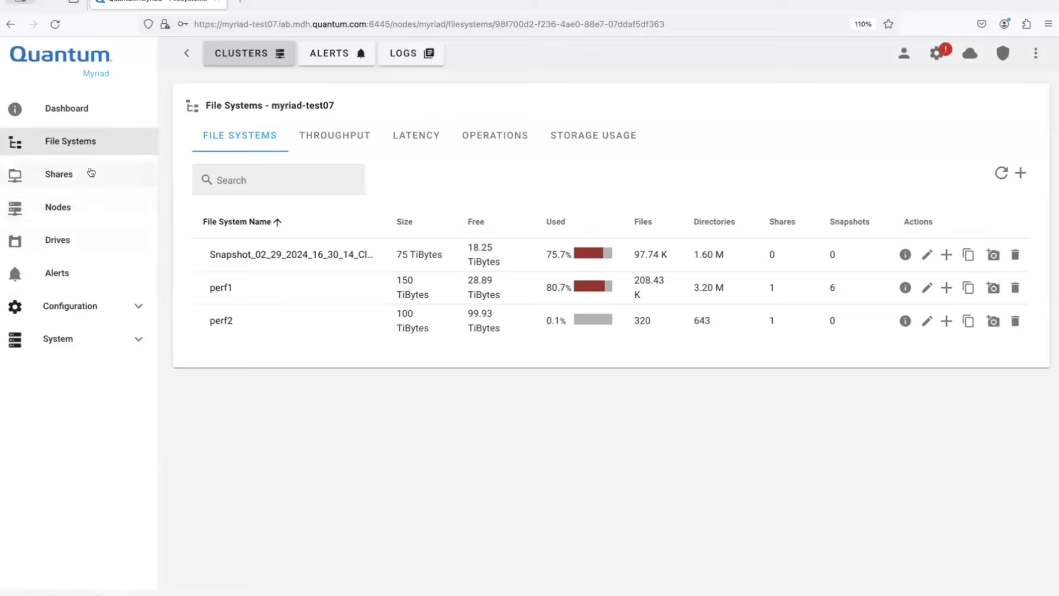
click(59, 174)
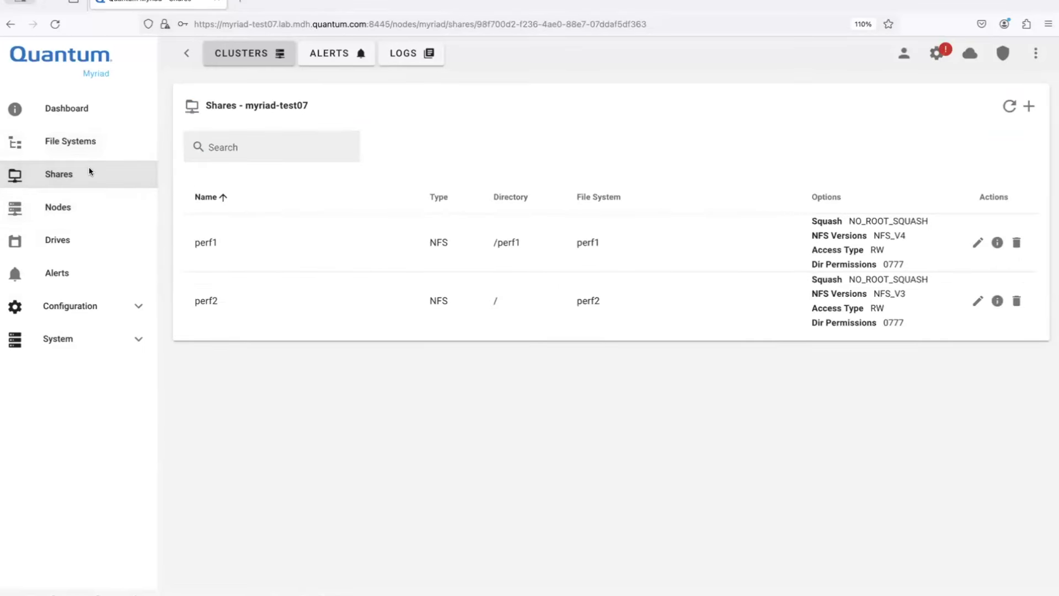
mouse_move(232, 230)
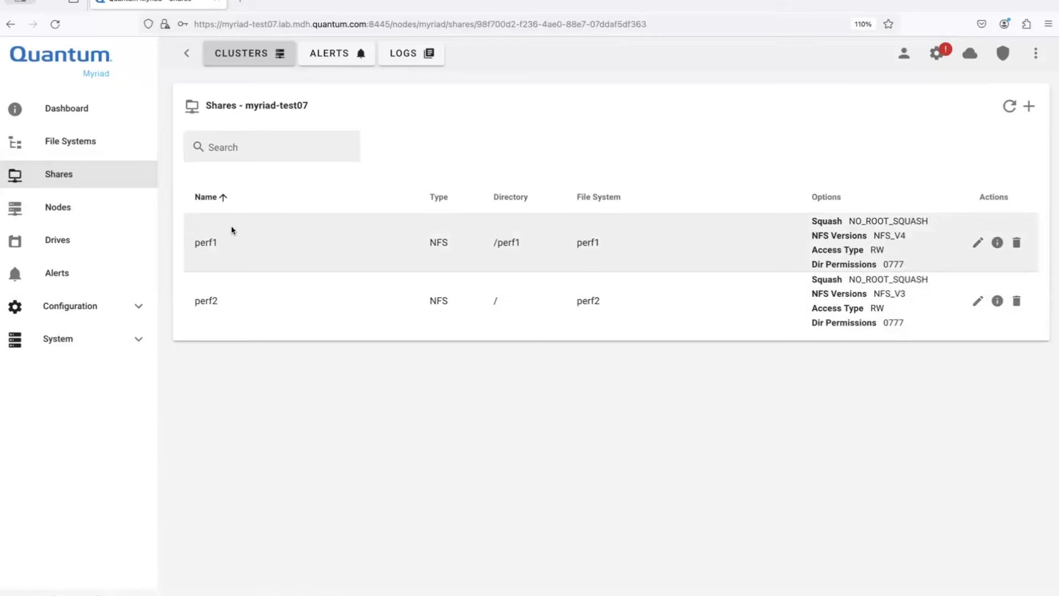
mouse_move(233, 147)
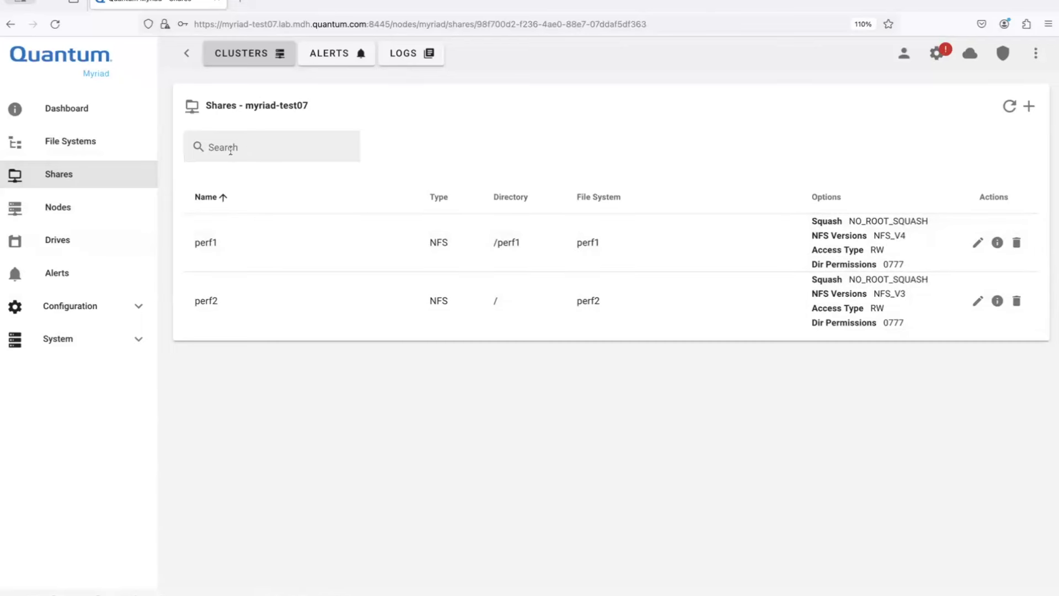
mouse_move(86, 207)
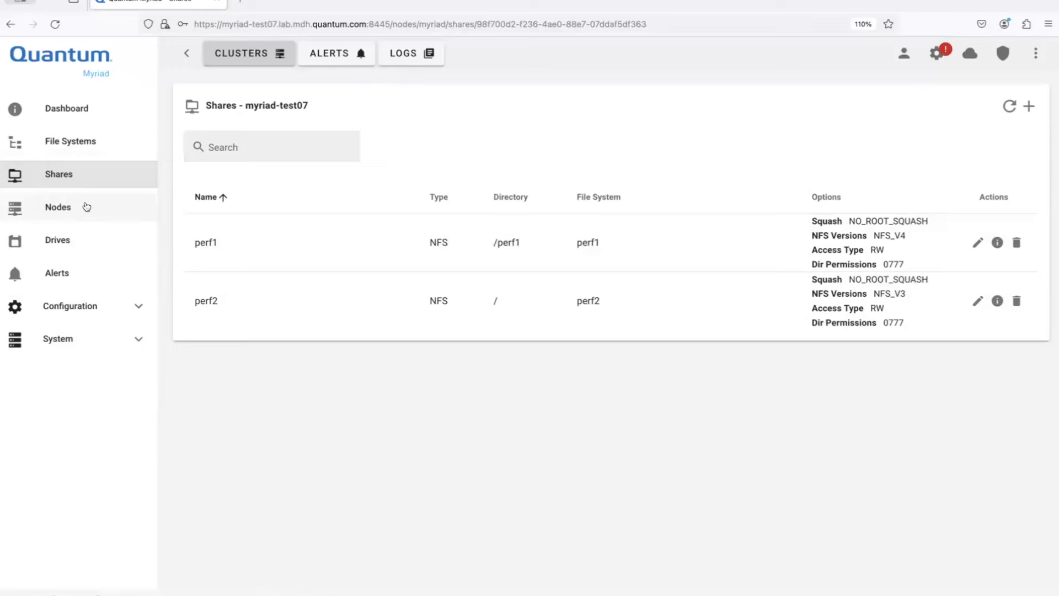
Open Nodes and view the deployment controller, two load balancers and storage nodes.
click(58, 207)
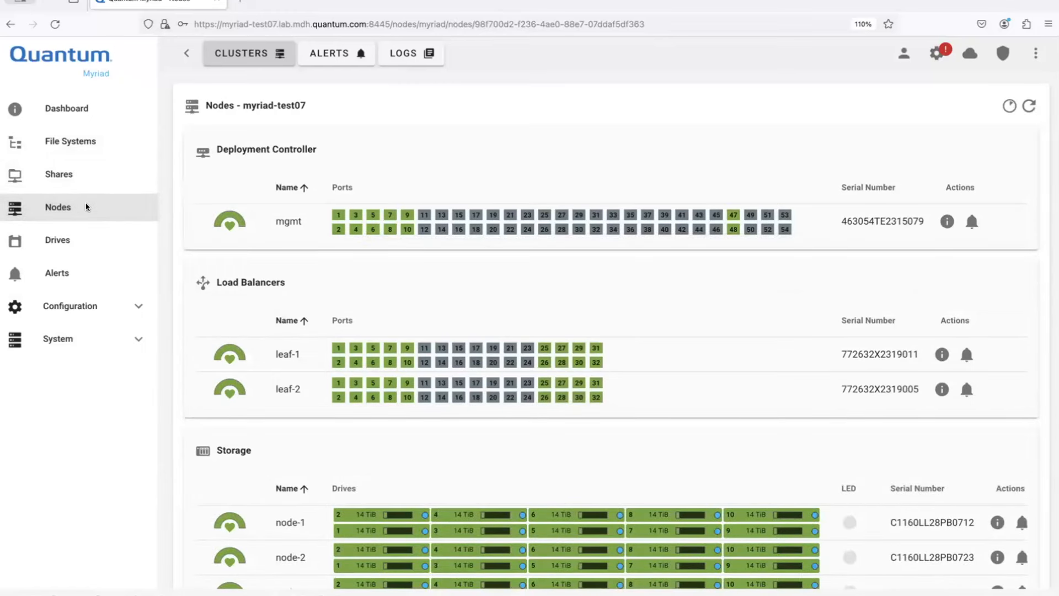
scroll(down, 3)
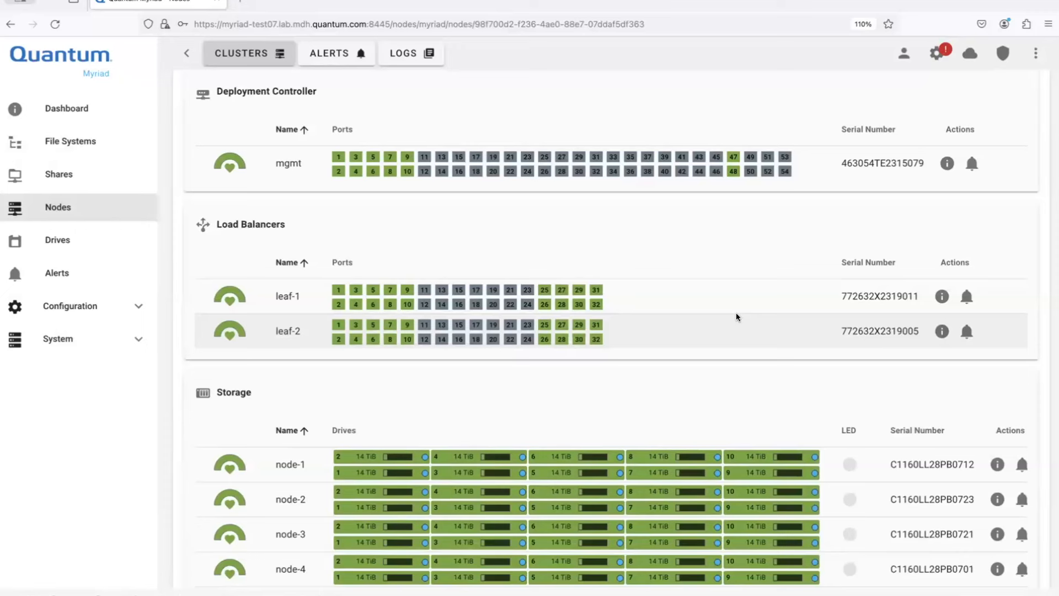
mouse_move(288, 163)
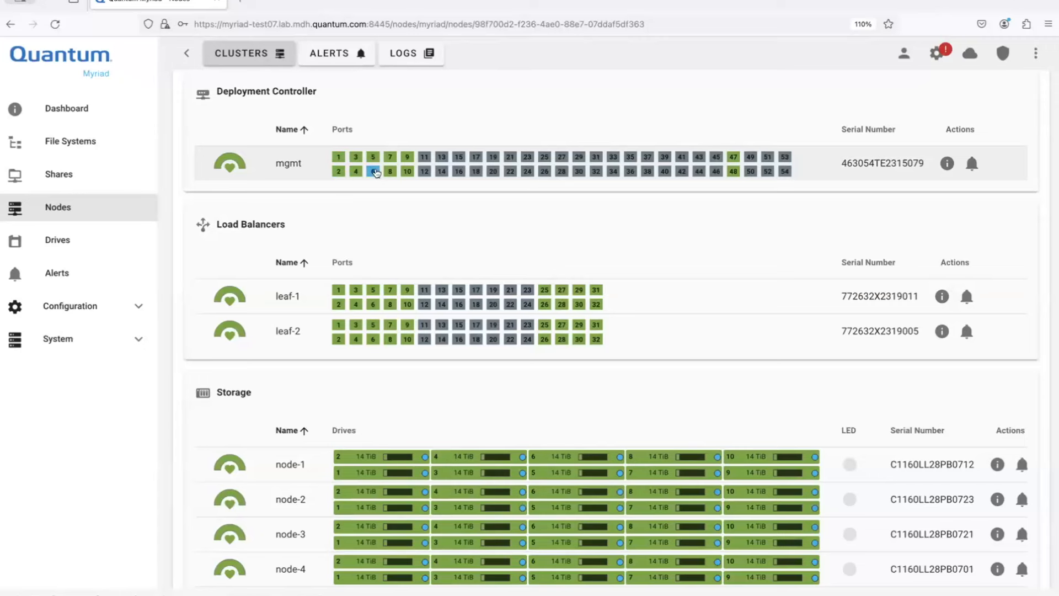
click(372, 171)
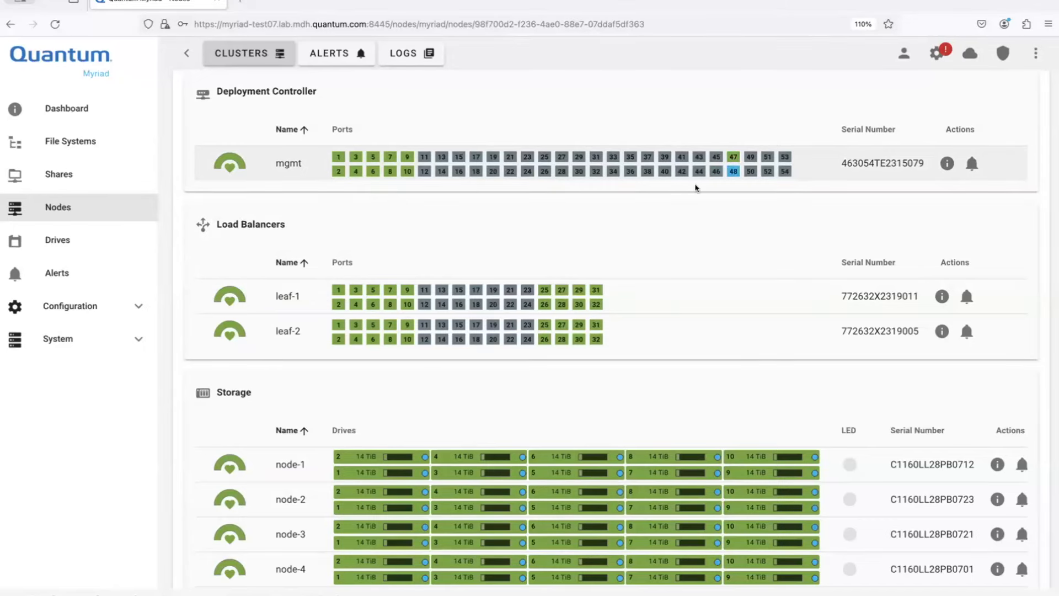
scroll(down, 3)
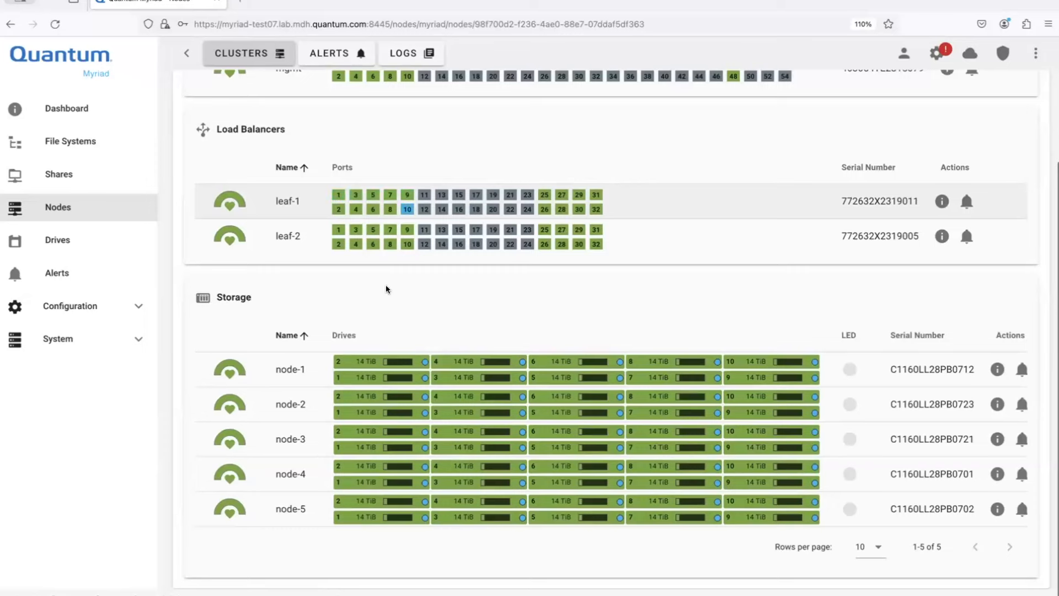
mouse_move(544, 226)
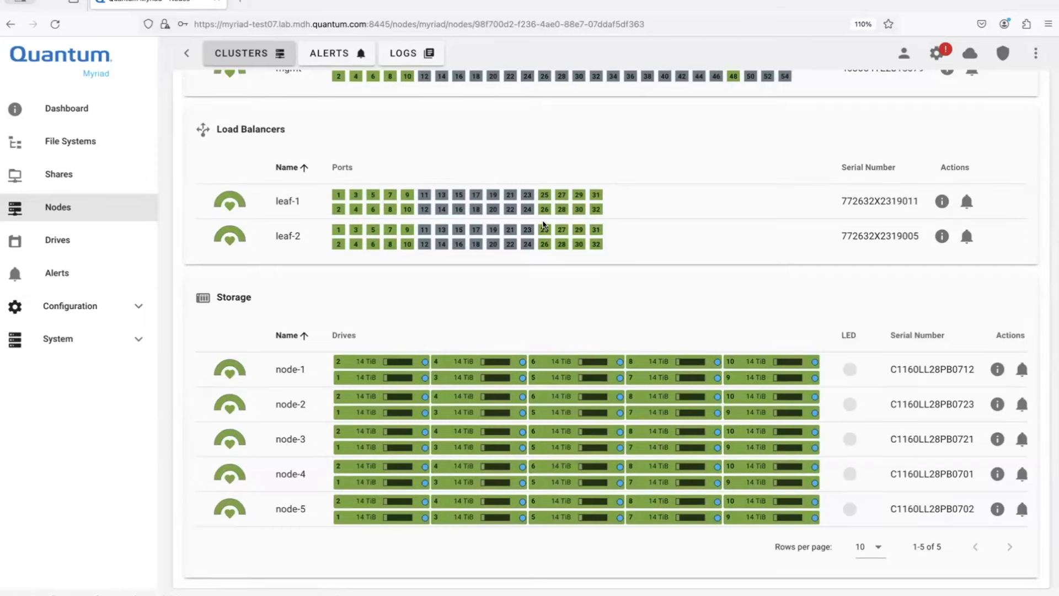
mouse_move(624, 249)
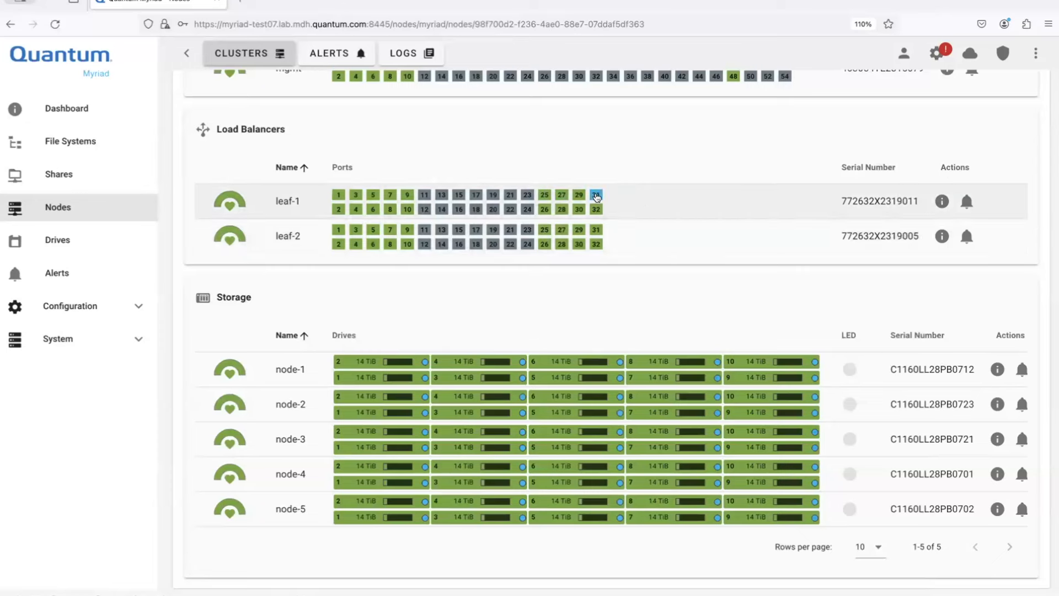
mouse_move(620, 241)
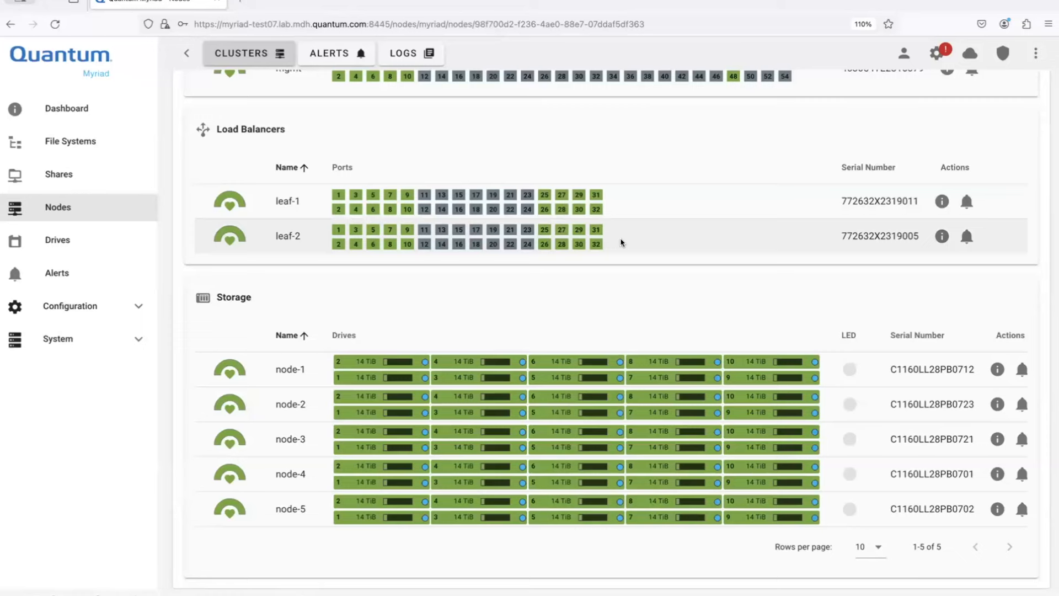
mouse_move(497, 369)
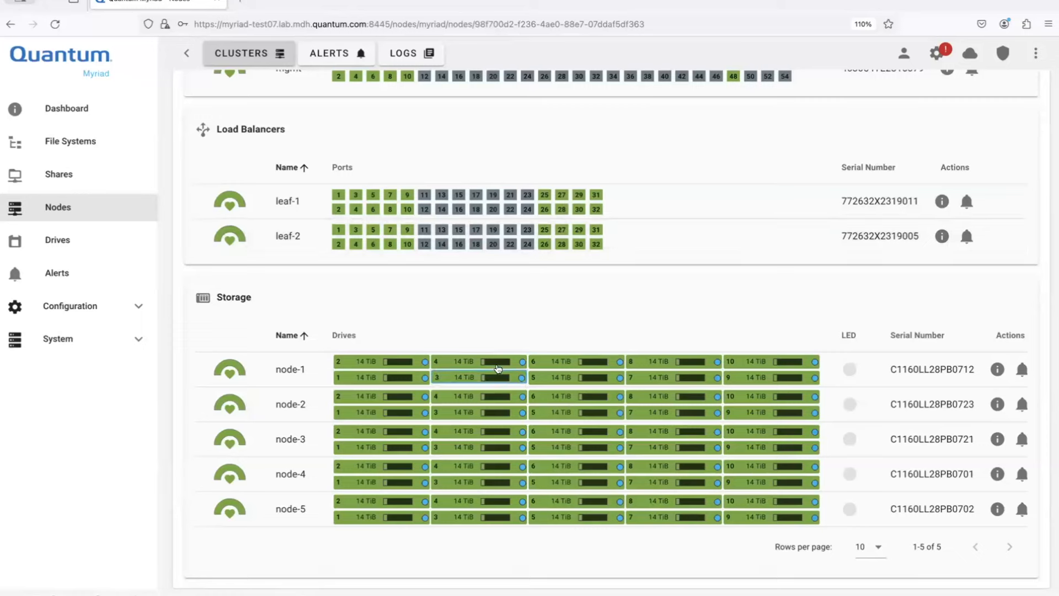
mouse_move(451, 341)
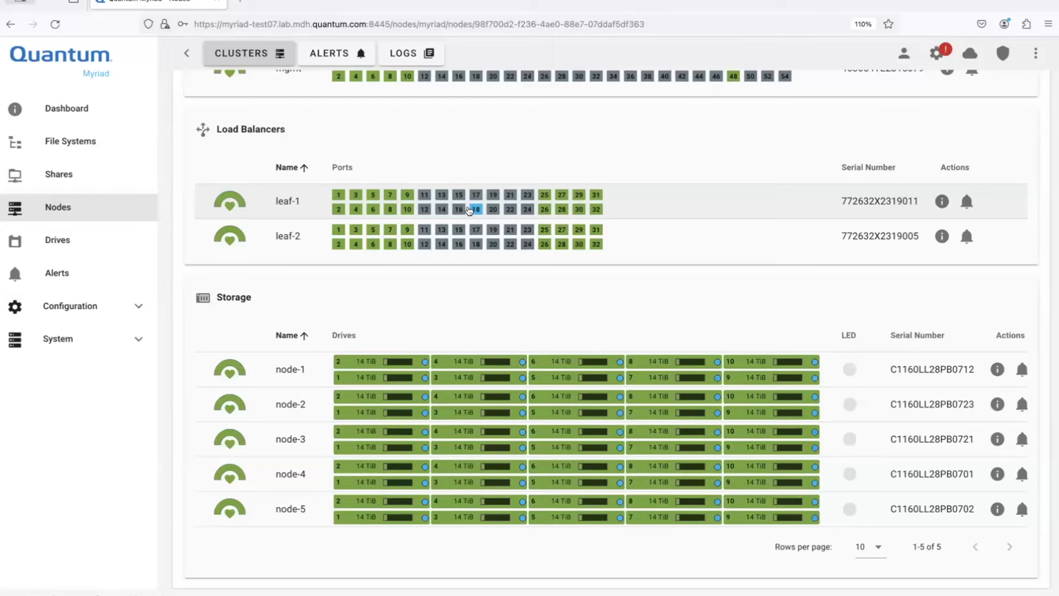
mouse_move(427, 309)
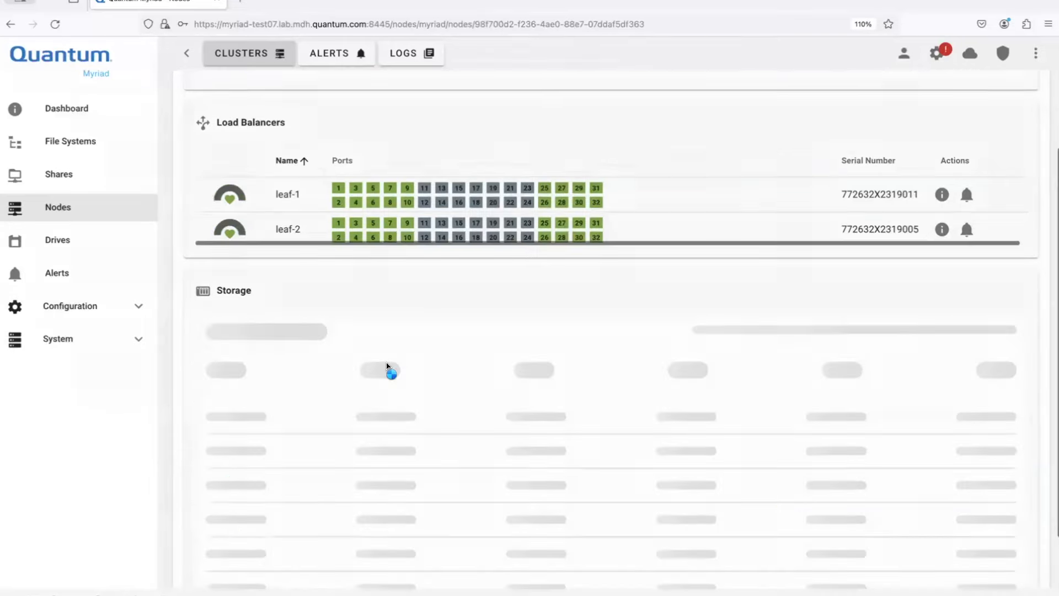
click(386, 367)
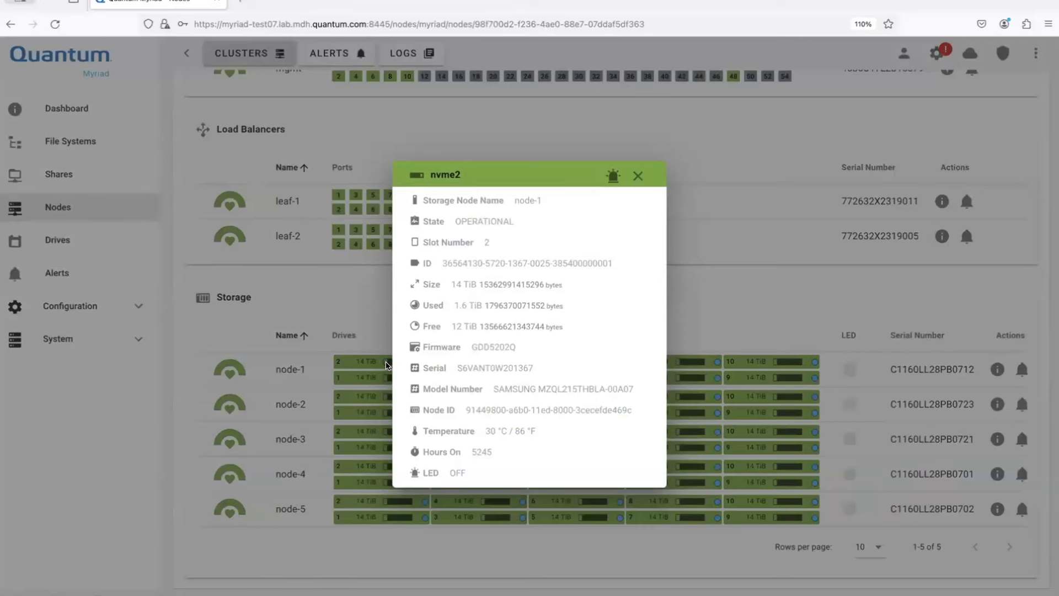
mouse_move(500, 454)
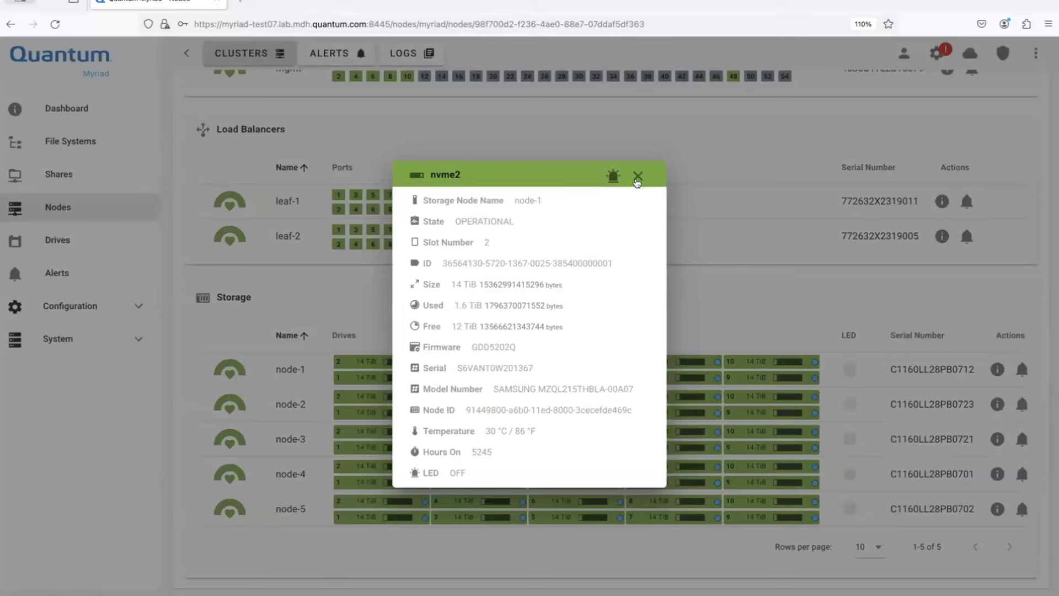
click(636, 175)
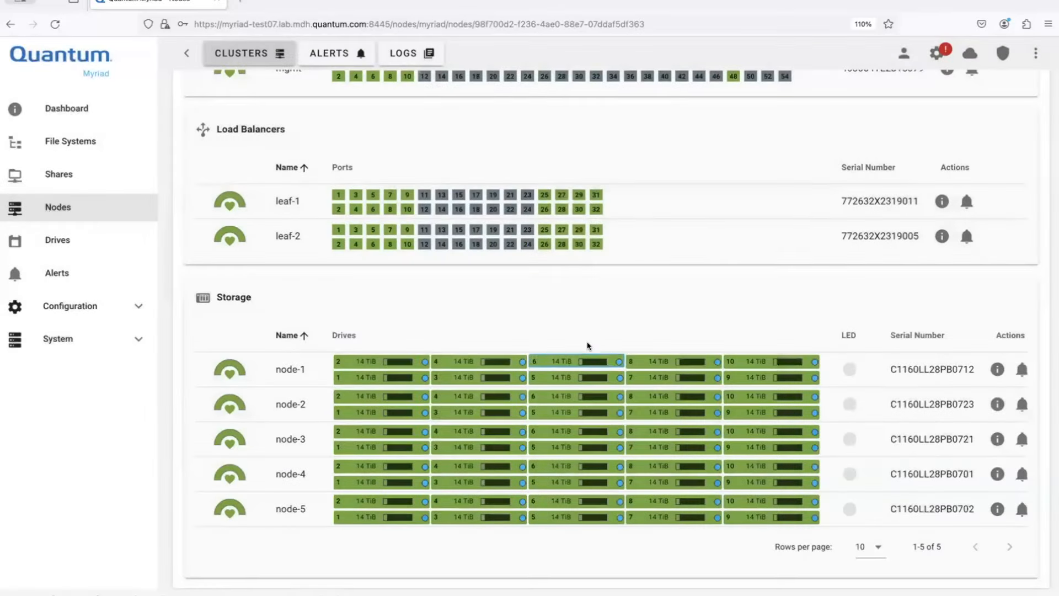
mouse_move(788, 310)
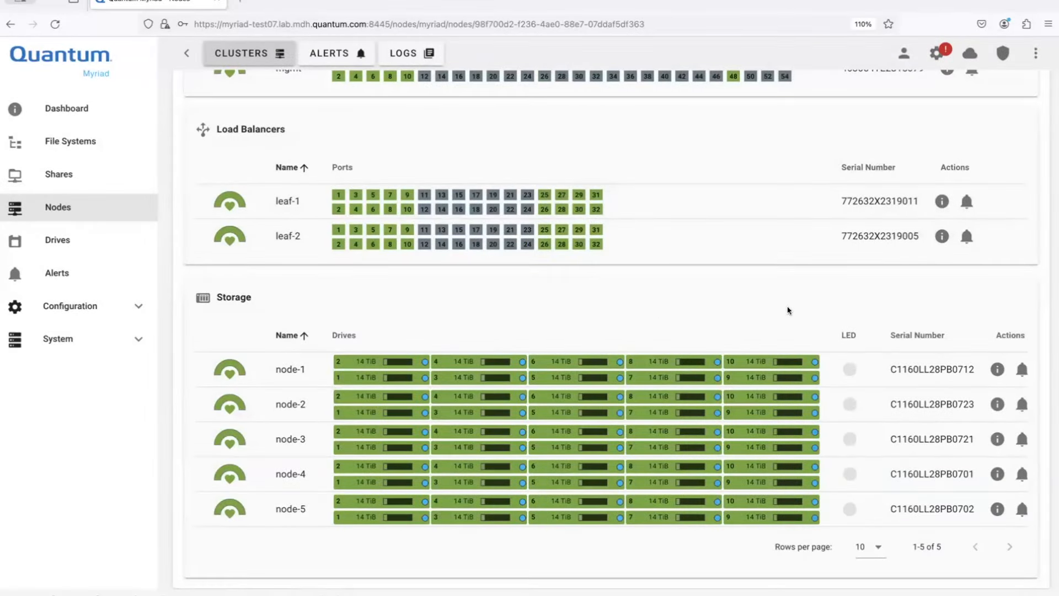
mouse_move(1022, 369)
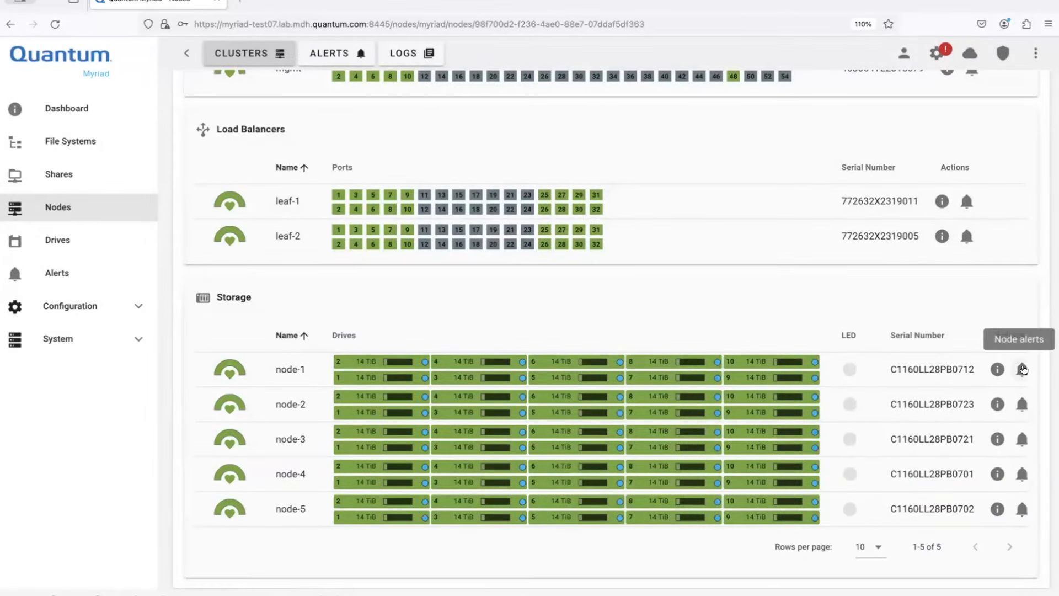
mouse_move(665, 287)
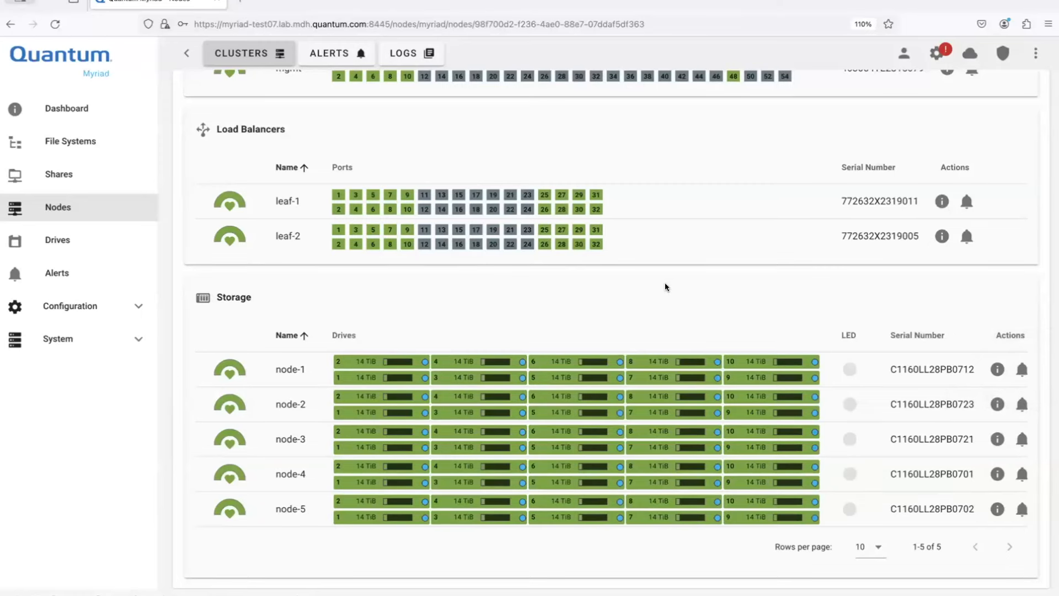
scroll(up, 3)
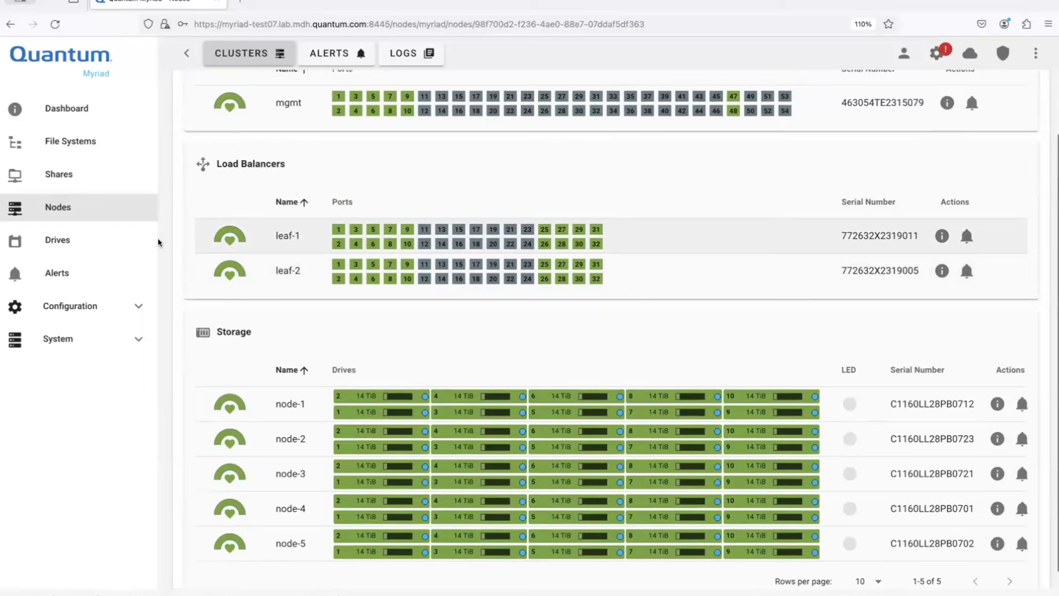
mouse_move(61, 240)
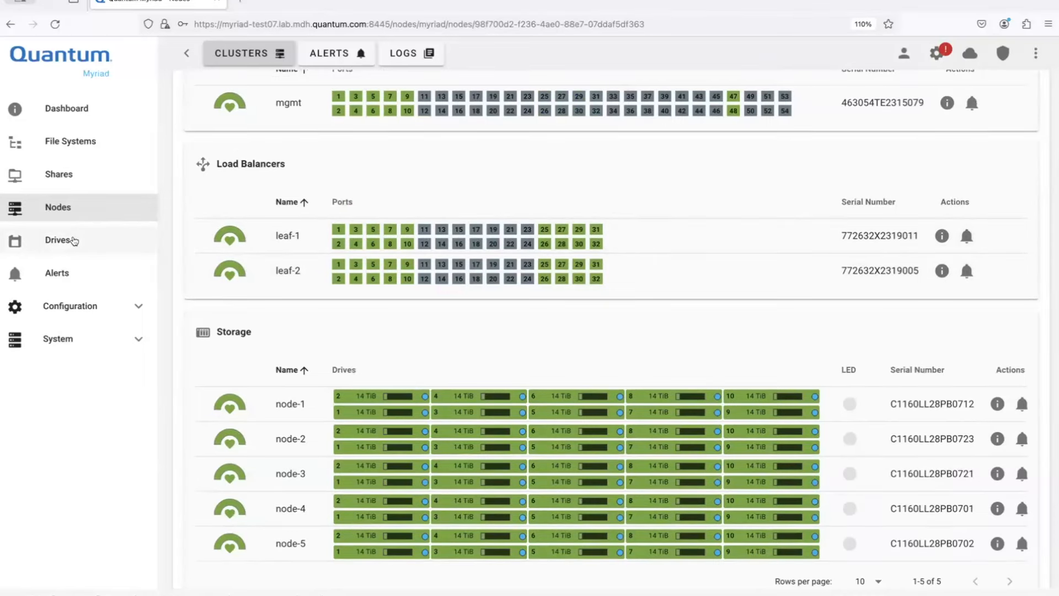
click(58, 240)
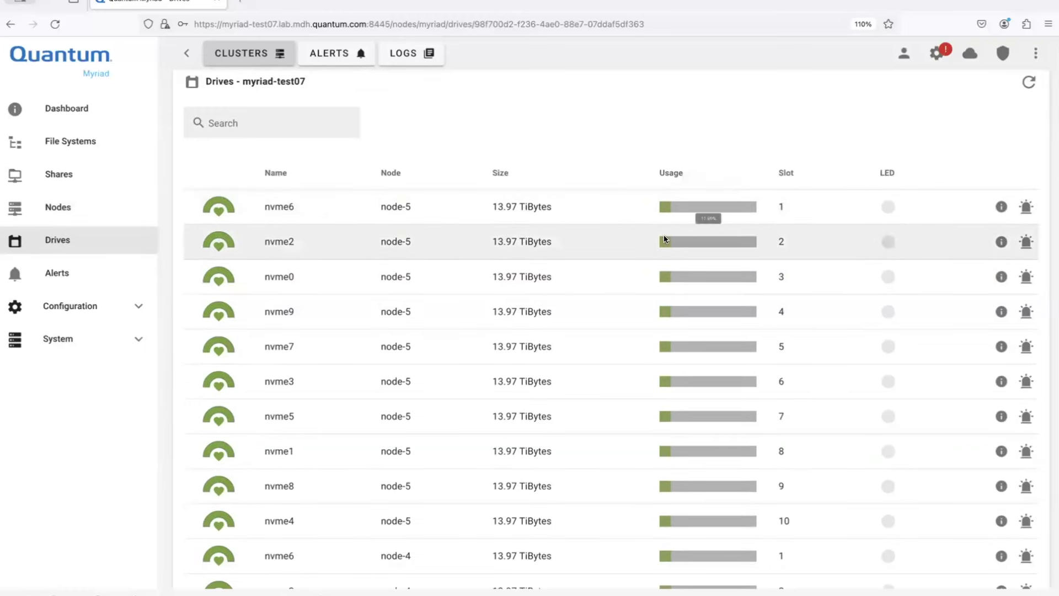
mouse_move(667, 276)
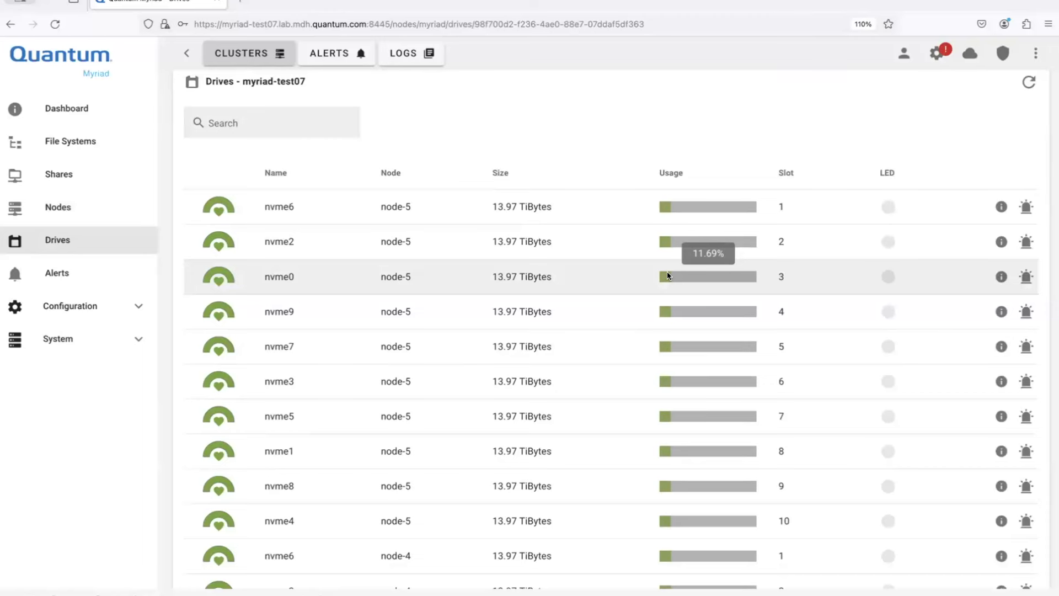
mouse_move(670, 208)
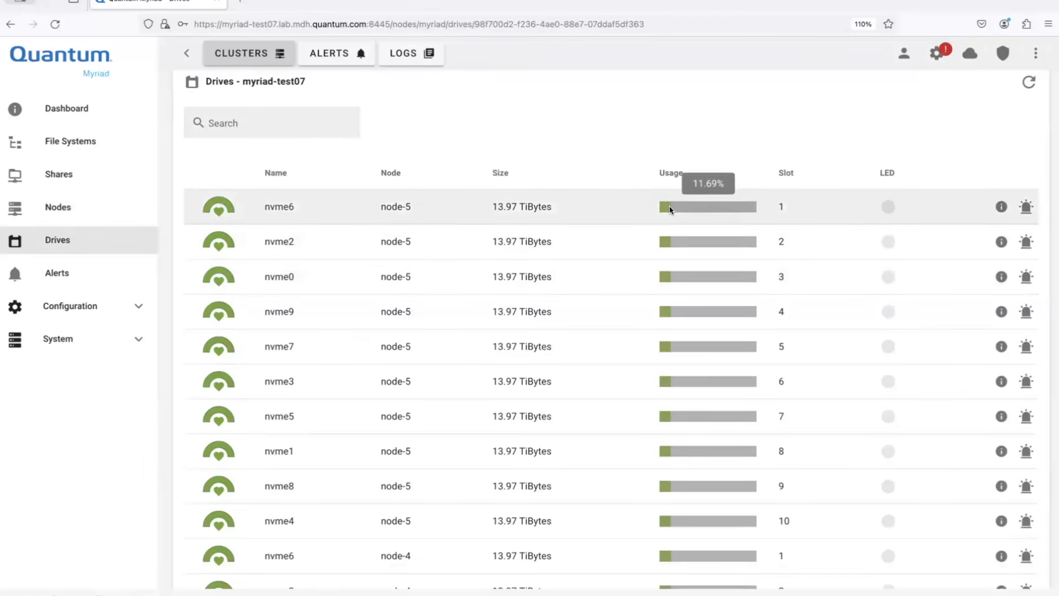
mouse_move(675, 241)
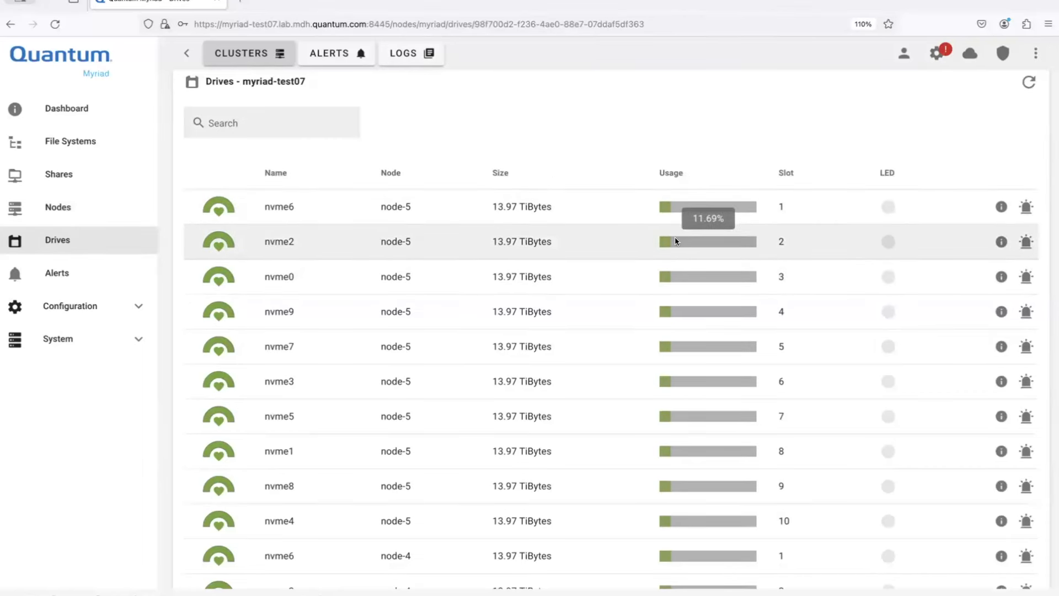
scroll(down, 3)
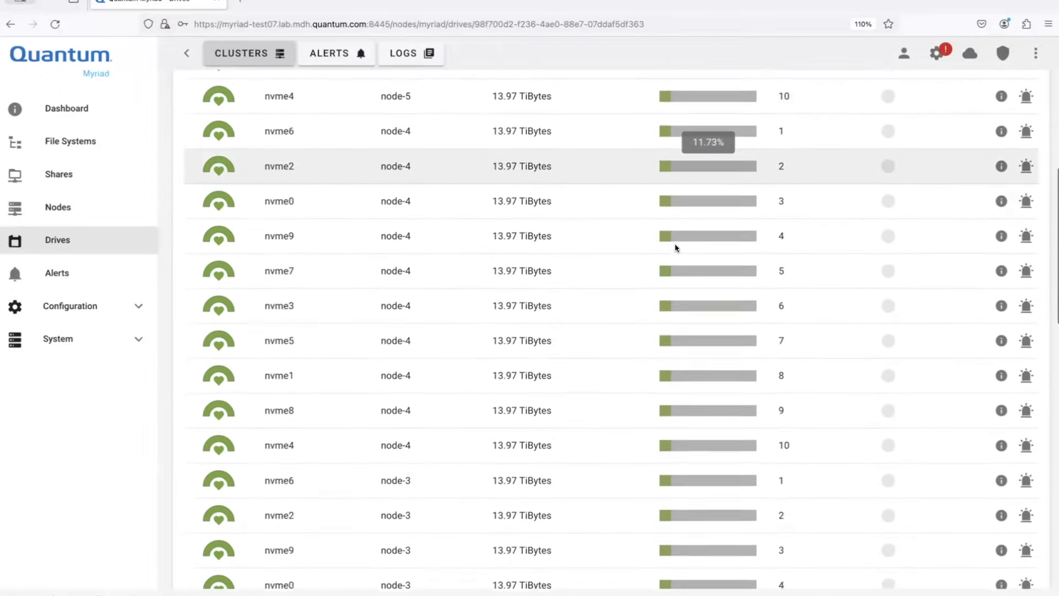
scroll(down, 3)
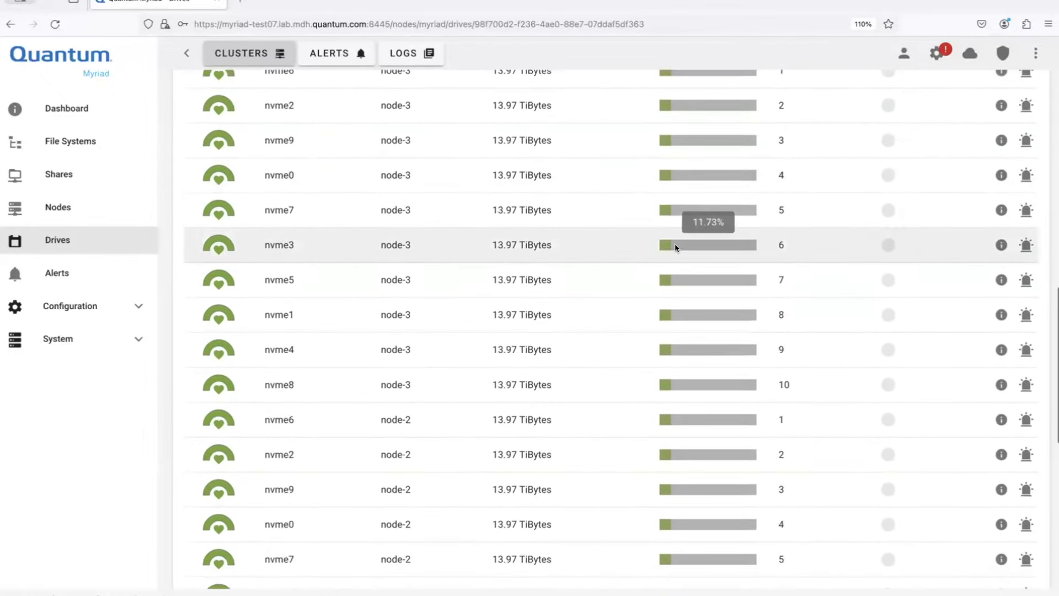
scroll(down, 3)
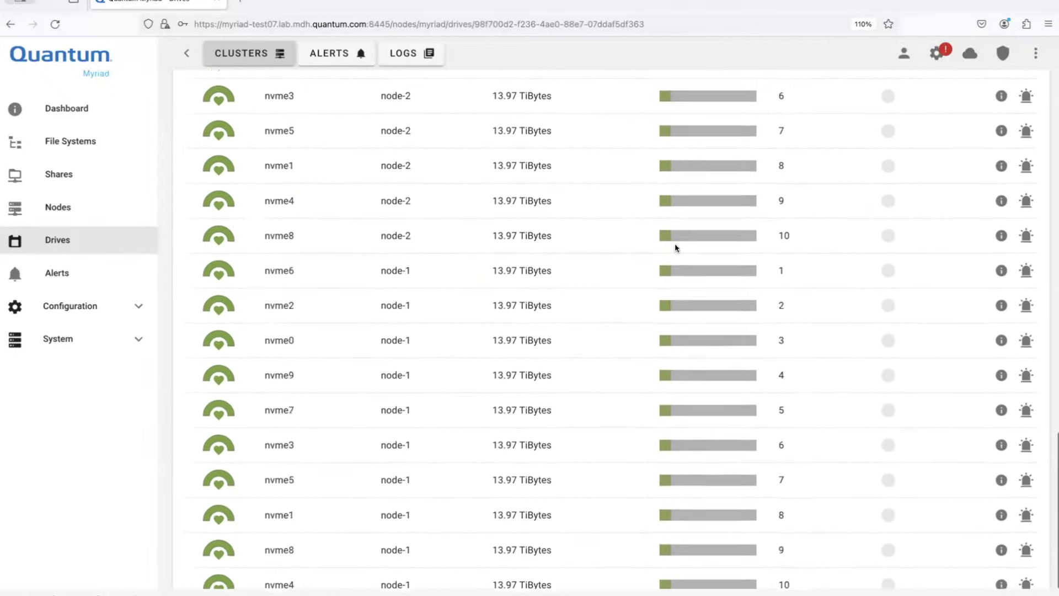
scroll(down, 3)
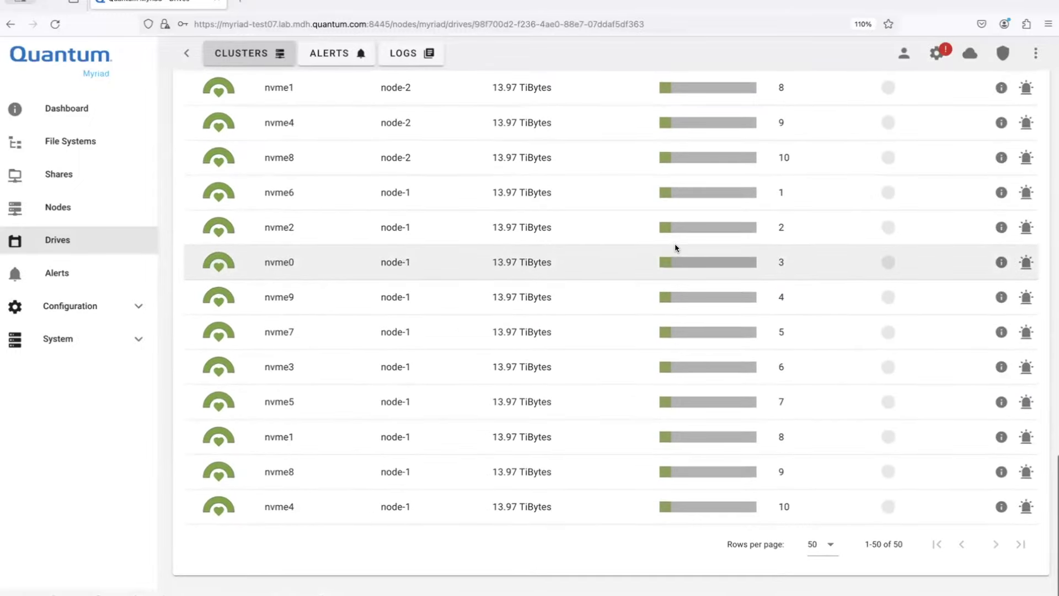
mouse_move(667, 506)
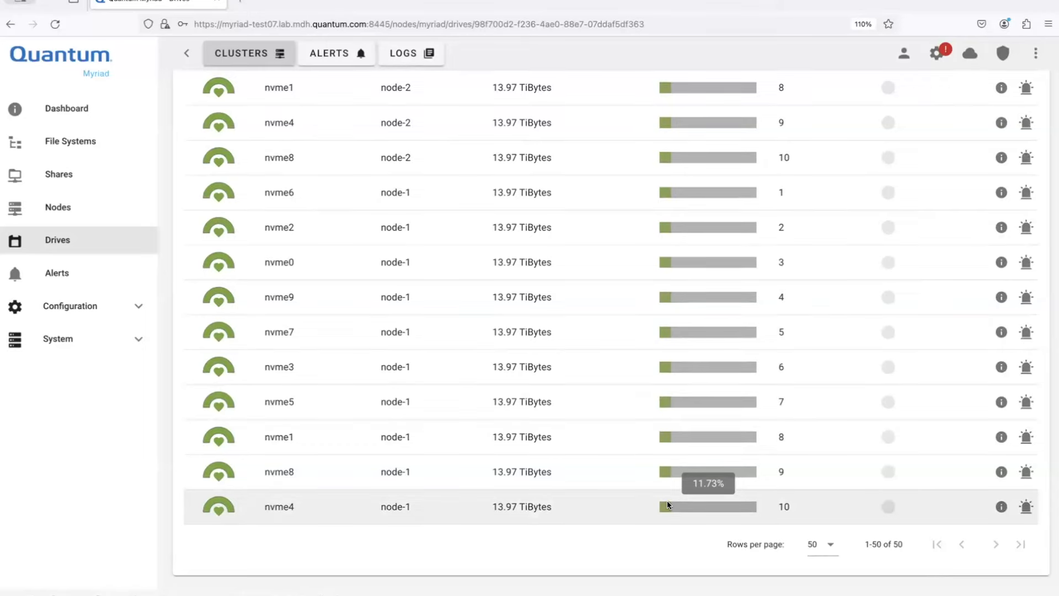
scroll(up, 3)
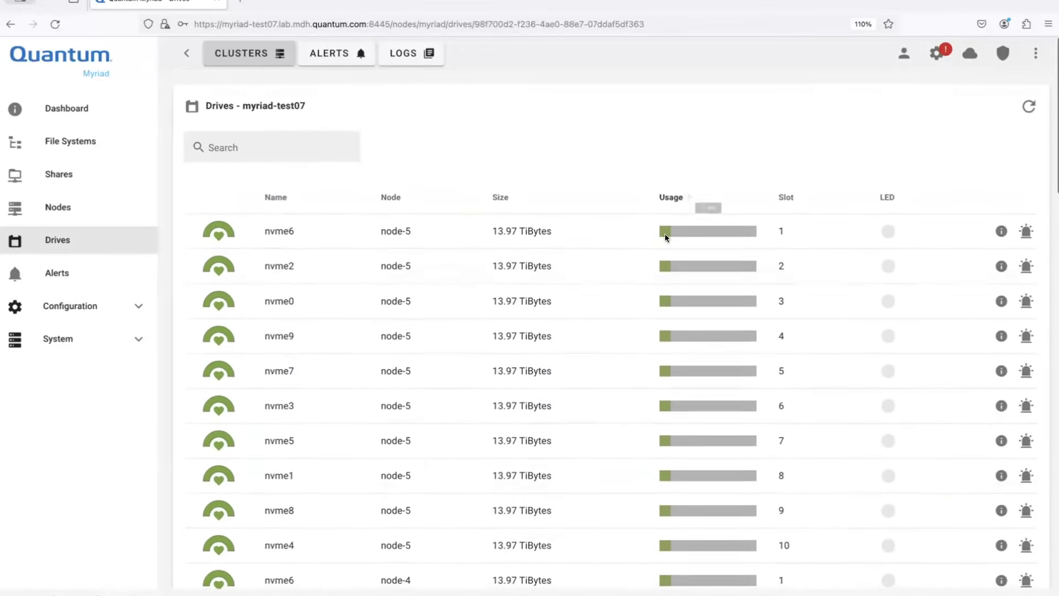
mouse_move(664, 231)
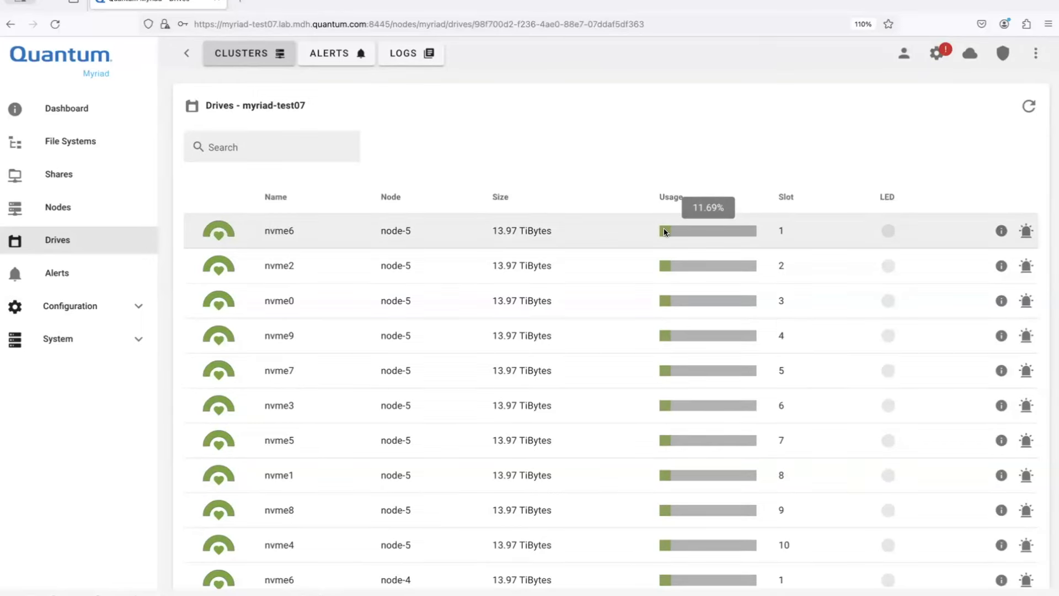
mouse_move(113, 322)
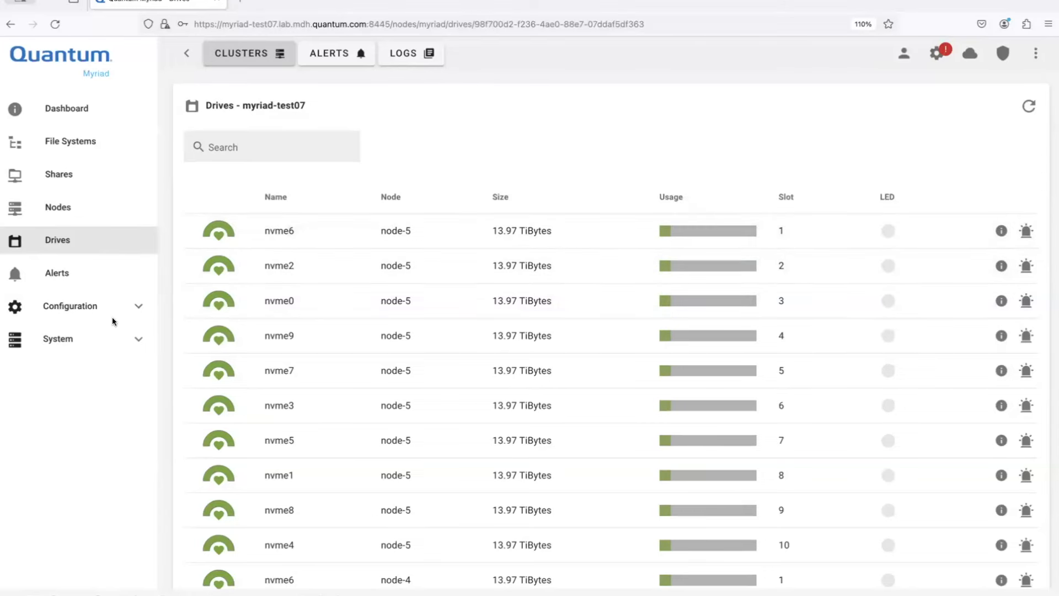
Expand the System section in the sidebar while node-5's nvme6 shows 11.69% used.
click(58, 338)
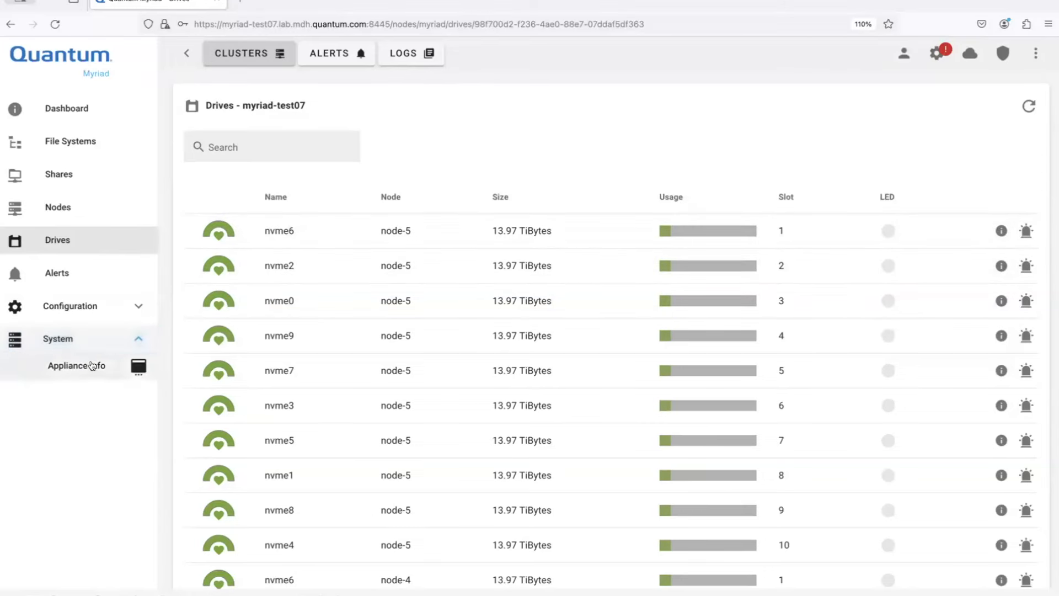
Open Appliance Info (version 0.9.5-dev) and show namespace filter options for node-1's 30 pods.
click(76, 365)
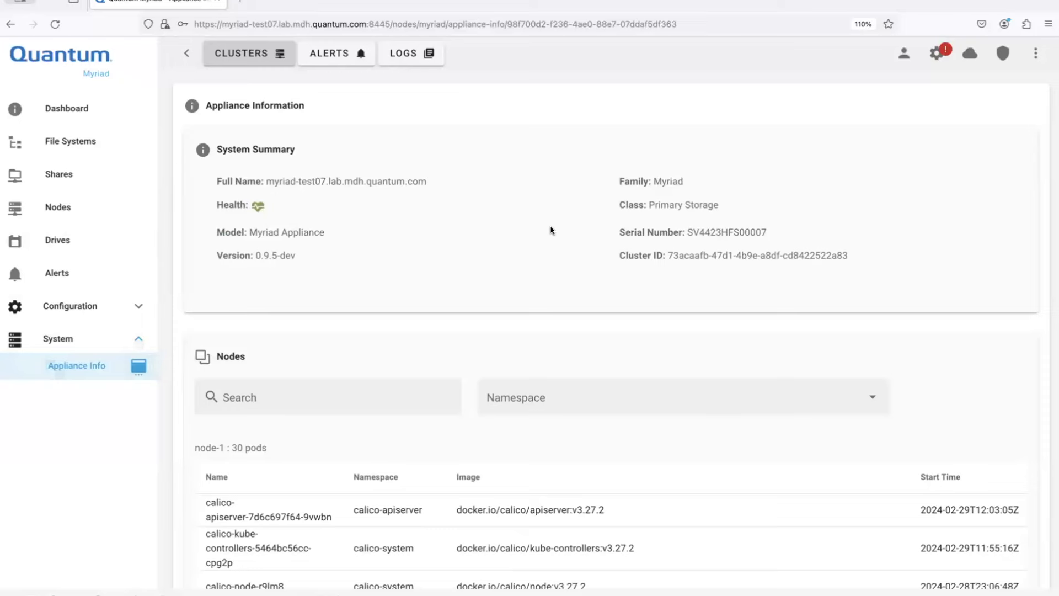
mouse_move(931, 326)
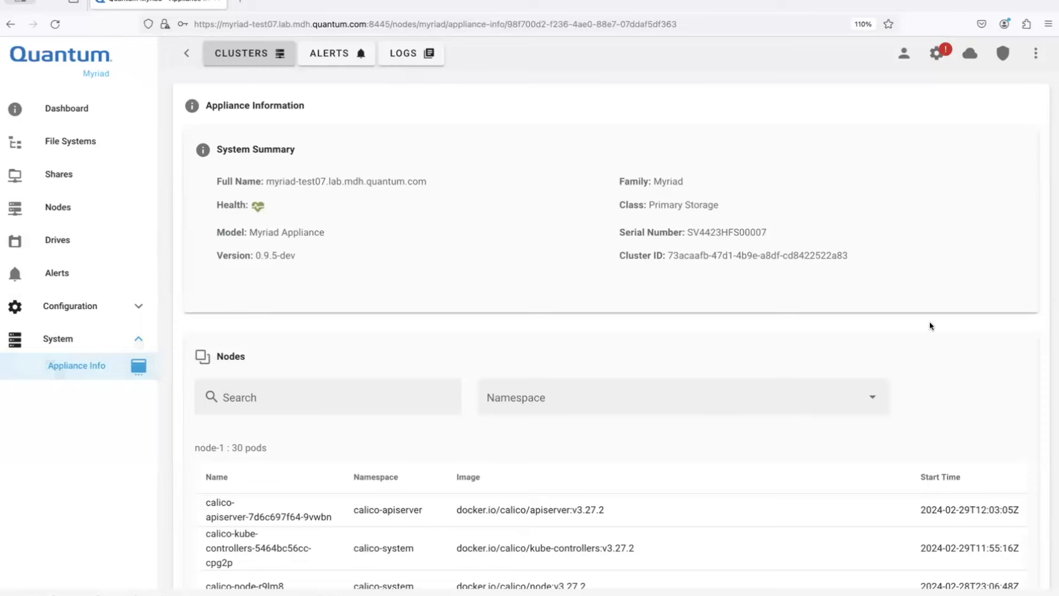
scroll(down, 3)
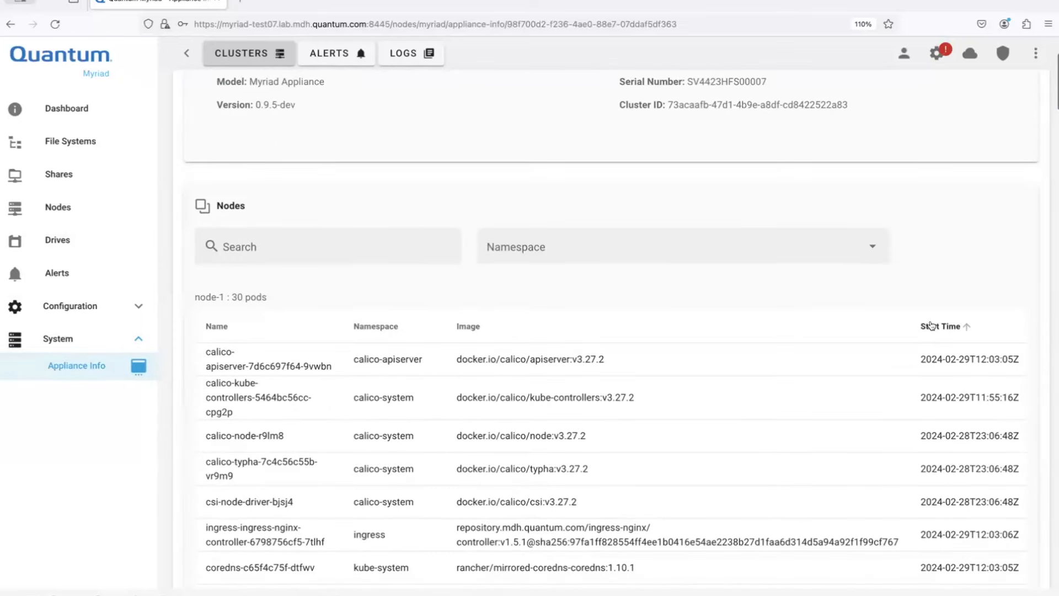
click(679, 246)
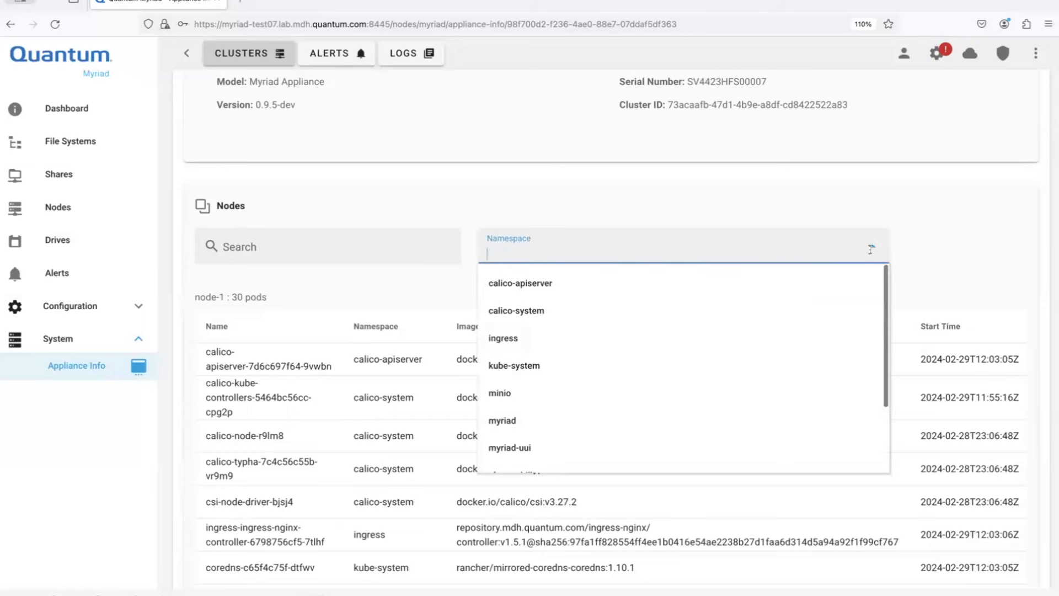
scroll(down, 3)
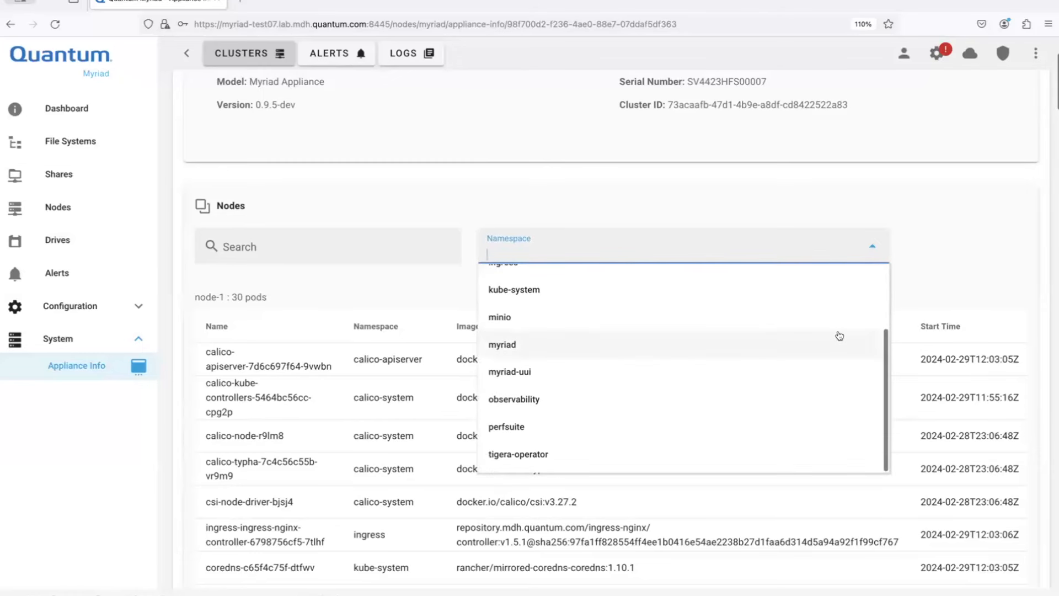
mouse_move(918, 231)
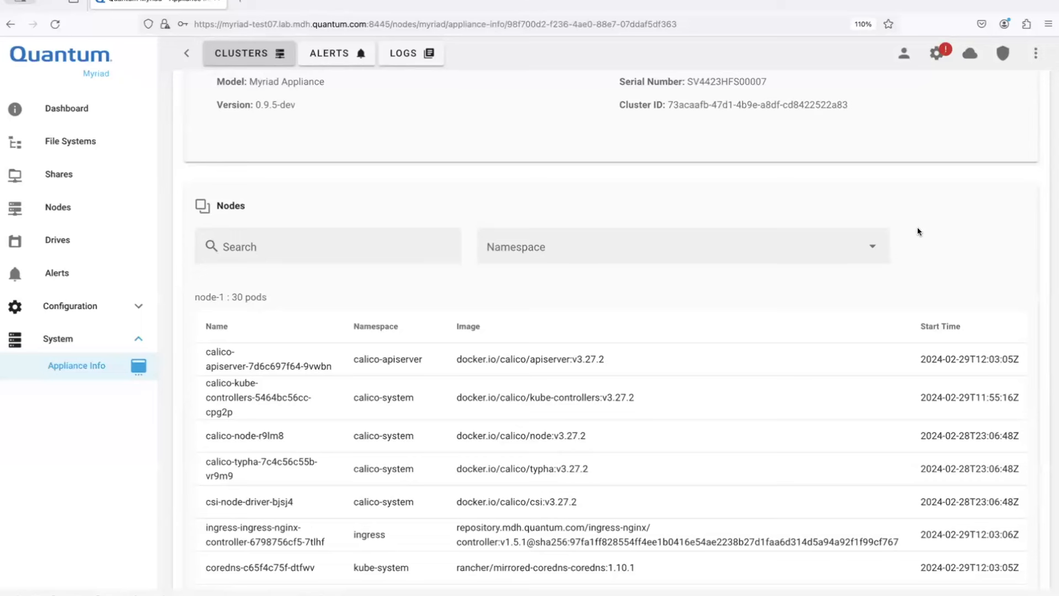
scroll(down, 3)
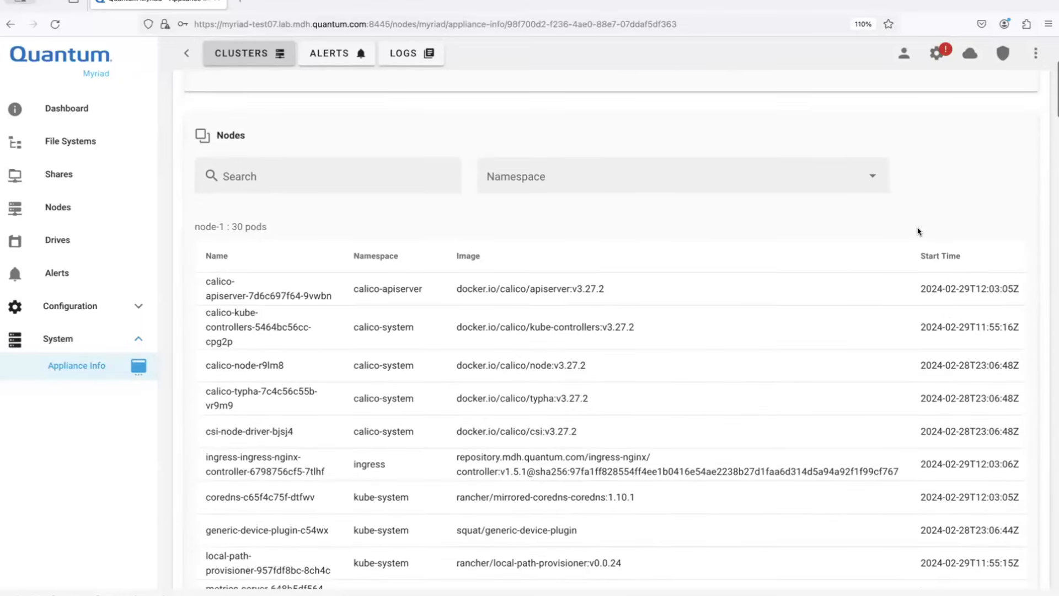
mouse_move(829, 236)
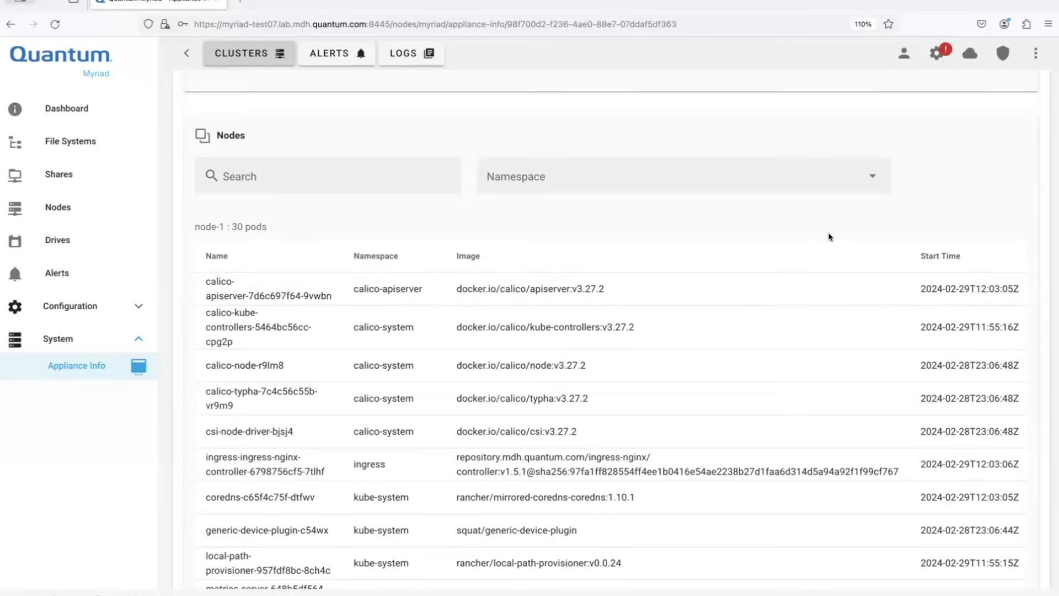
mouse_move(245, 228)
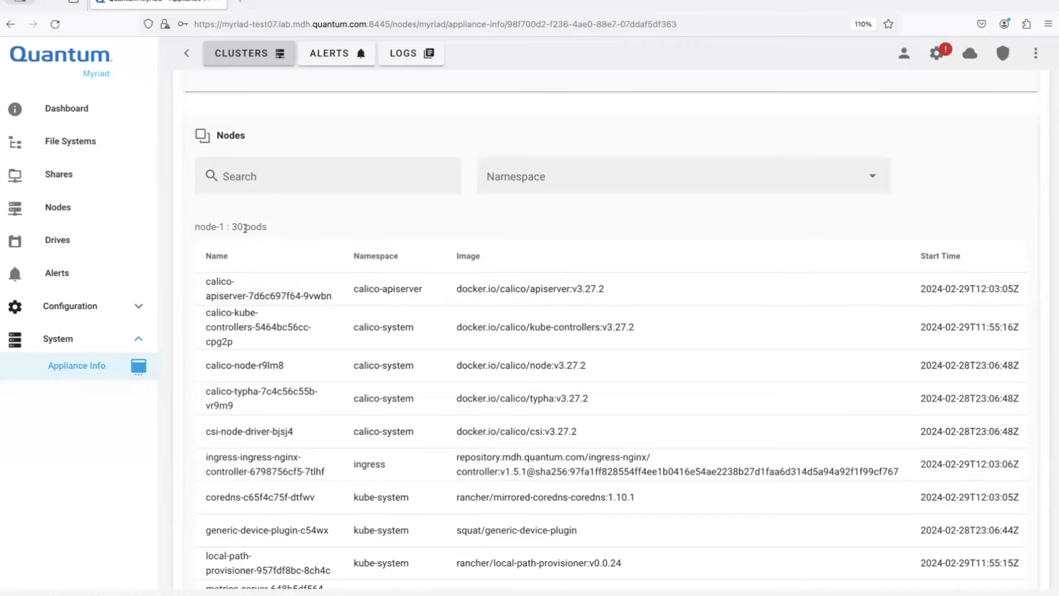
mouse_move(597, 220)
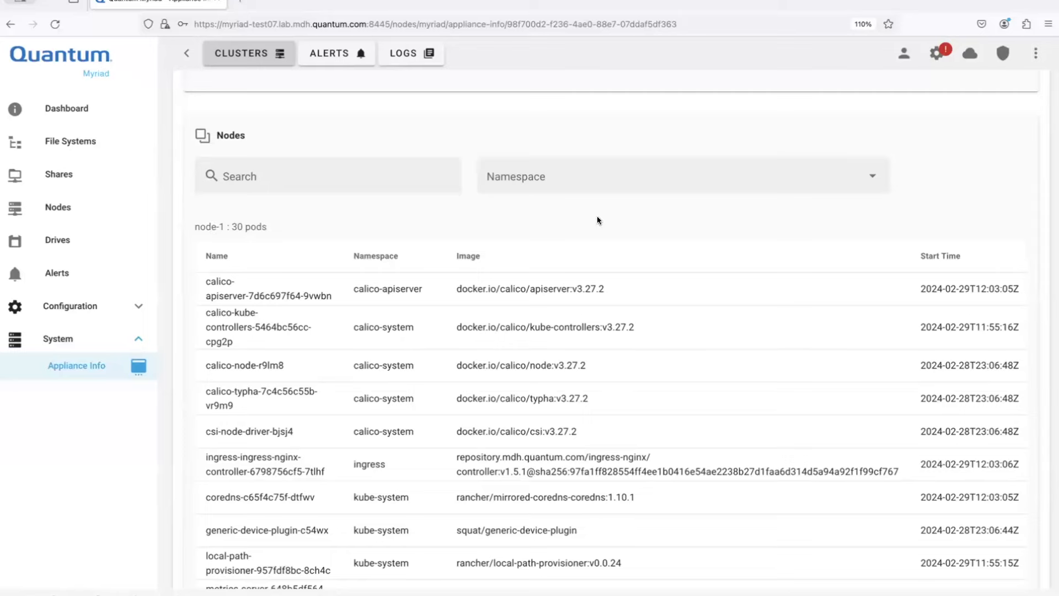
scroll(down, 3)
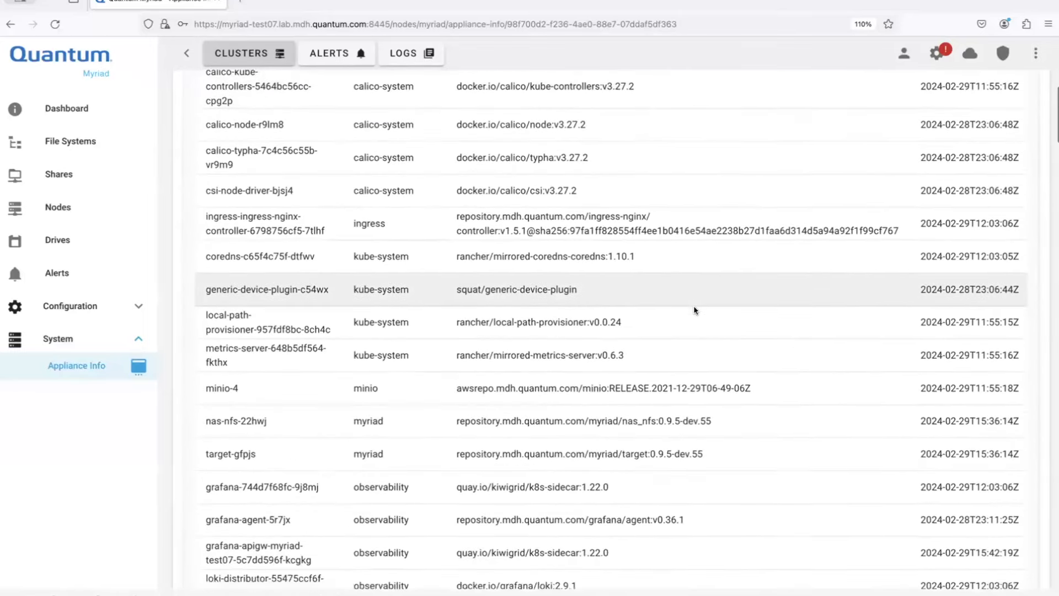
scroll(down, 3)
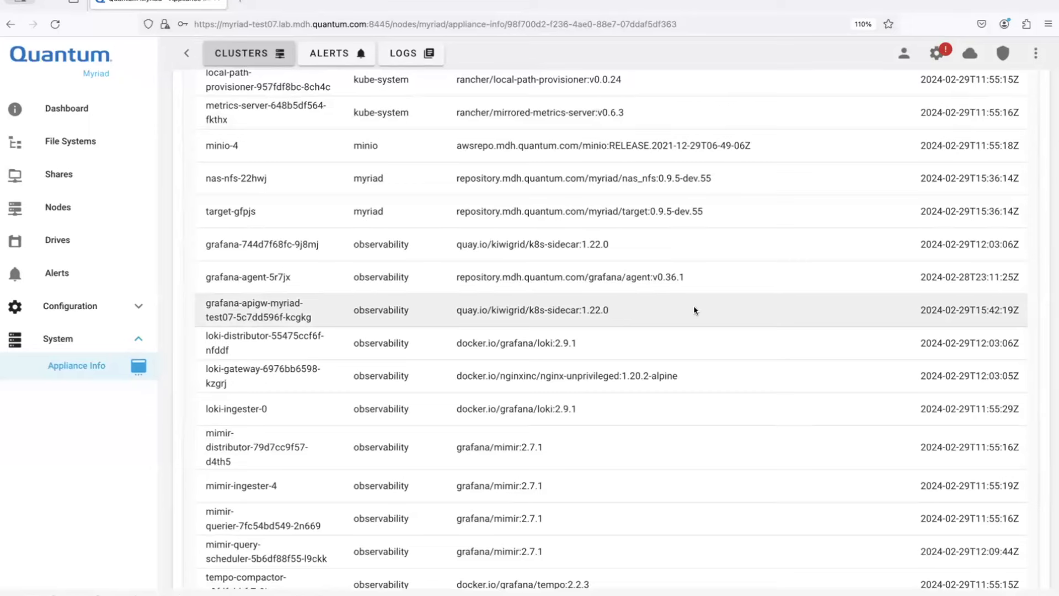
scroll(down, 3)
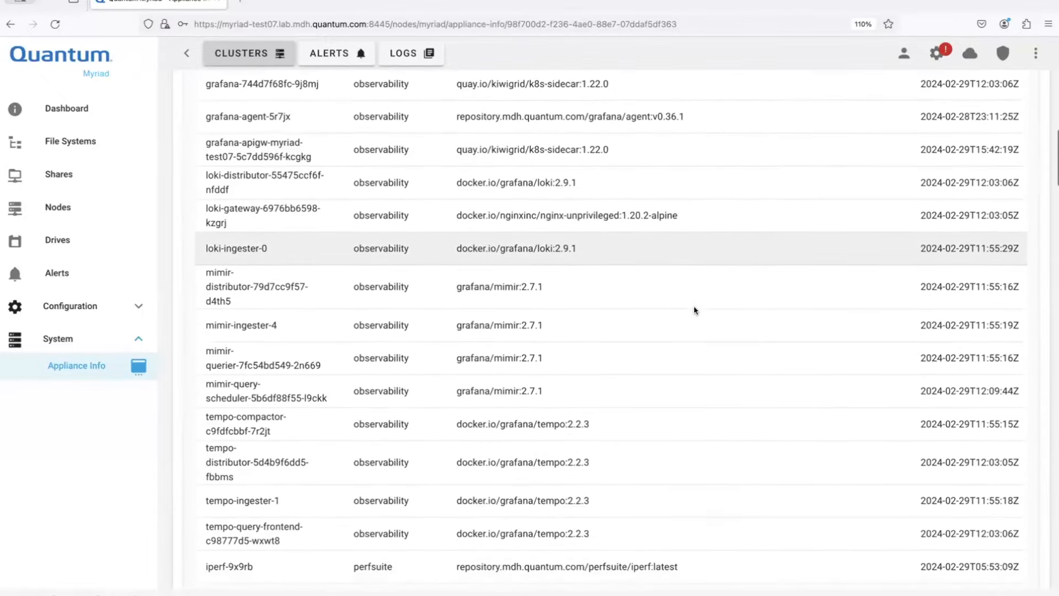
scroll(down, 3)
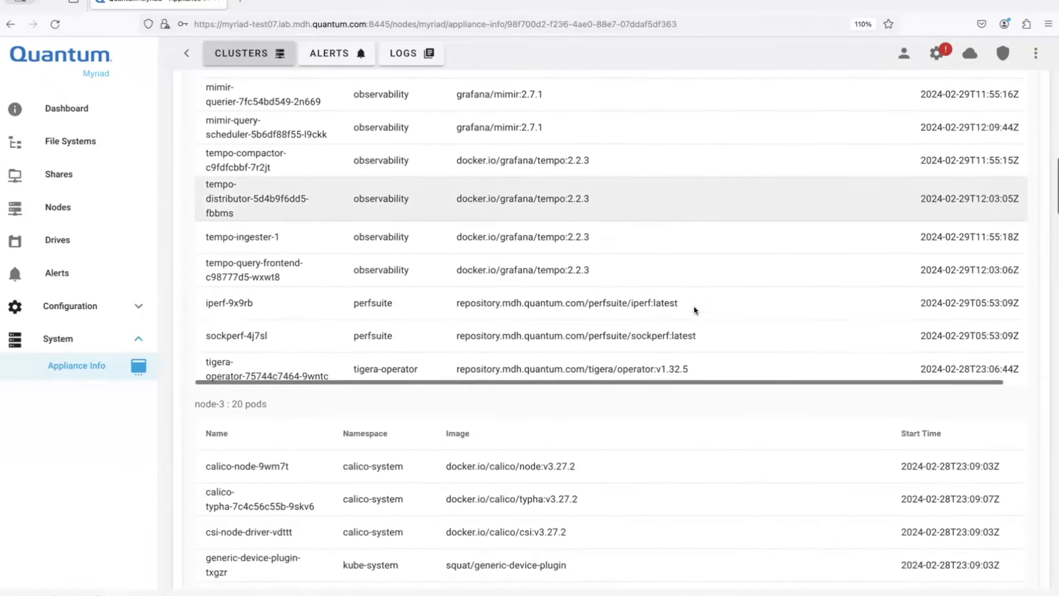
scroll(down, 3)
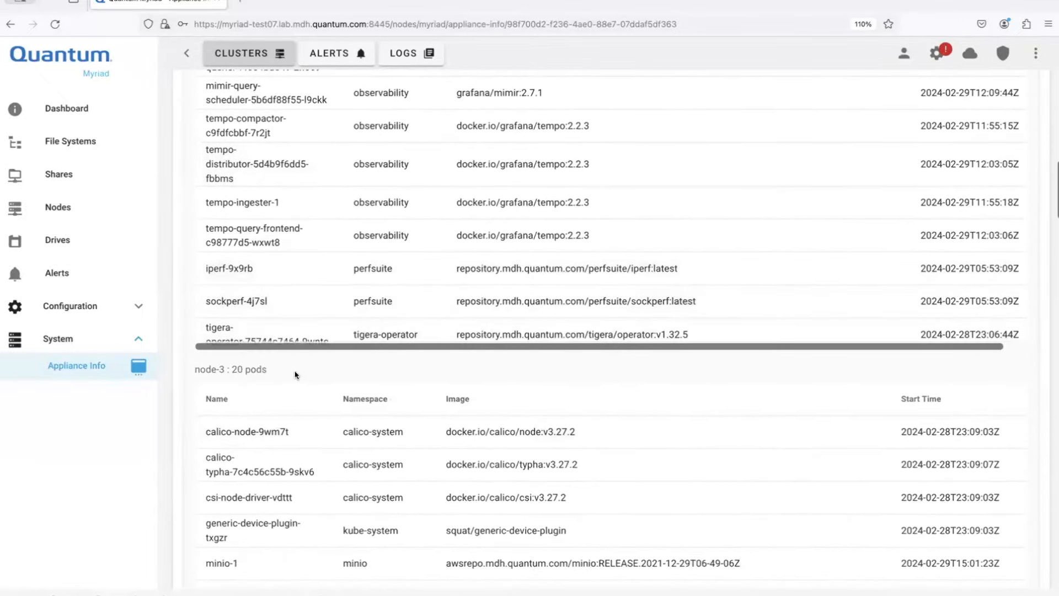
scroll(down, 3)
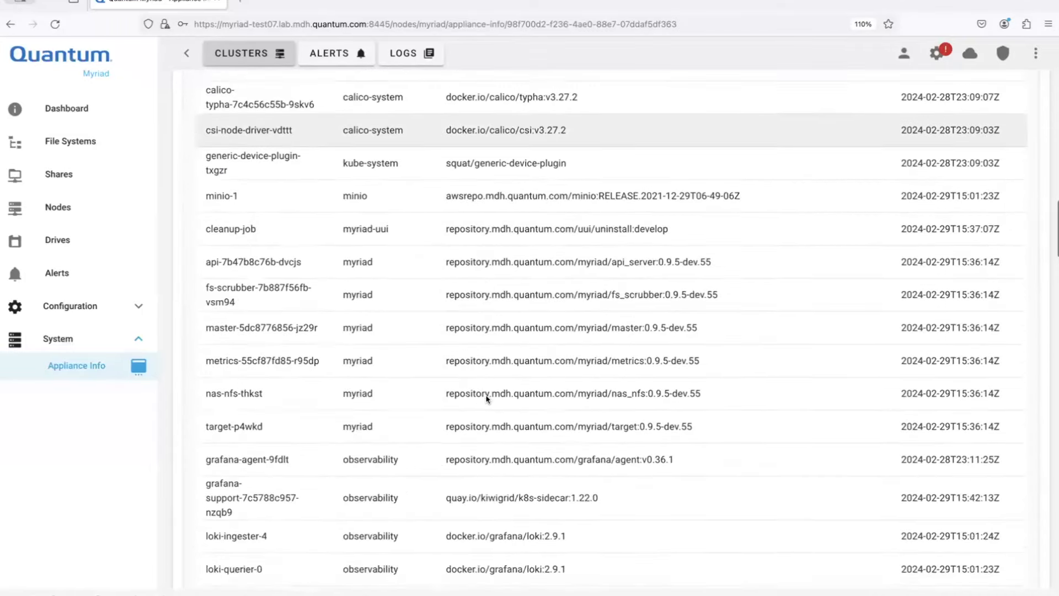
scroll(down, 3)
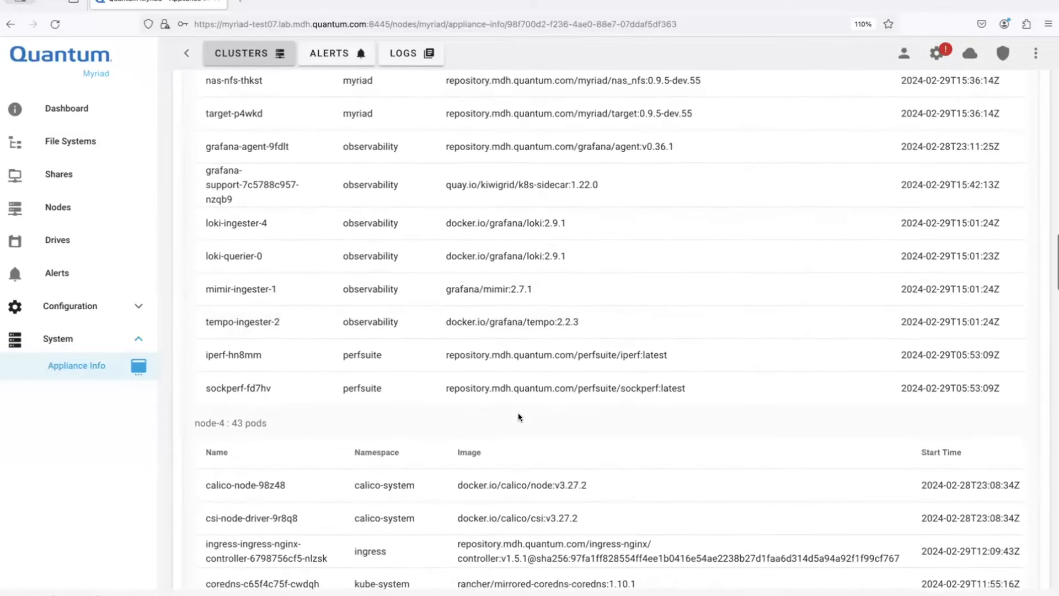
scroll(down, 3)
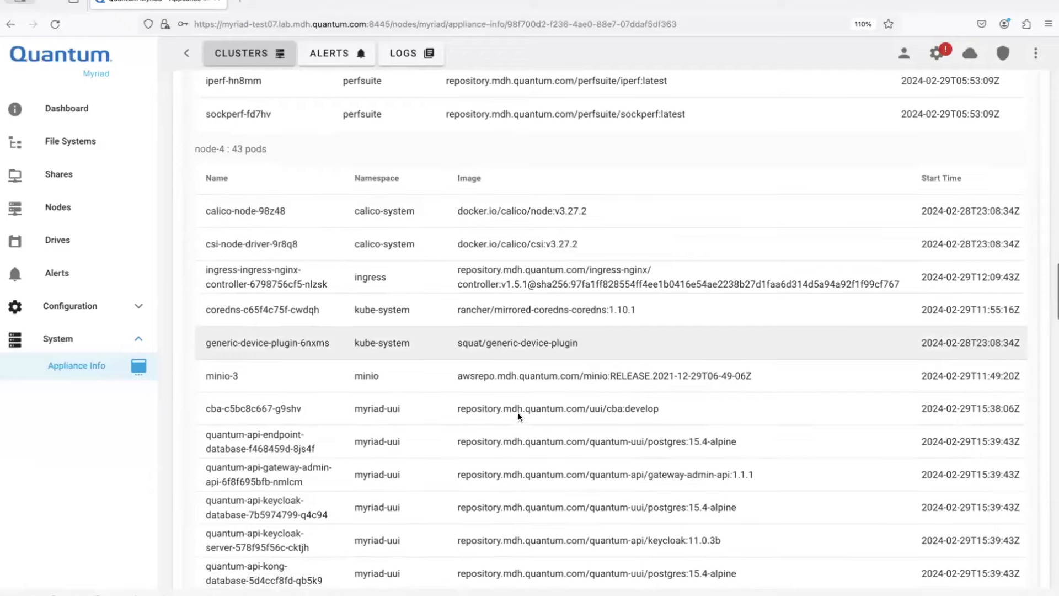
scroll(down, 3)
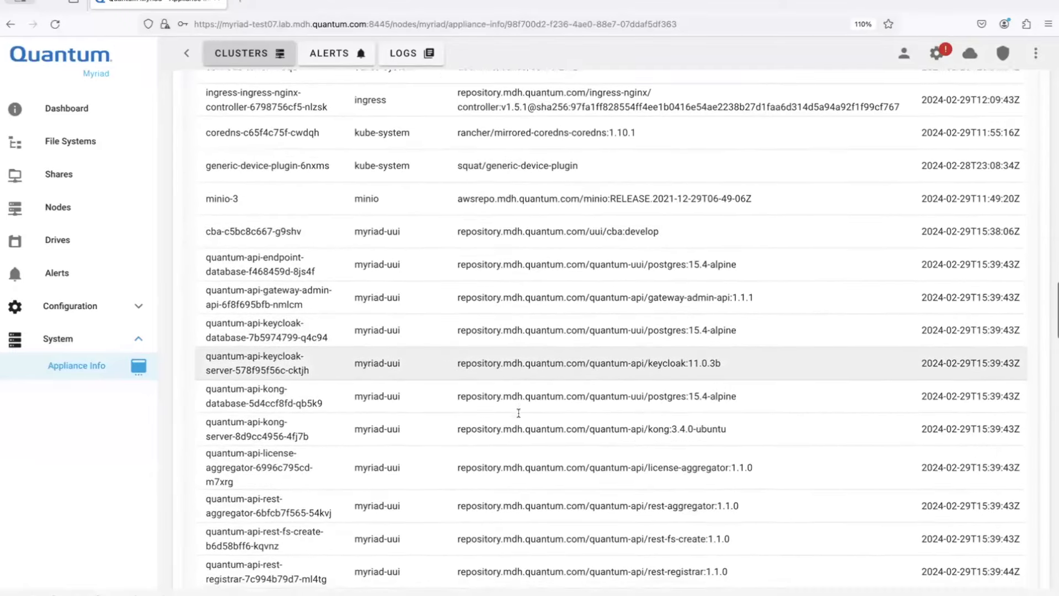
scroll(down, 3)
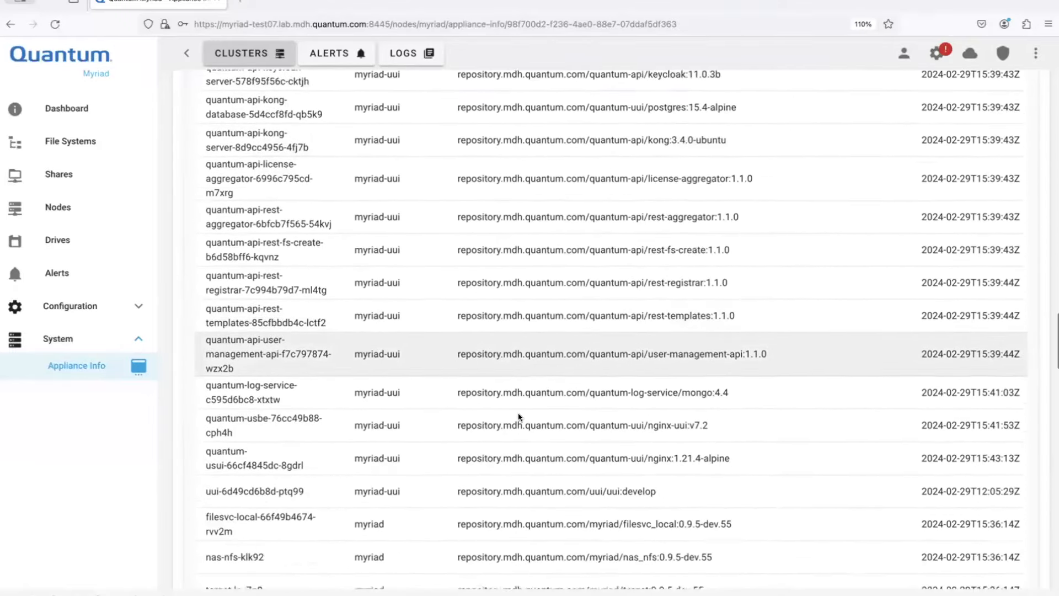
scroll(down, 3)
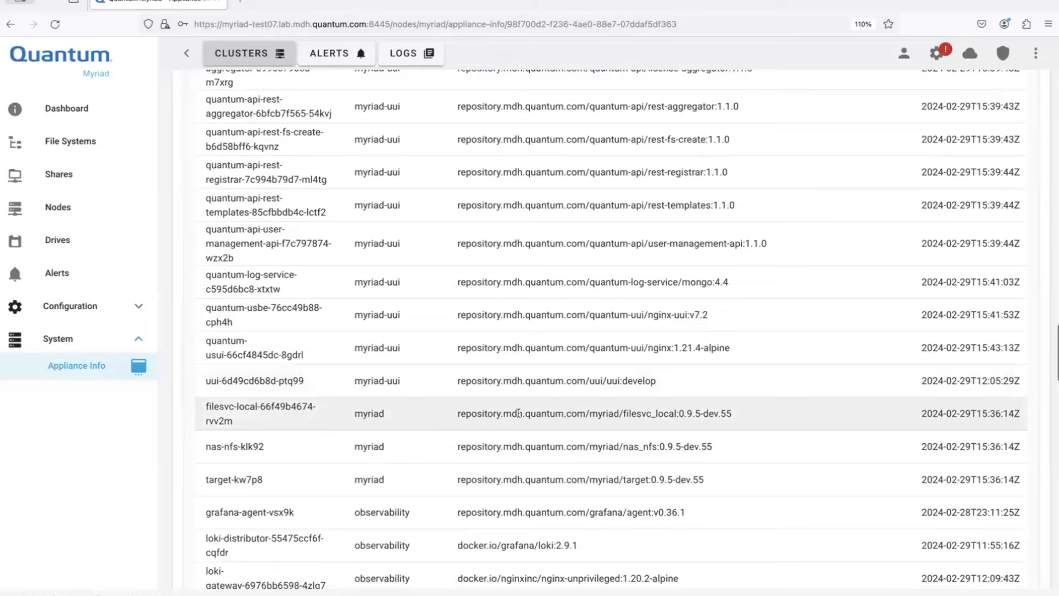